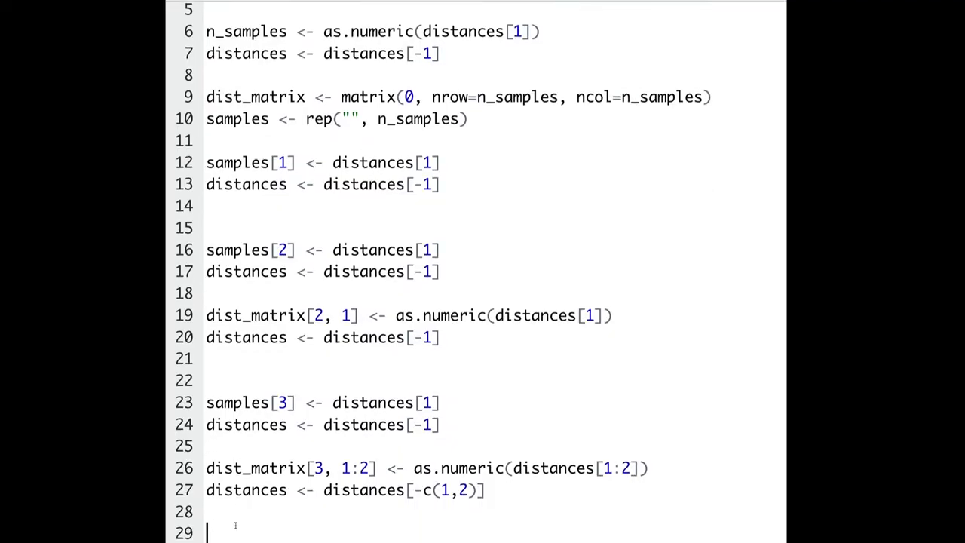
- Review the script, then inspect the raw distance file's contents and return to read_lt_matrix.R
scroll(down, 3)
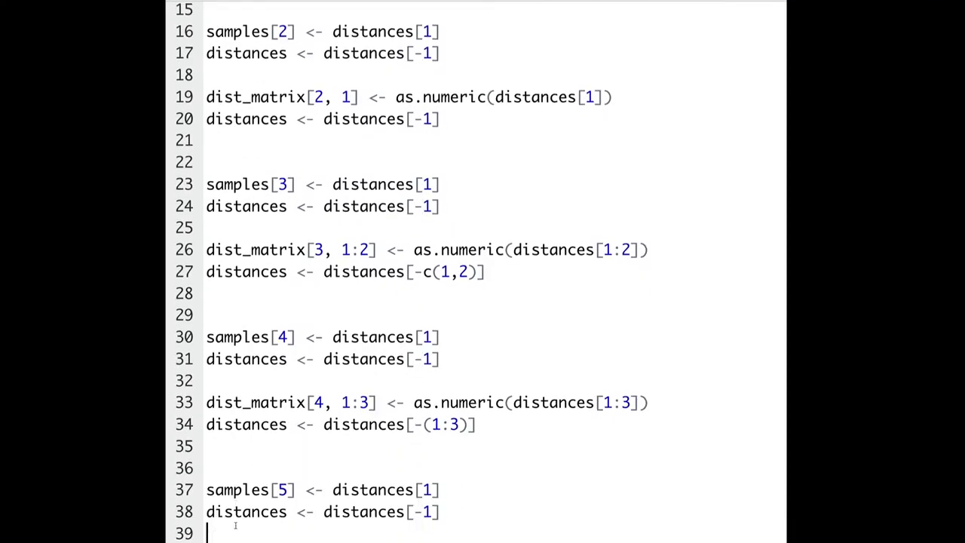
scroll(down, 3)
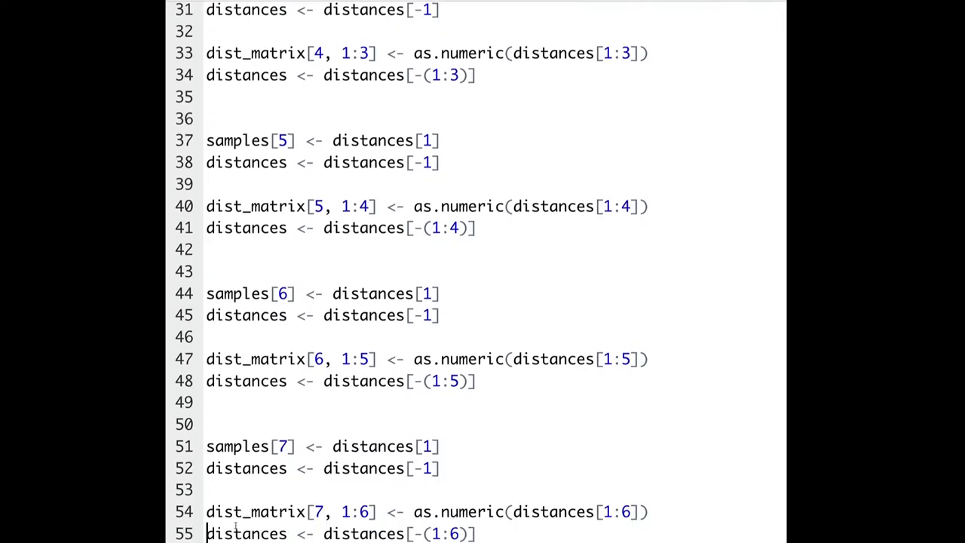
scroll(down, 3)
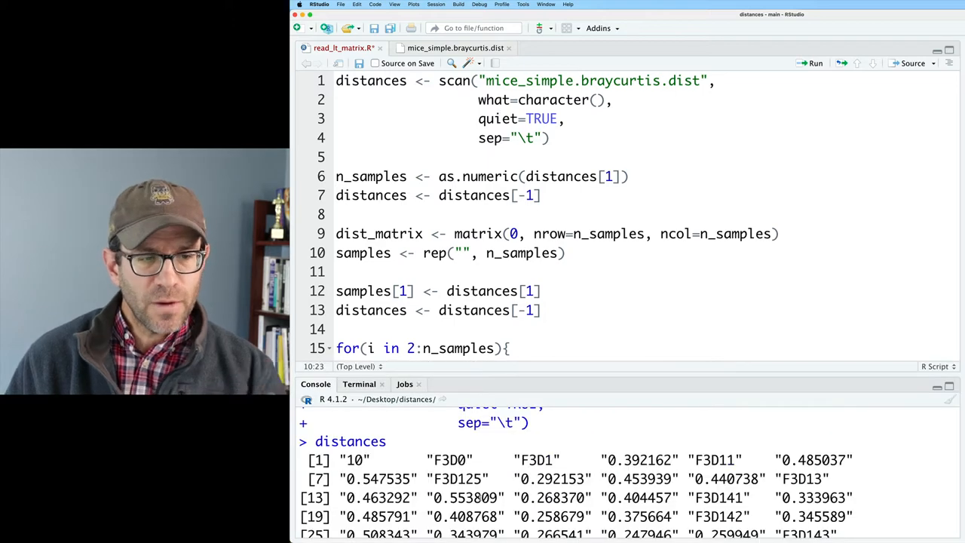
scroll(down, 3)
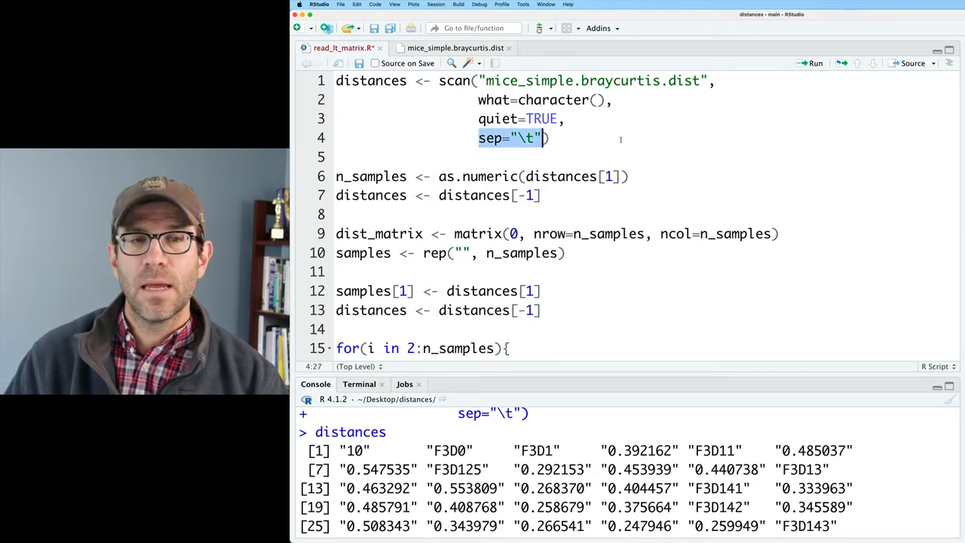
click(455, 47)
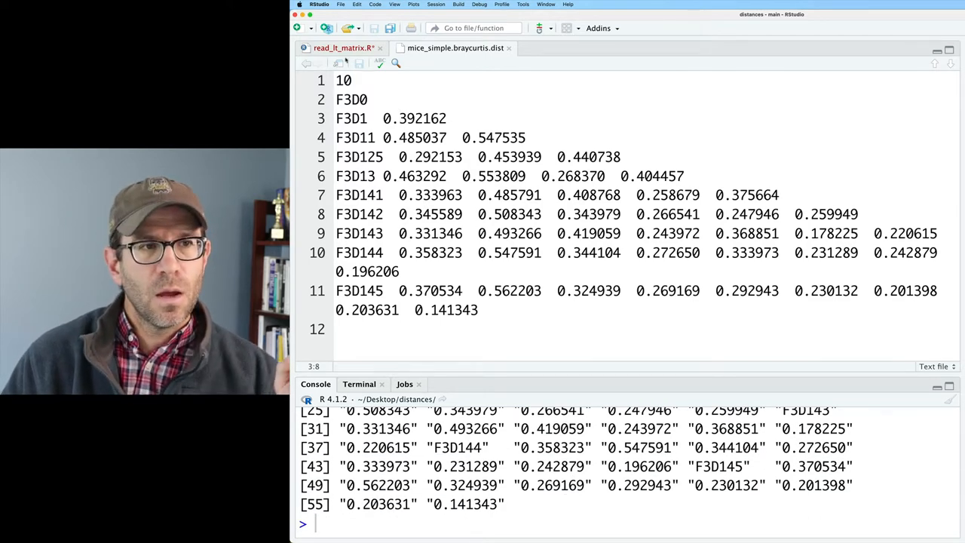
click(344, 47)
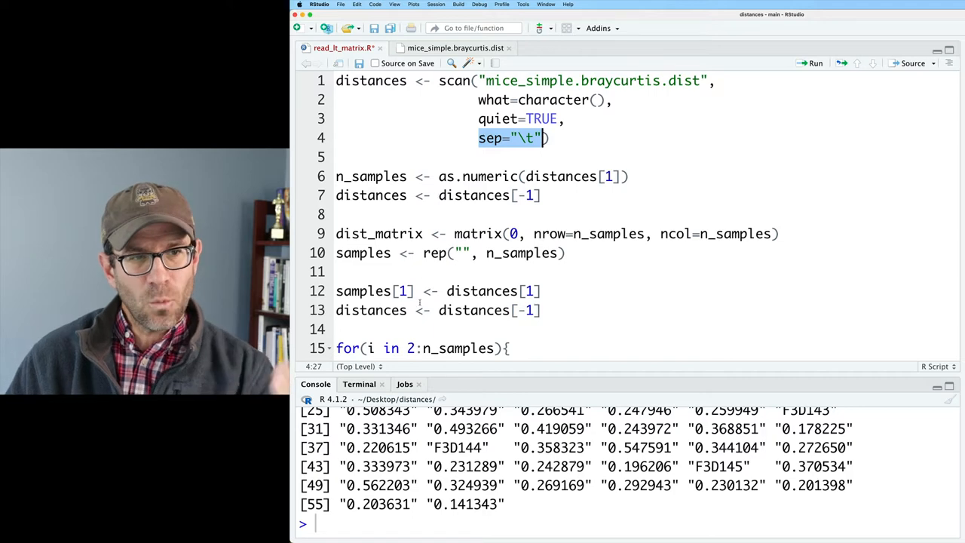
- Change the scan separator to "\n" so distances holds whole lines
scroll(down, 3)
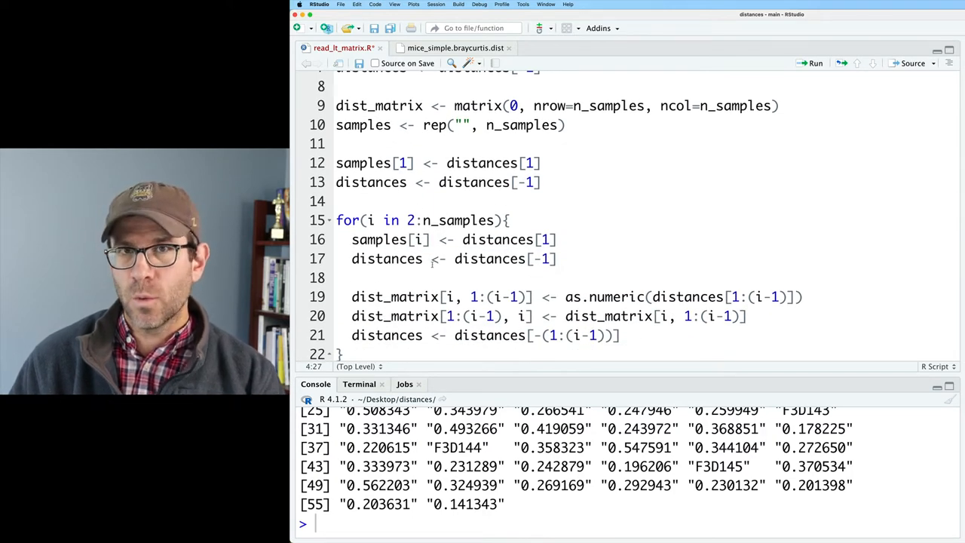
scroll(up, 3)
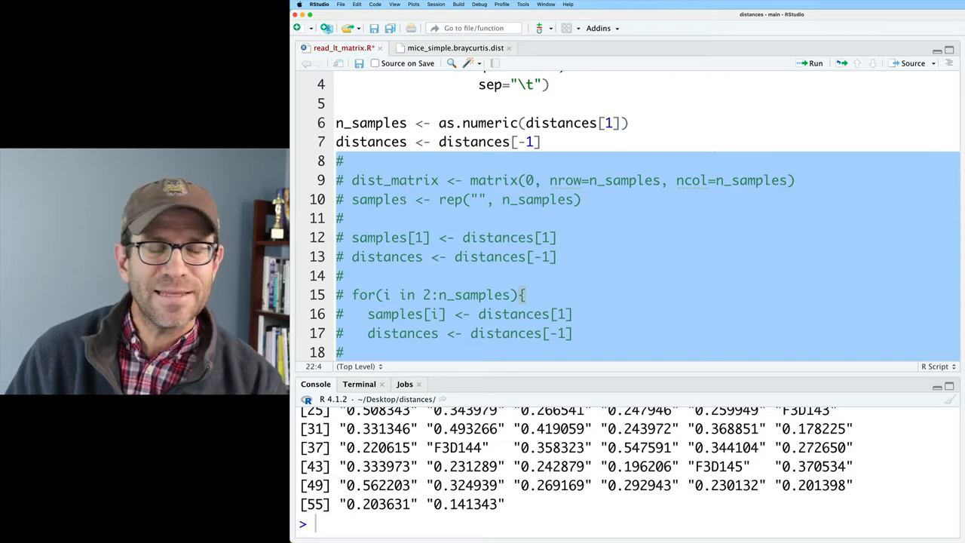
scroll(up, 3)
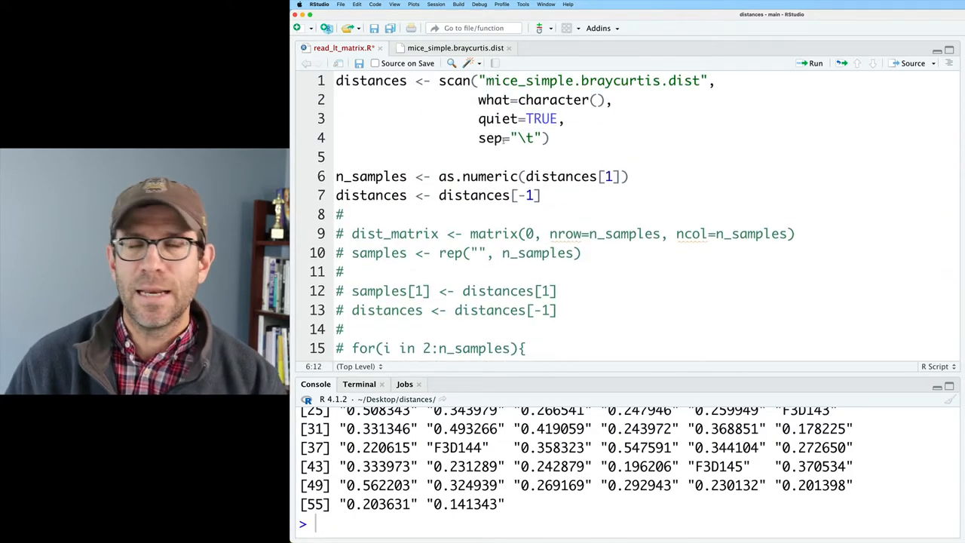
click(527, 137)
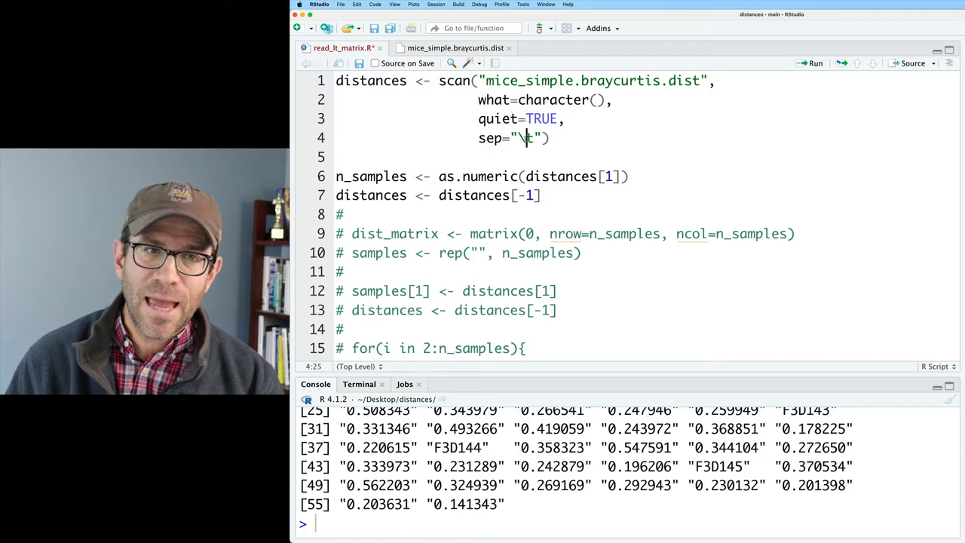
text(\n)
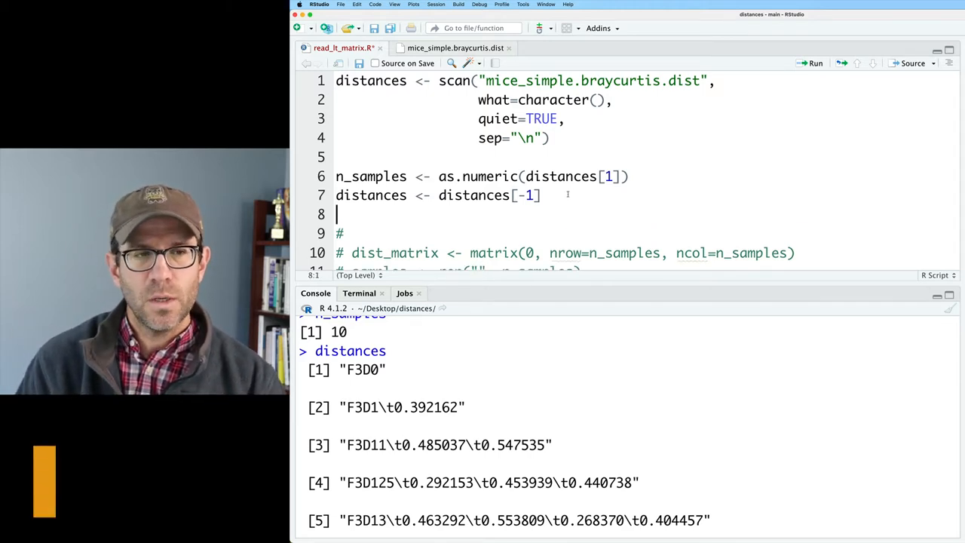
- Write strsplit(distances[4], "\t") on line 9, run it, then drop the [4] index
text(strsplit()
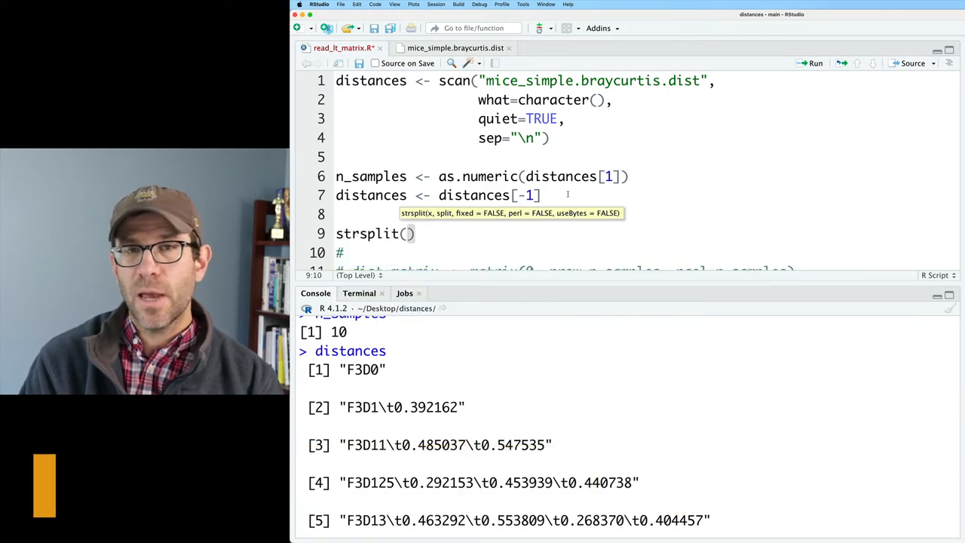
text(distances[)
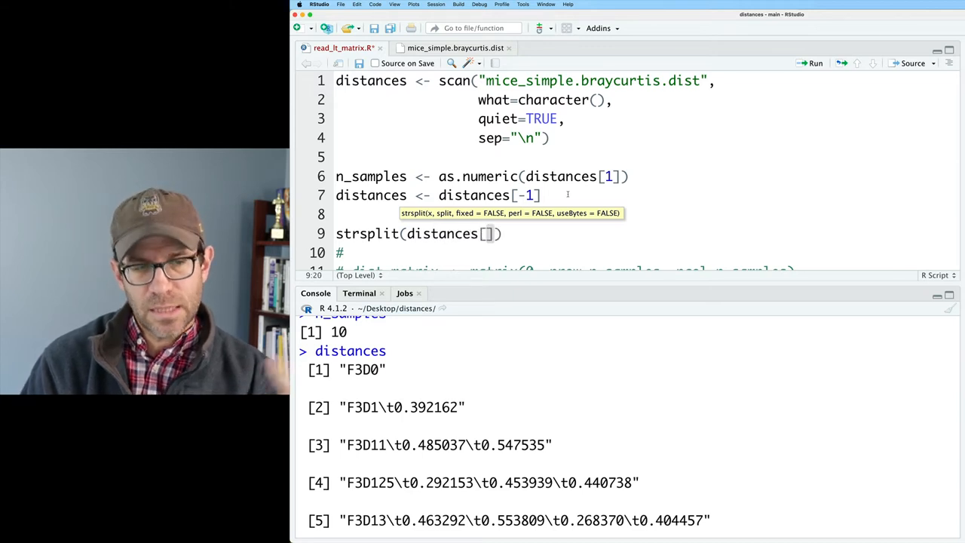
text(4)
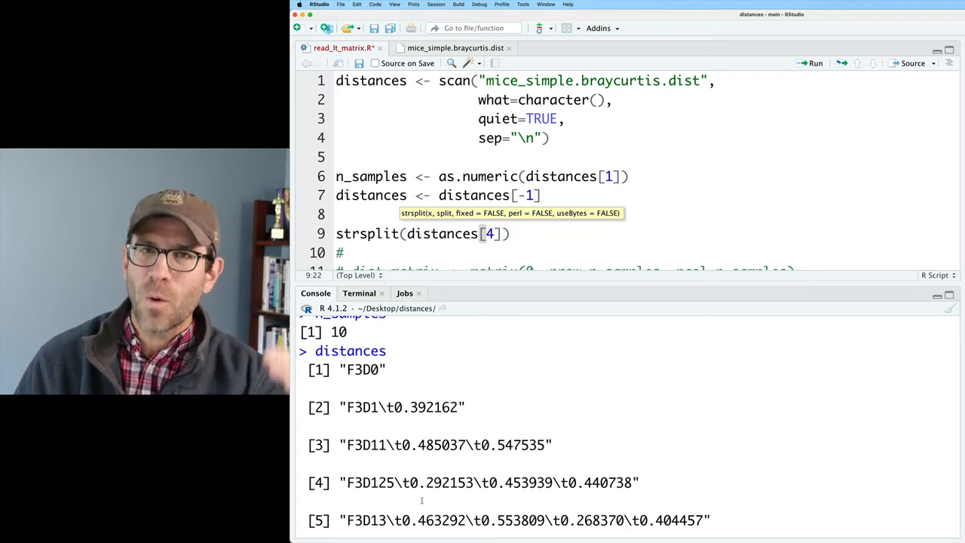
mouse_move(511, 307)
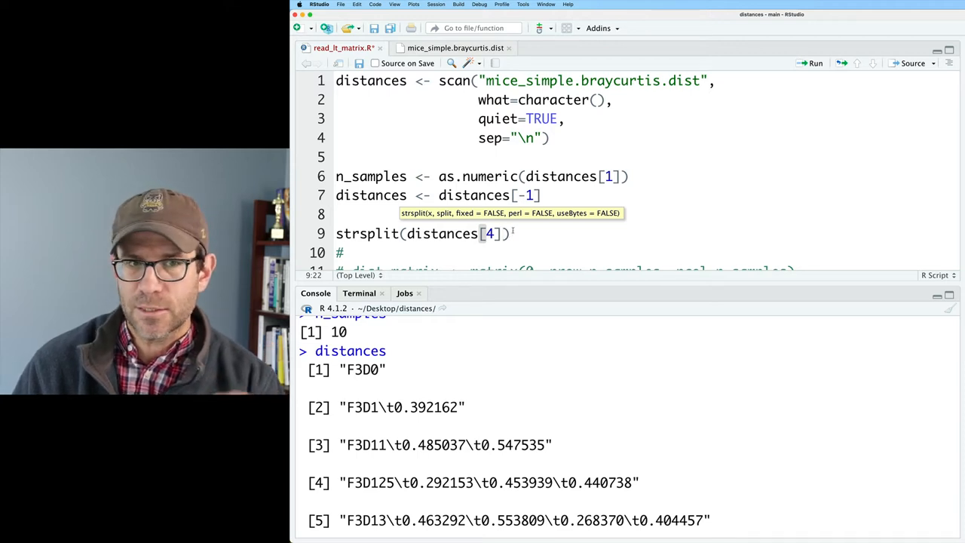
text(, "\t)
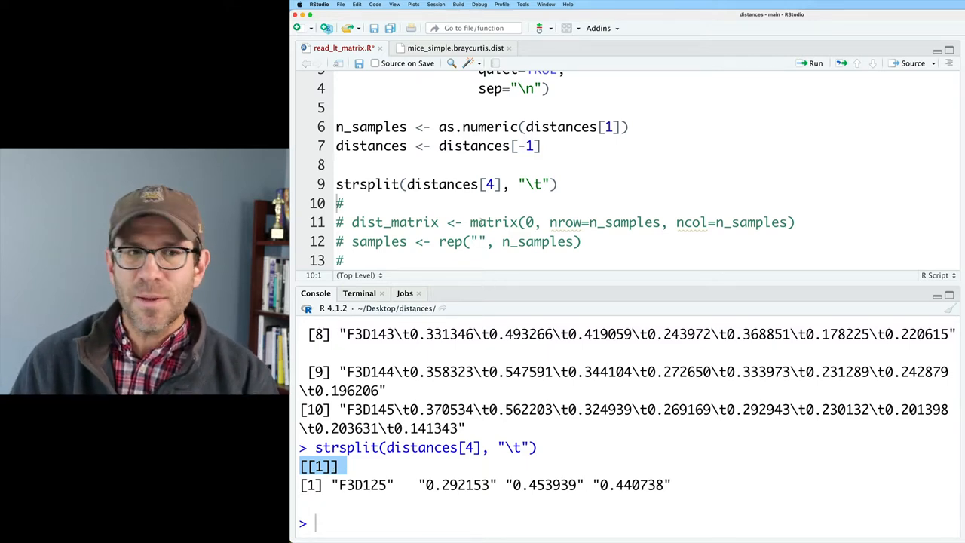
double_click(490, 184)
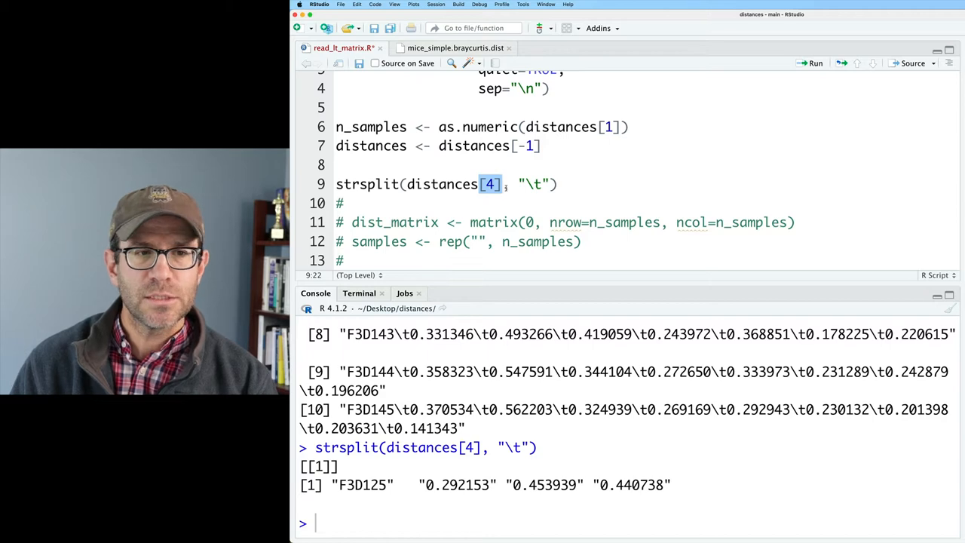
key(Backspace)
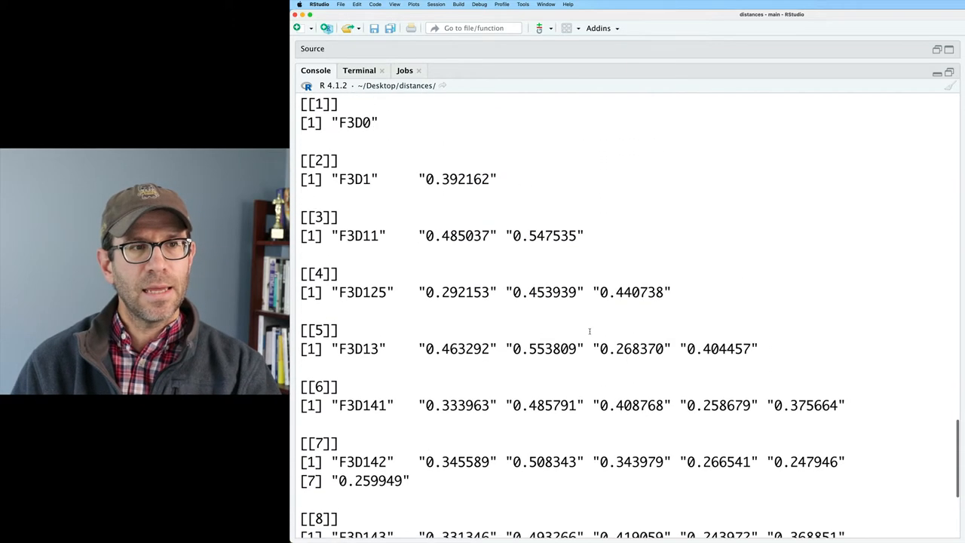
- Run strsplit(distances, "\t") for all lines and bring the script back above the console
key(Return)
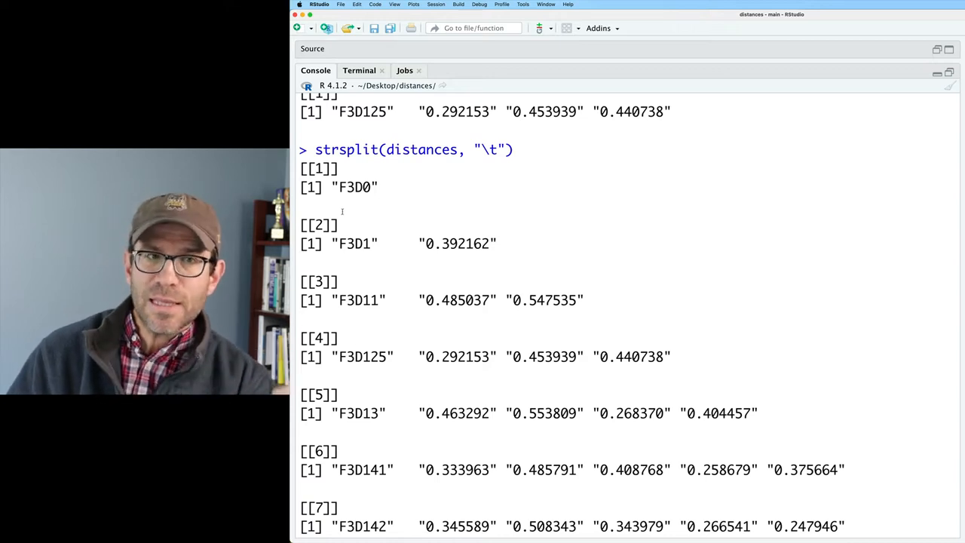
drag(300, 242, 498, 243)
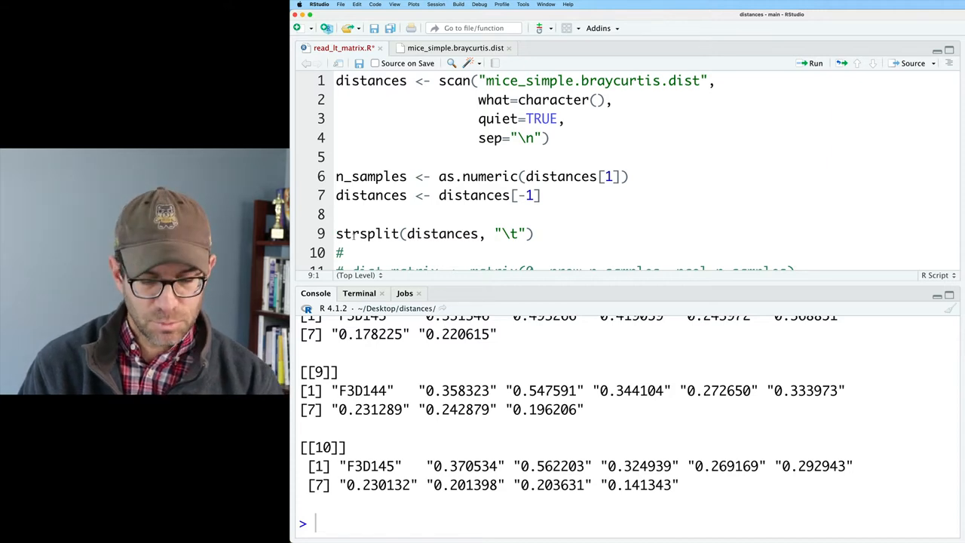
- Rename distances to file, store file_split <- strsplit(file, "\t"), and print file_split
text(file_split <-)
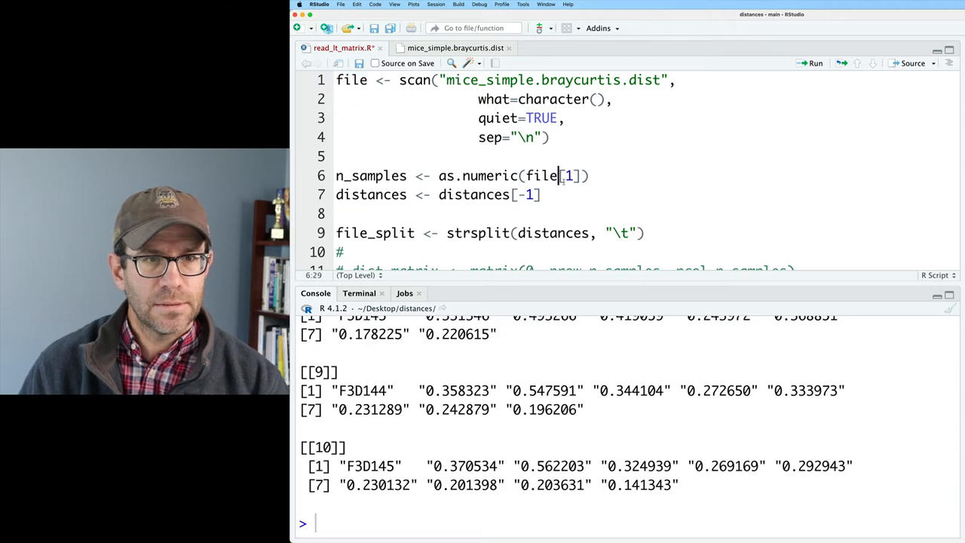
text(file)
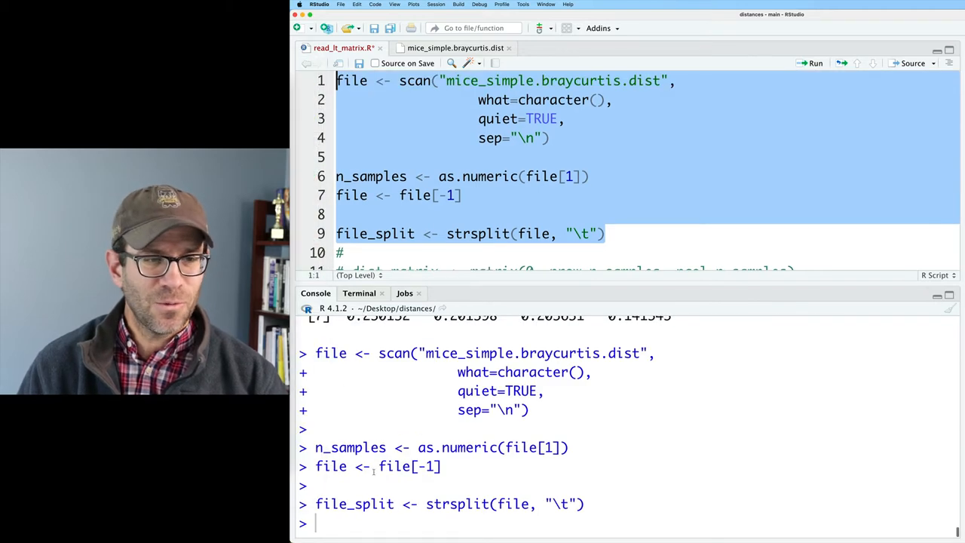
text(file_split)
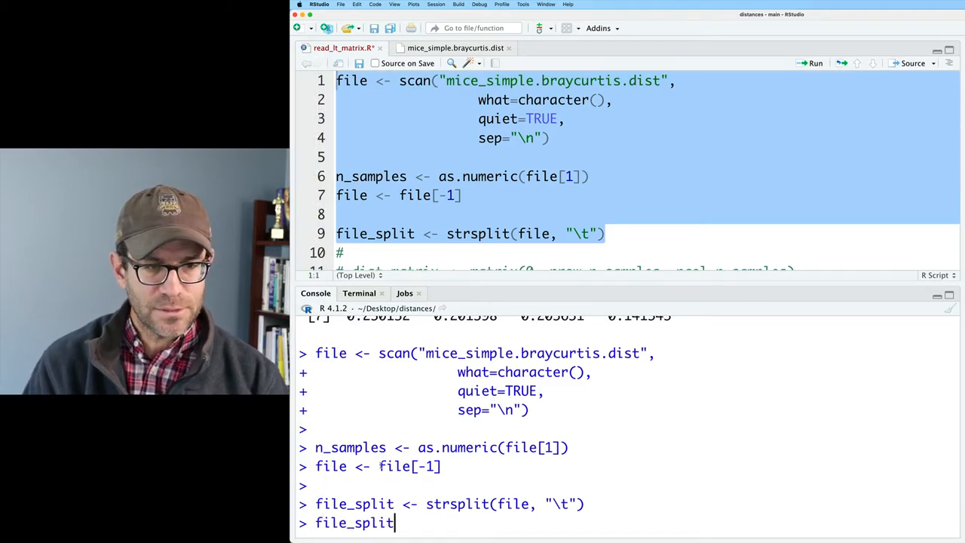
key(Return)
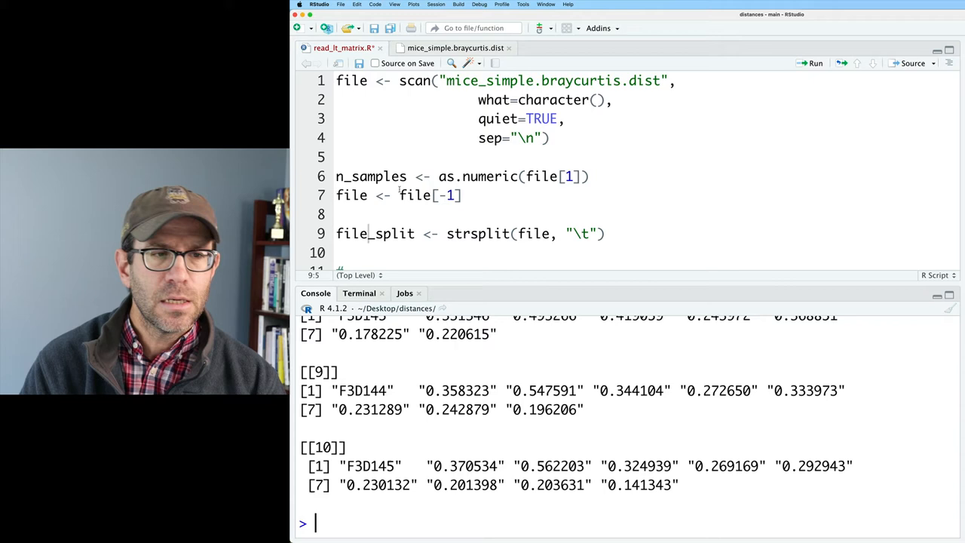
- Print file_split[4:5] in the console to inspect the fourth and fifth split rows
text(file_split[])
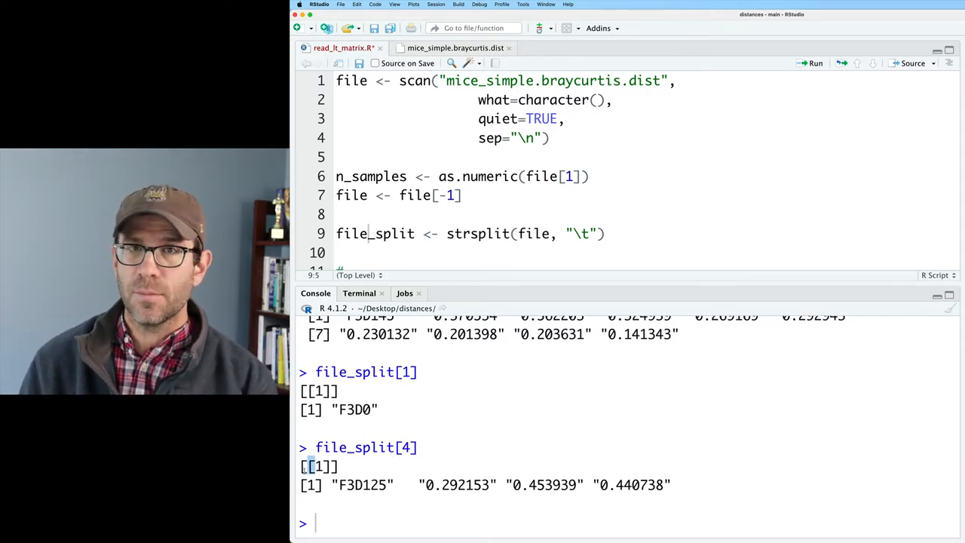
text(file_split[4])
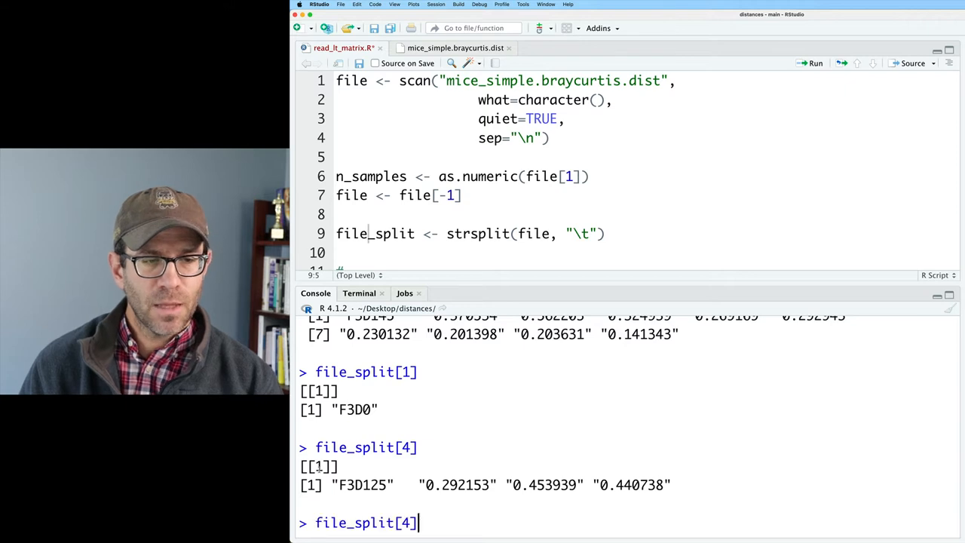
text(:5)
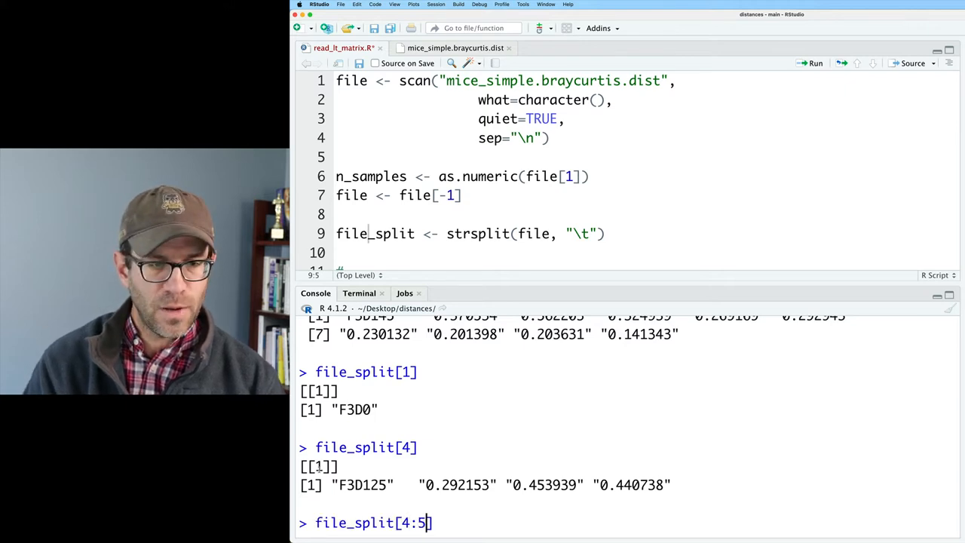
key(Return)
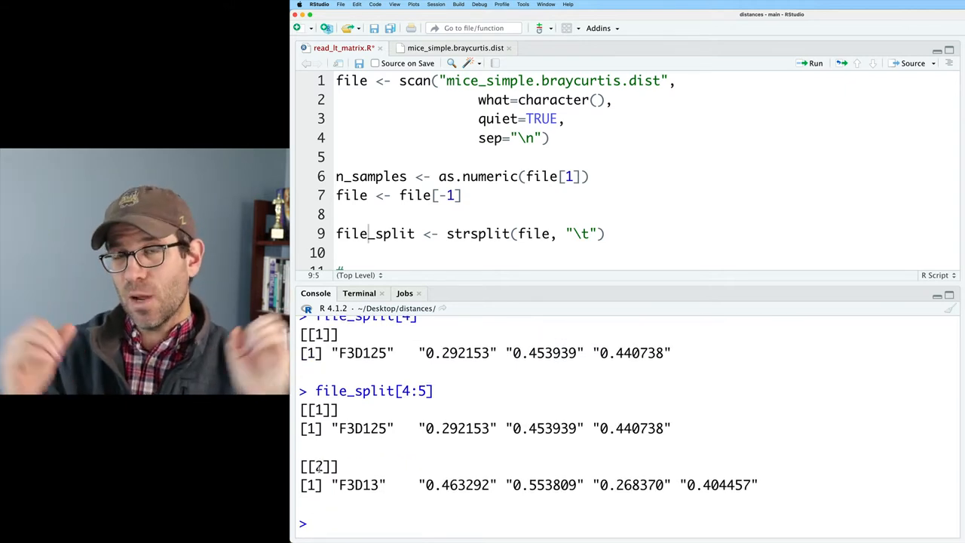
- Print file_split[[2]] to get the F3D1 character vector directly
text(file_split)
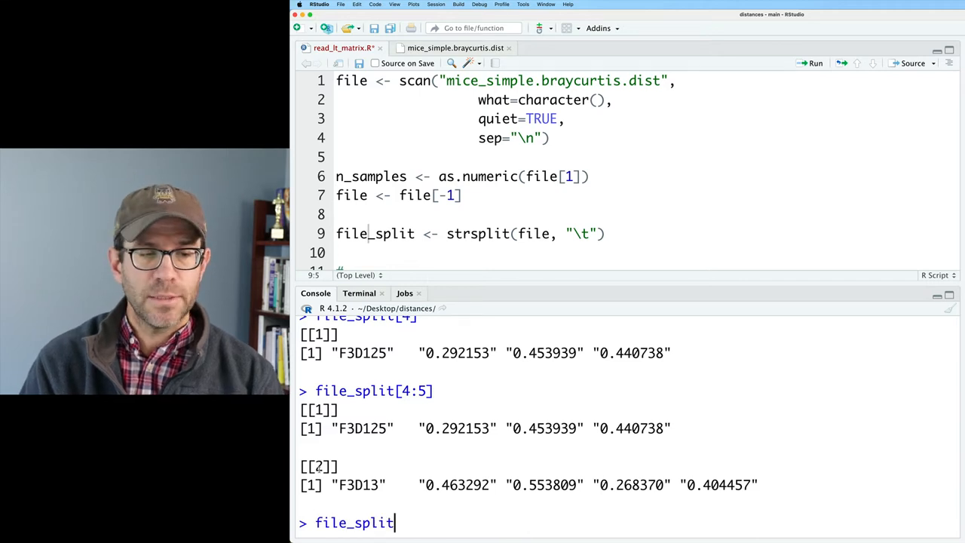
text([[2]])
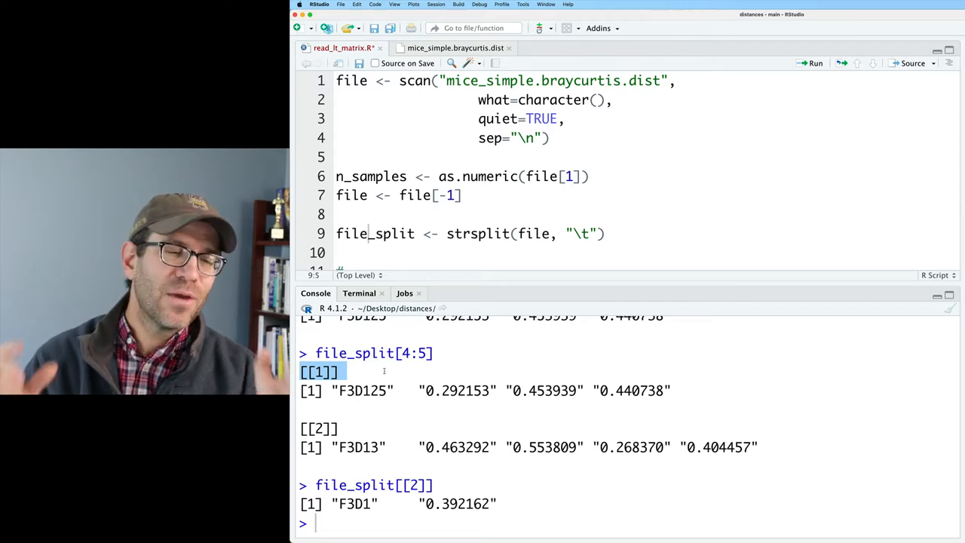
- Print the whole file_split list and confirm names(file_split) is NULL
text(file)
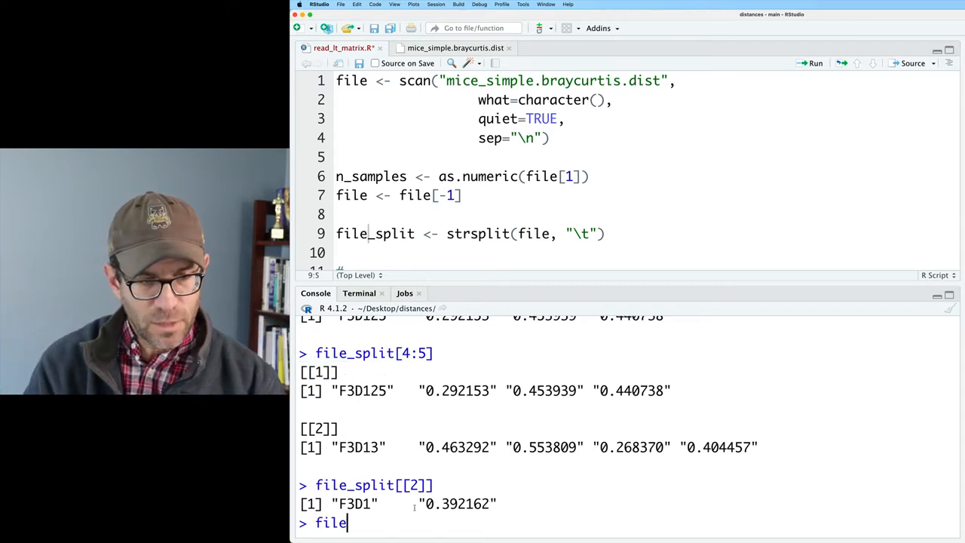
key(Return)
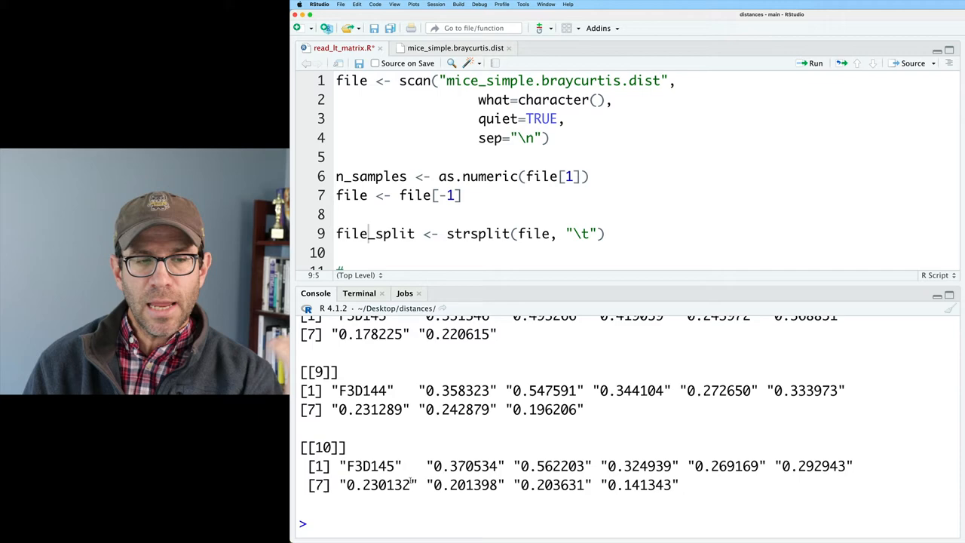
scroll(up, 3)
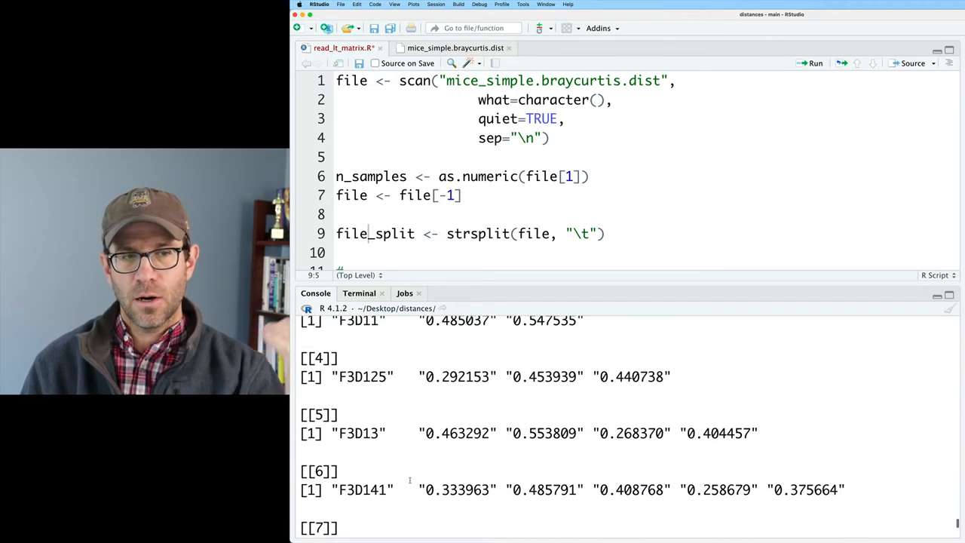
scroll(down, 3)
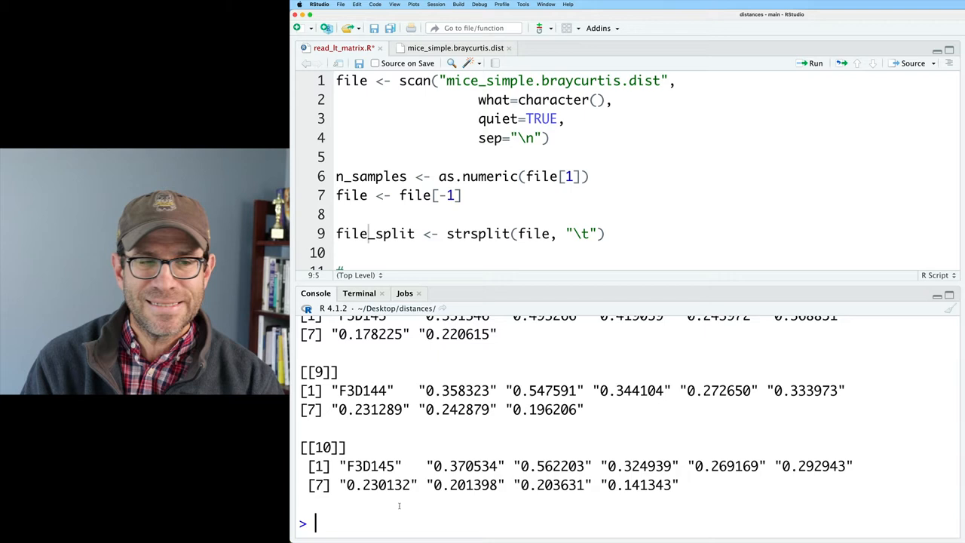
text(names()
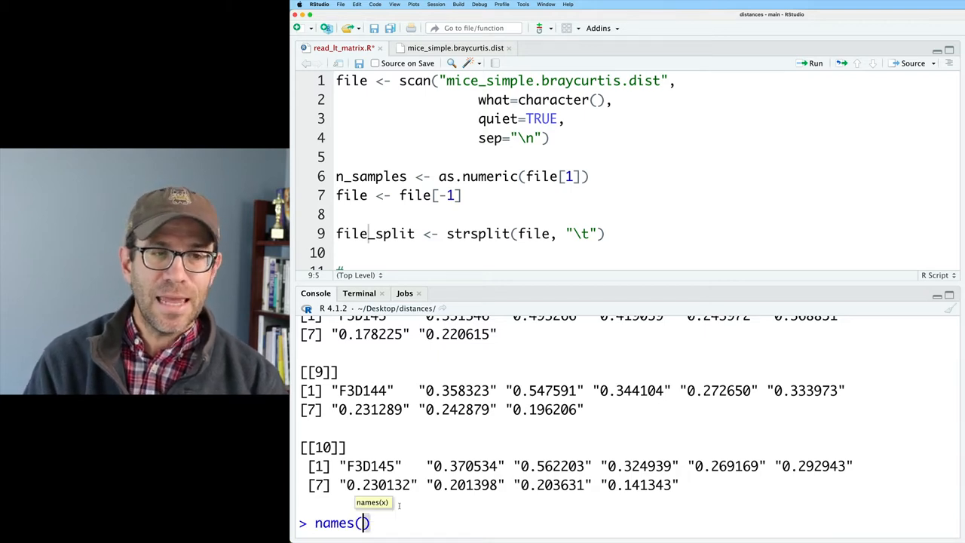
text(file_split)
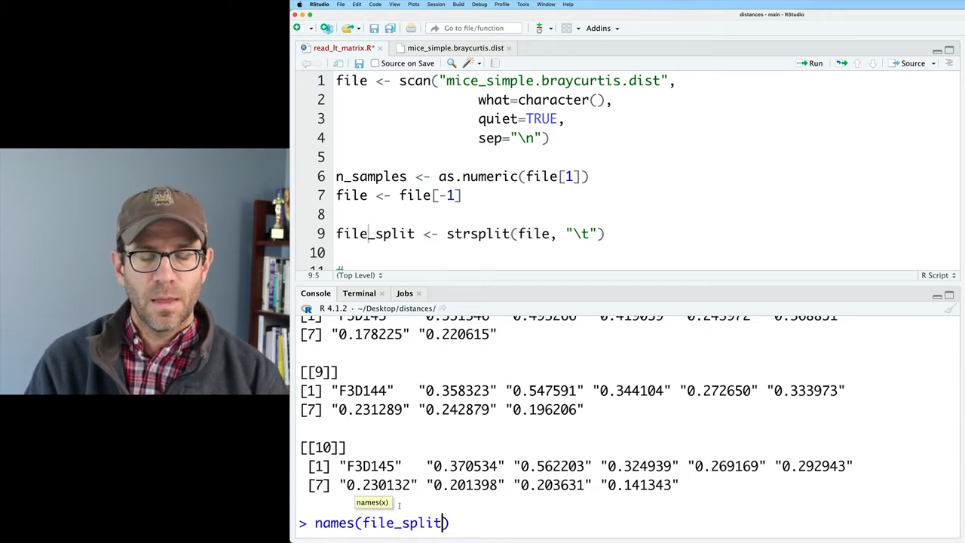
key(Return)
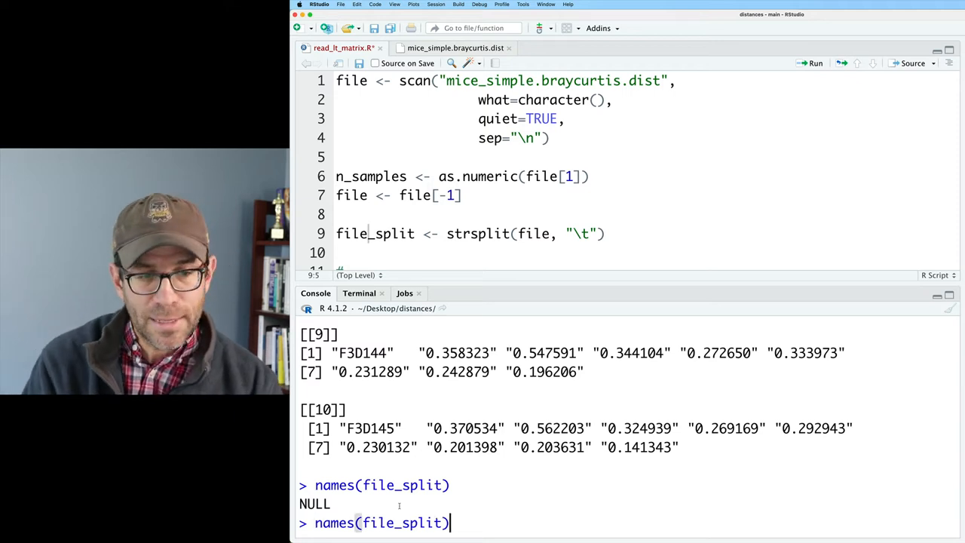
- Assign names(file_split) <- letters[1:n_samples] and print the named list
text(<-)
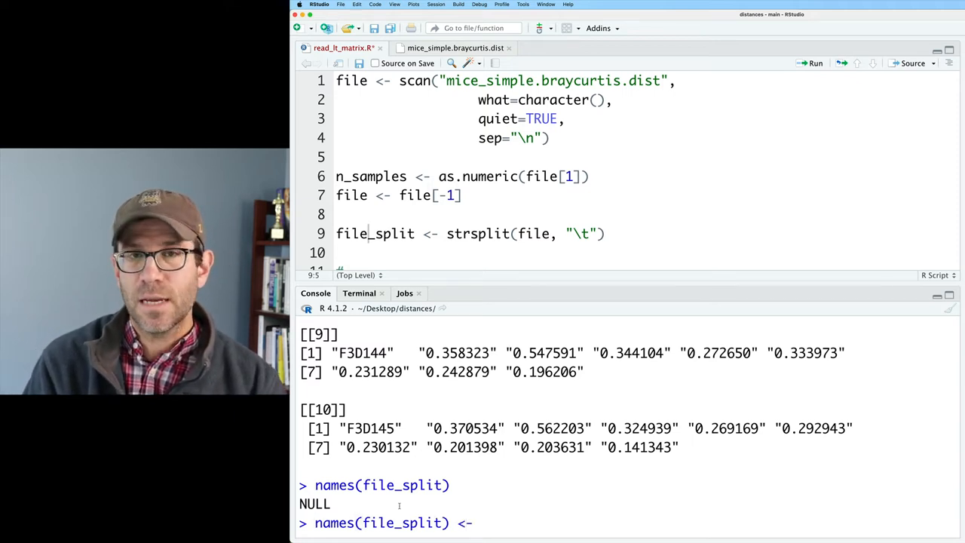
text(letters[])
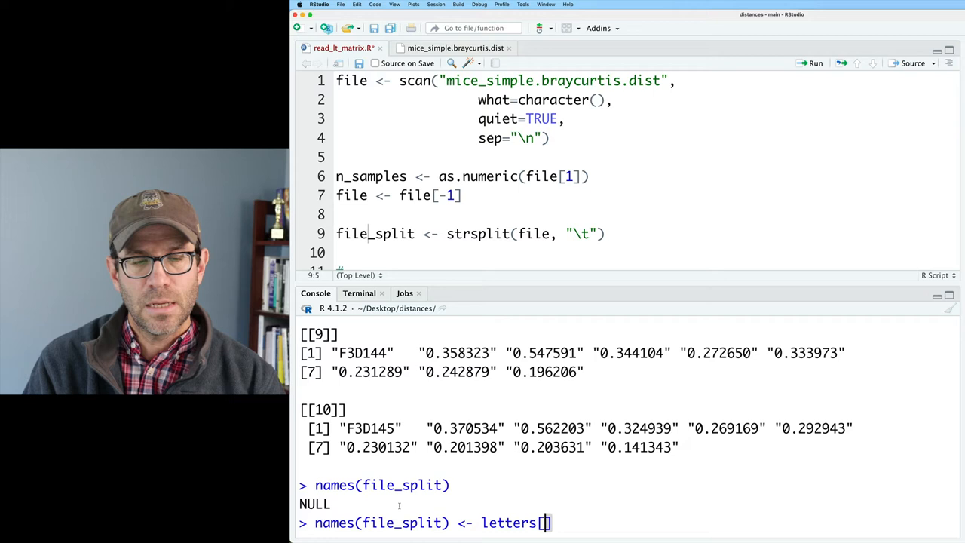
text(1:n_s)
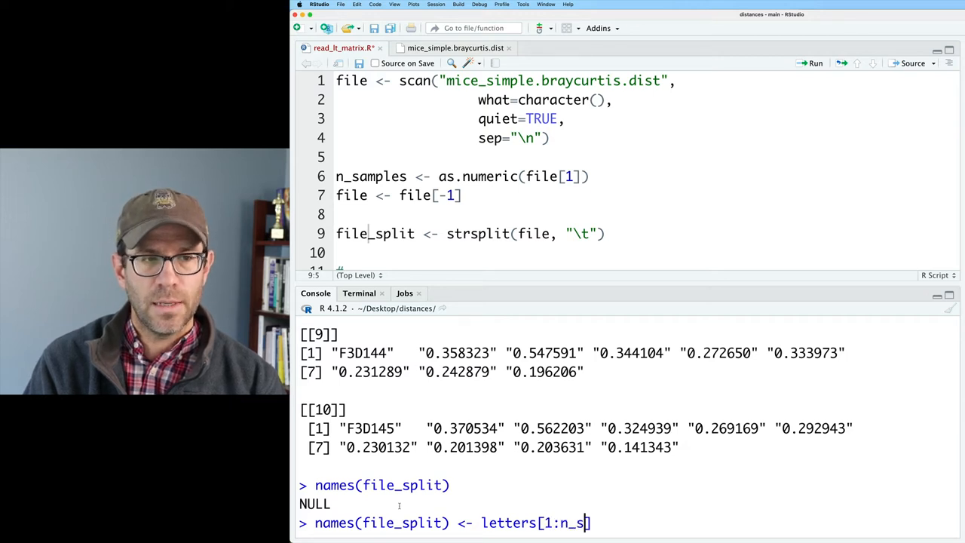
key(Return)
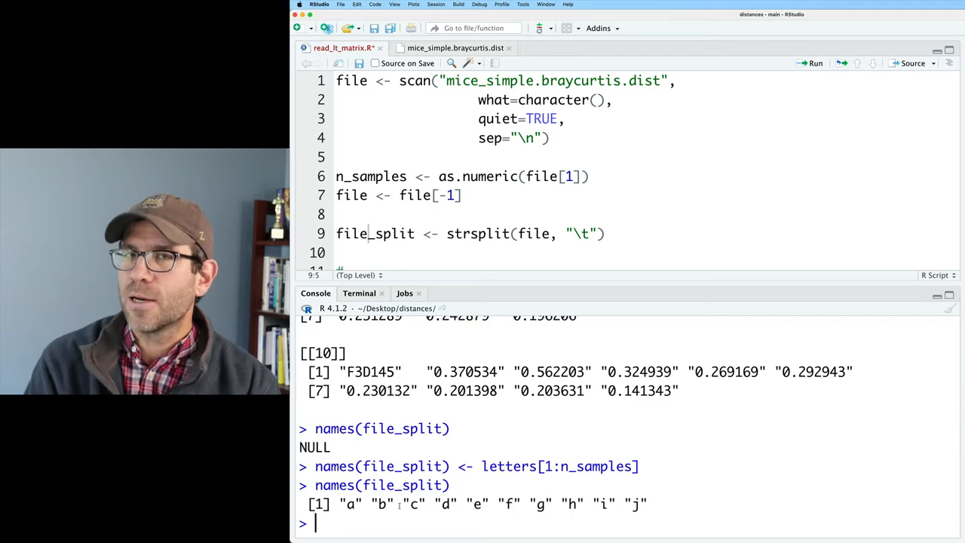
text(file_s)
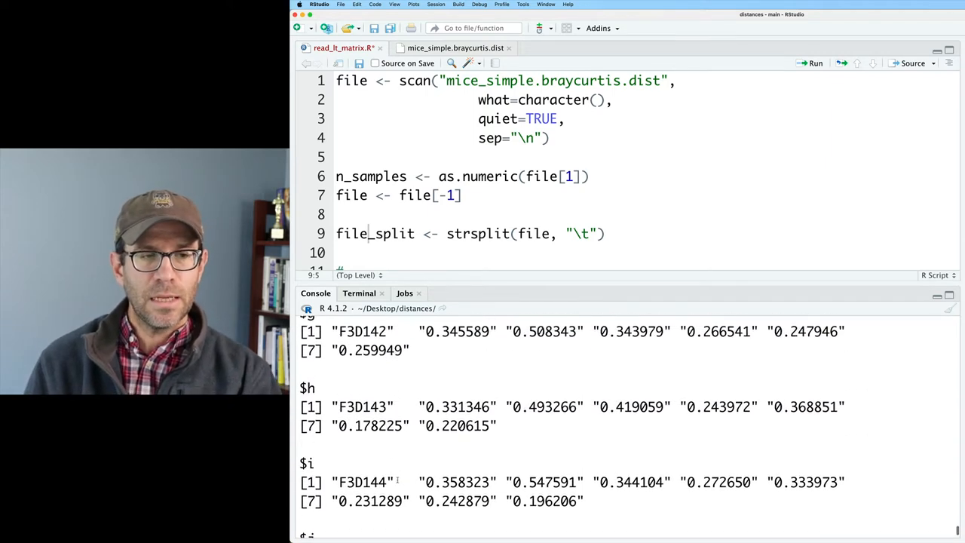
- Retrieve the third sample via file_split[[3]] and file_split$c, then re-split to drop the names
scroll(down, 3)
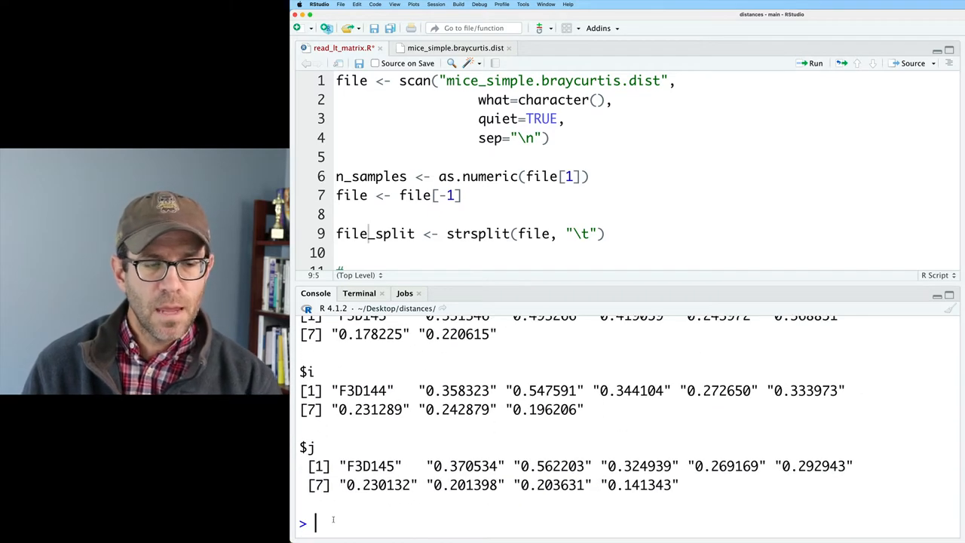
text(file_split[[3)
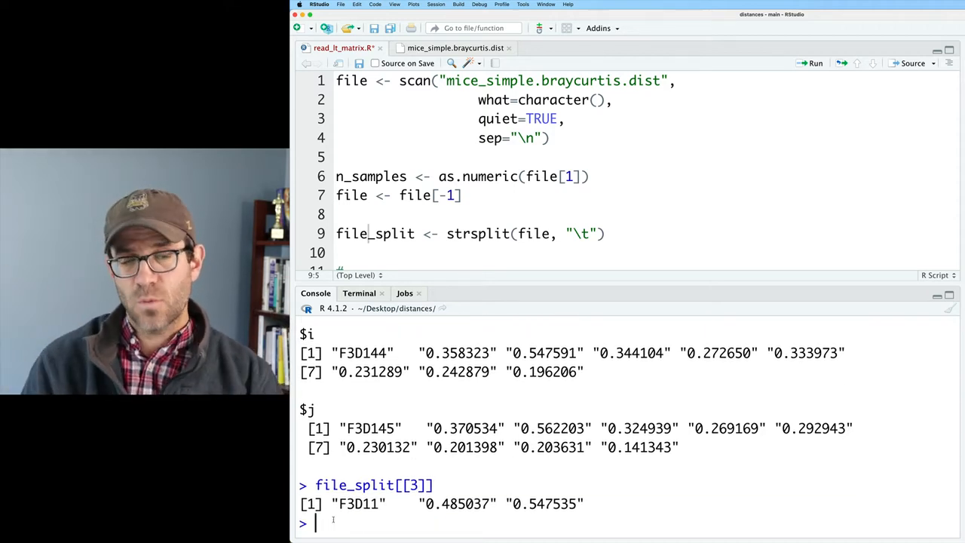
text(file)
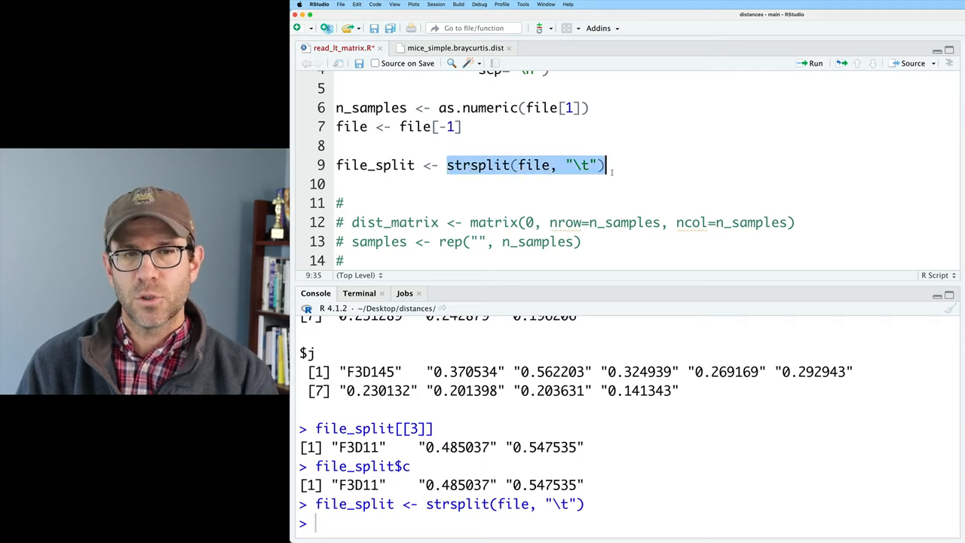
- Print the unnamed file_split showing [[1]] to [[10]] and add a blank script line
text(file_split)
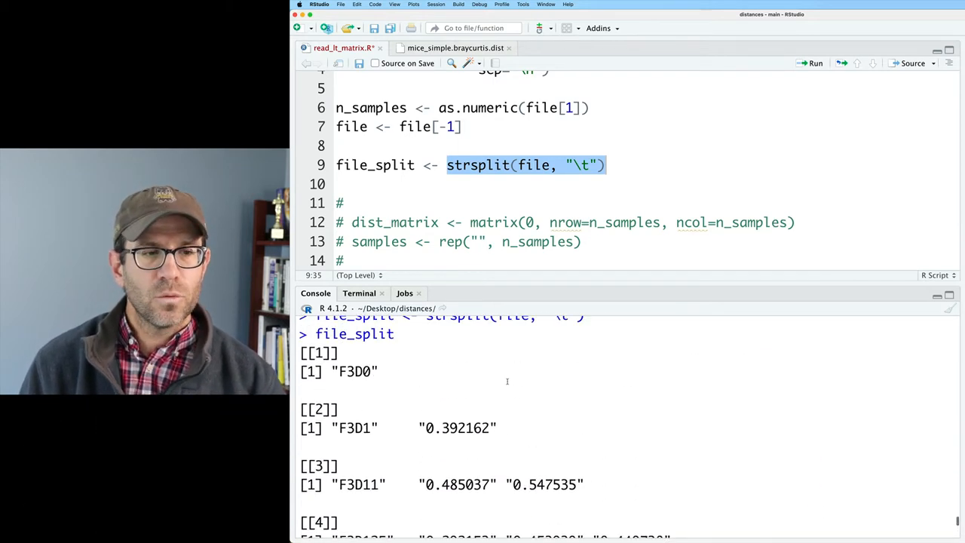
scroll(down, 3)
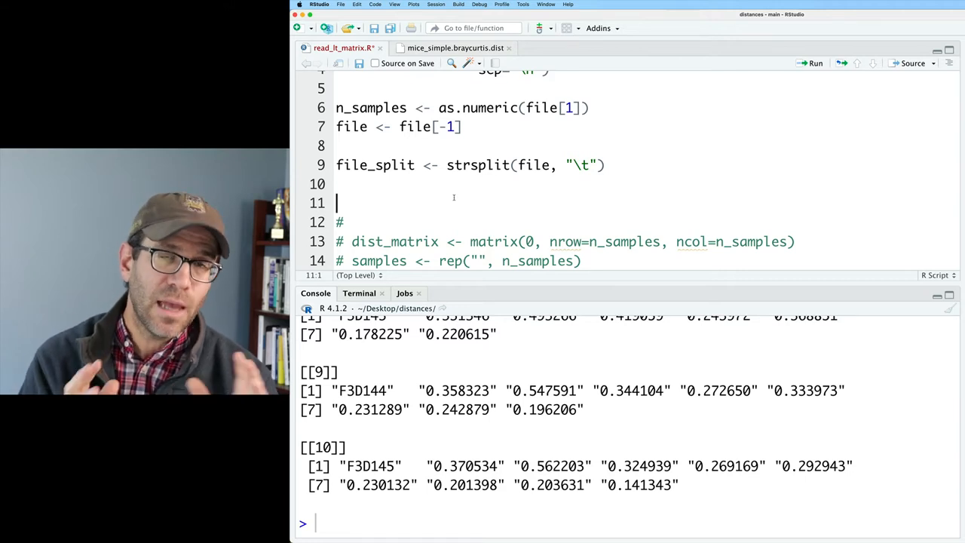
- Define fill_in <- function(x, length){ } with an empty body on line 11
text(f)
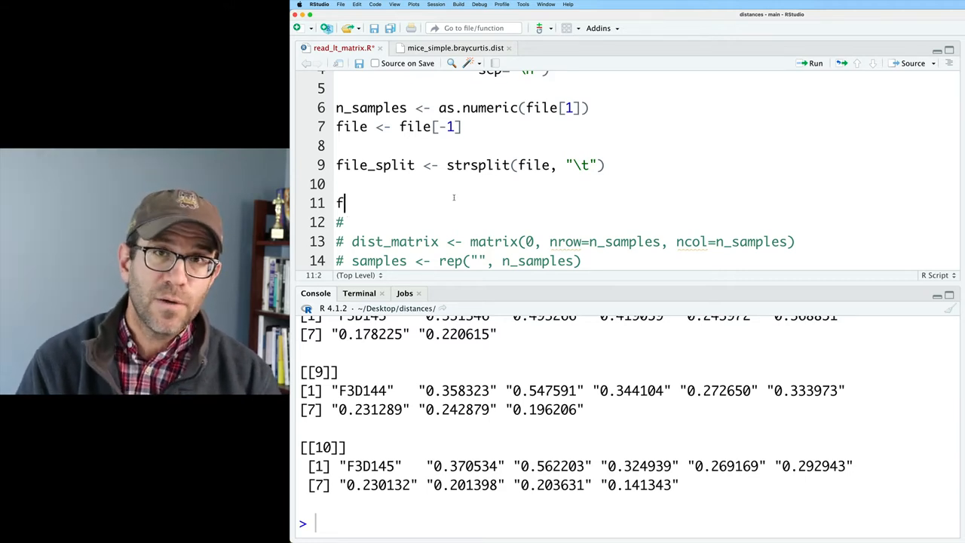
text(ill_in <- f)
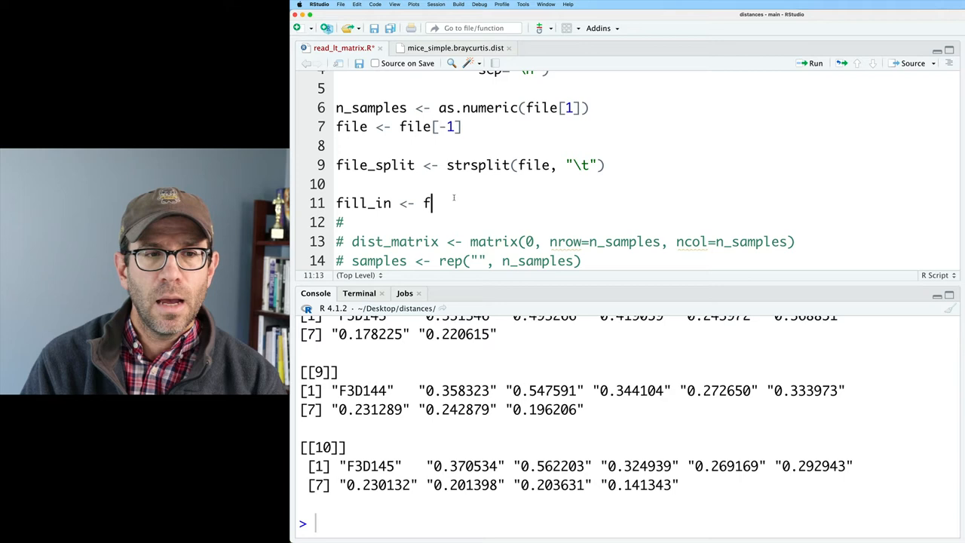
text(unction())
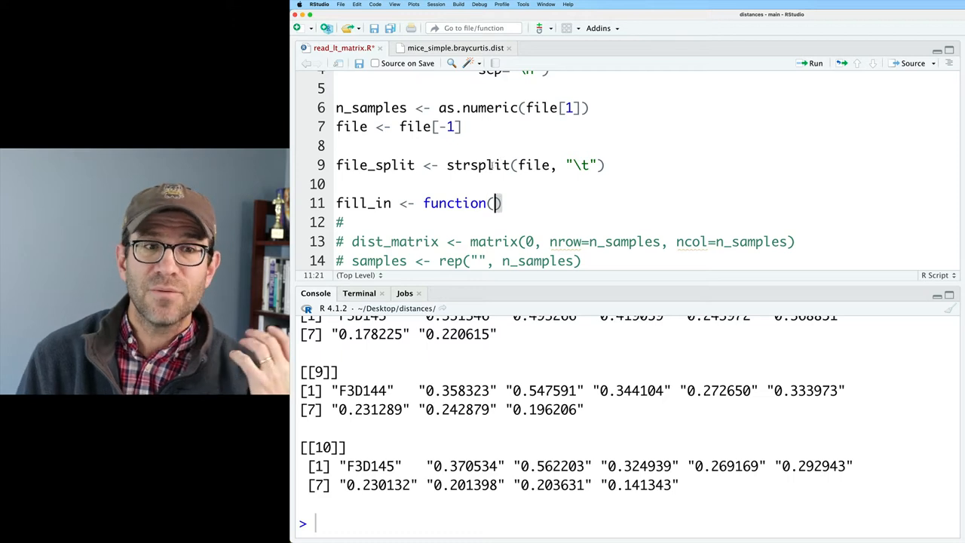
mouse_move(477, 164)
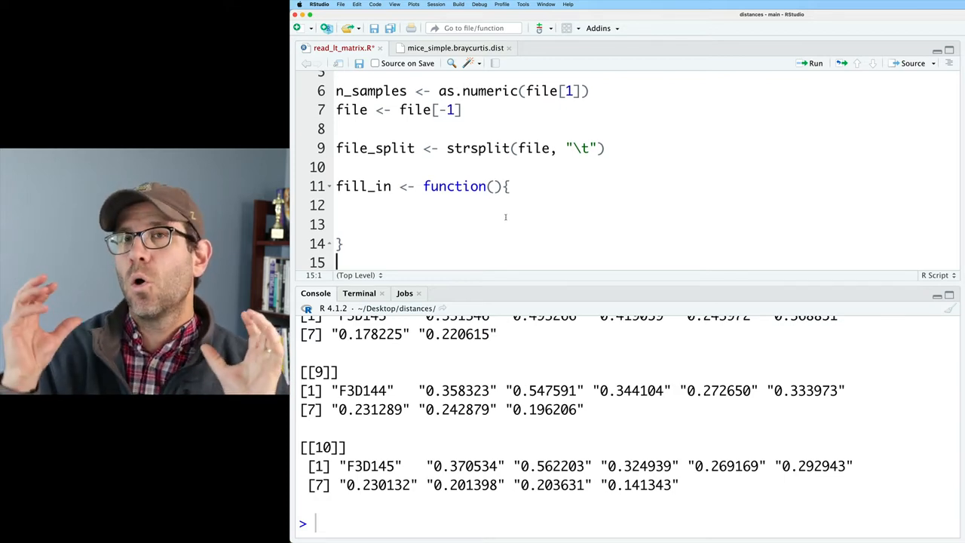
click(498, 187)
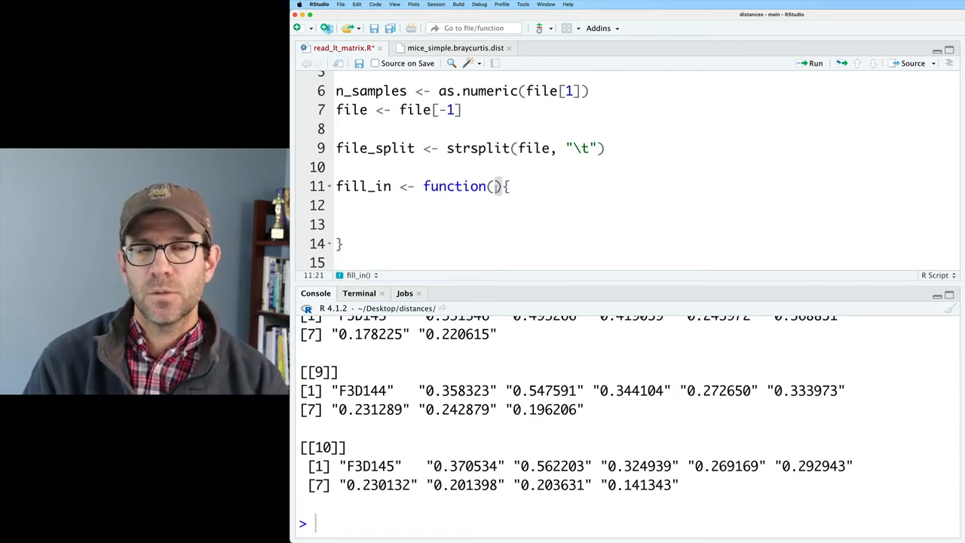
text(x,)
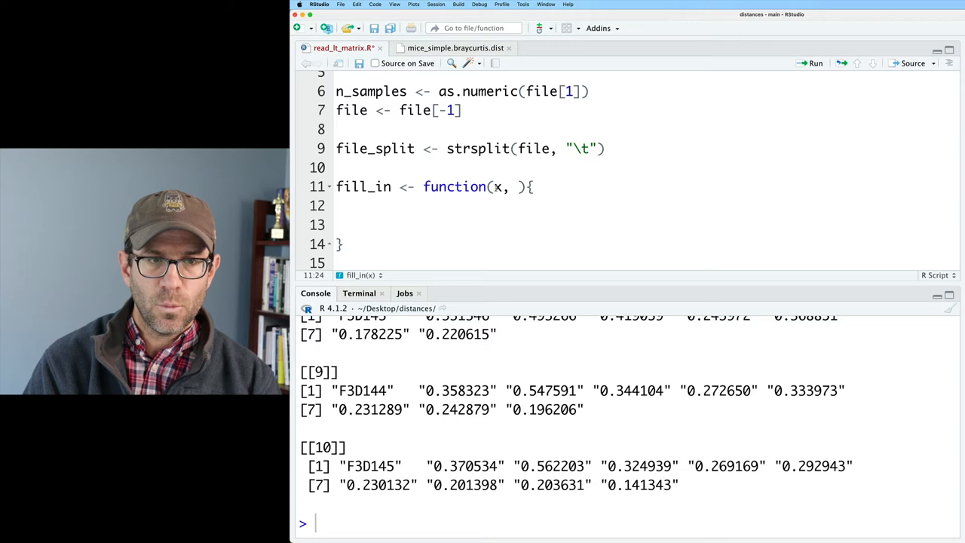
text(length)
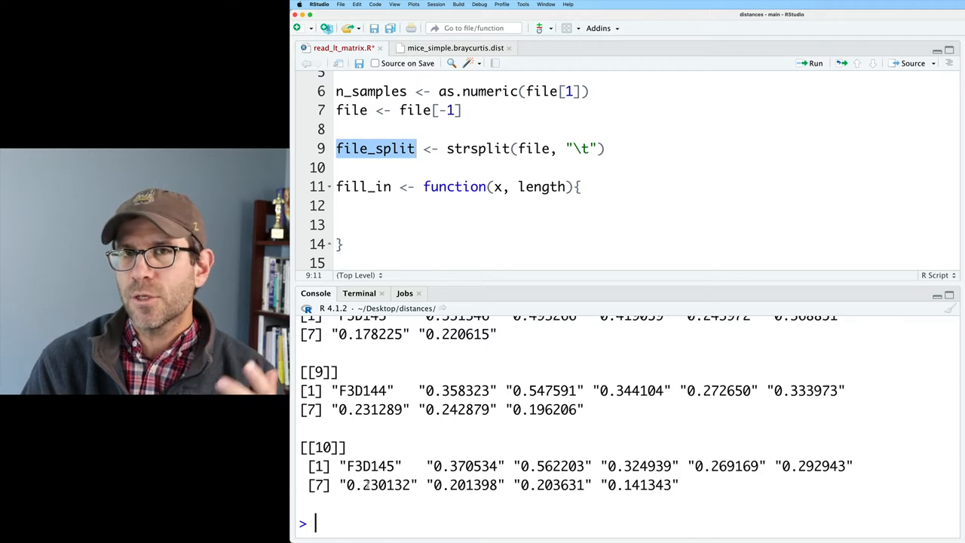
text(file_sp)
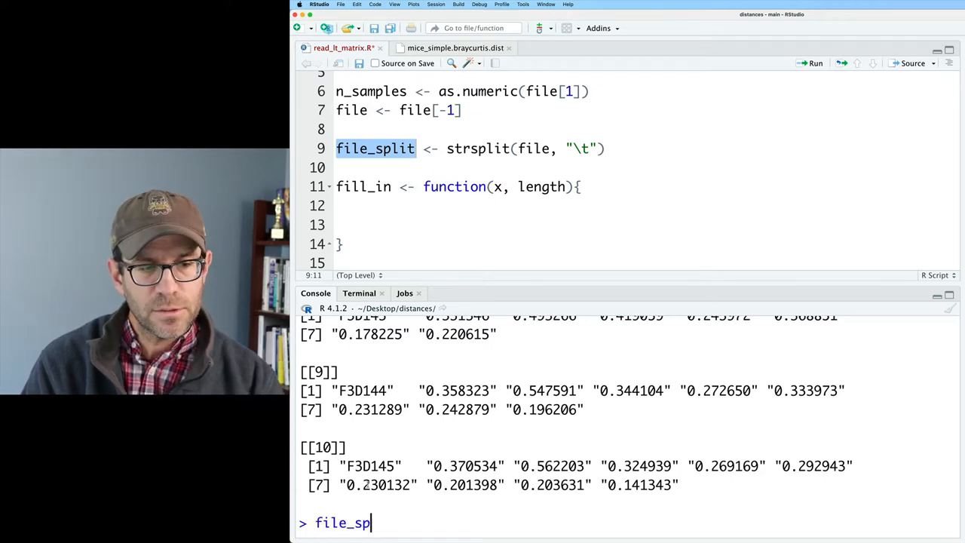
- Evaluate (n_samples + 1) - length(file_split[[6]]) in the console to count row 6's missing slots
key(Return)
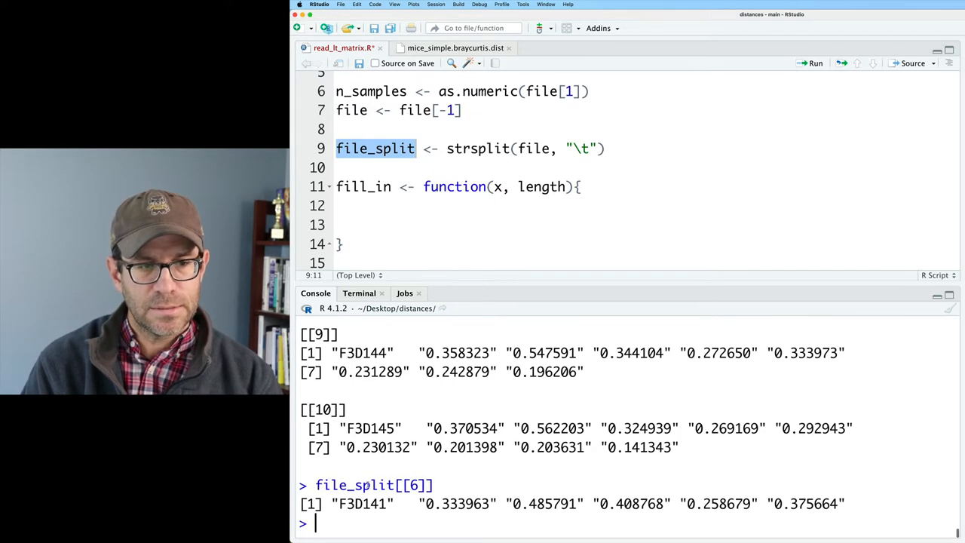
text(file_split[[6]])
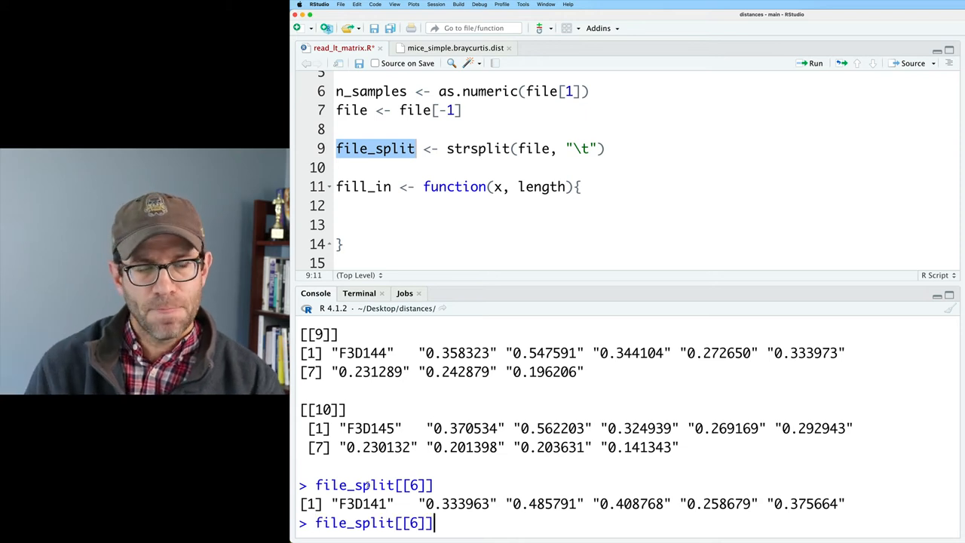
text(length()
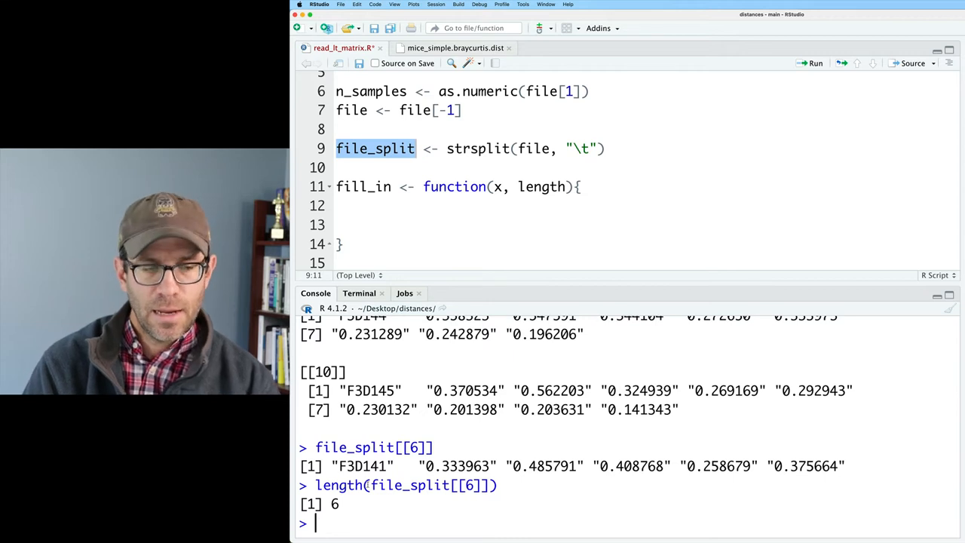
text(11-)
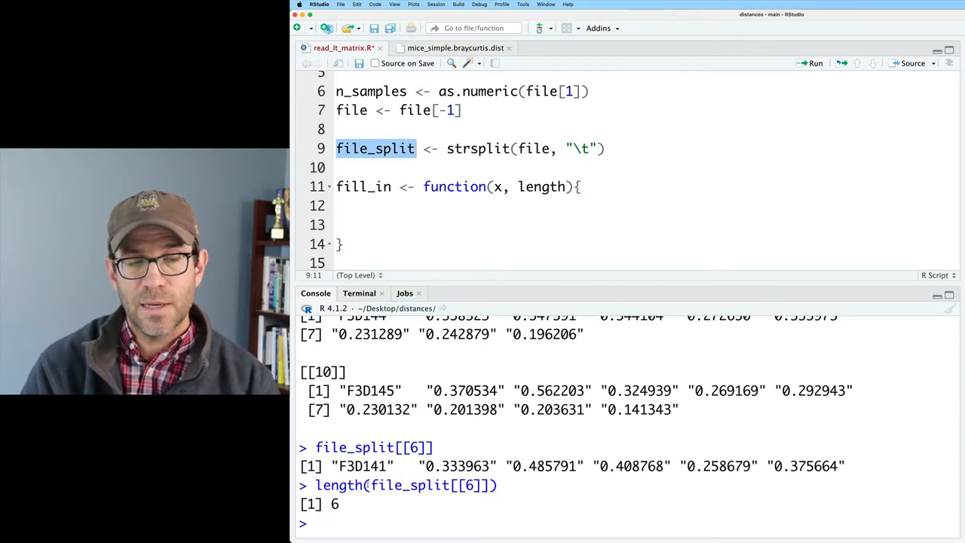
text(n_samples)
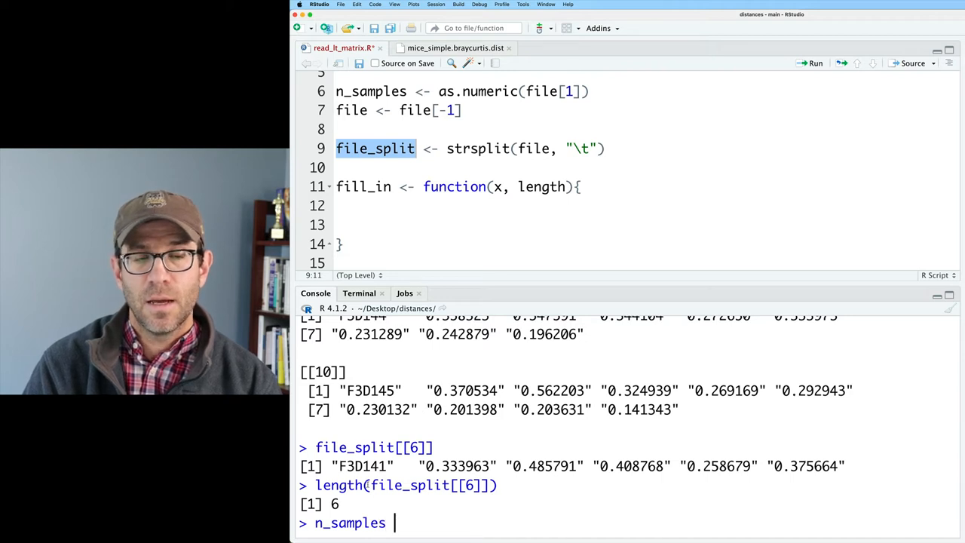
text(+ 1)
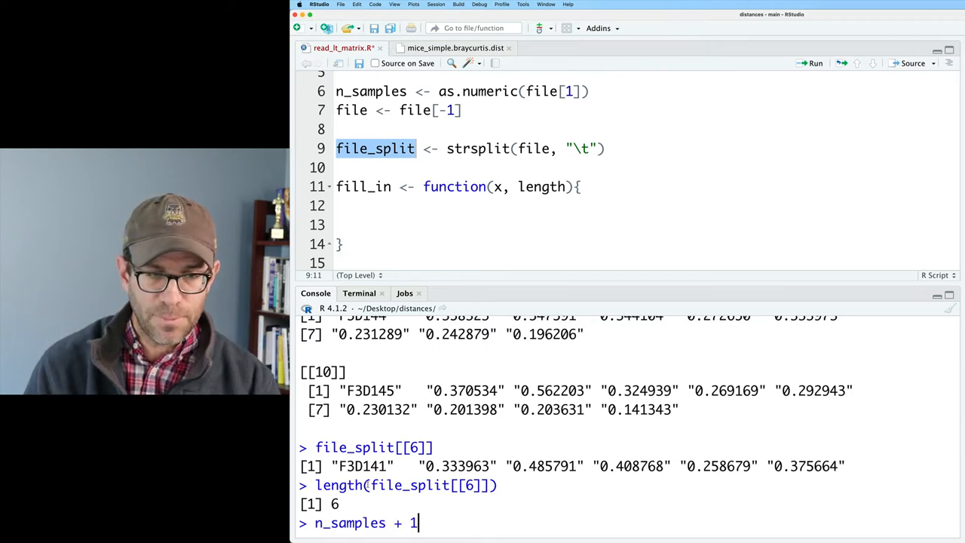
text((n_samples + 1) -)
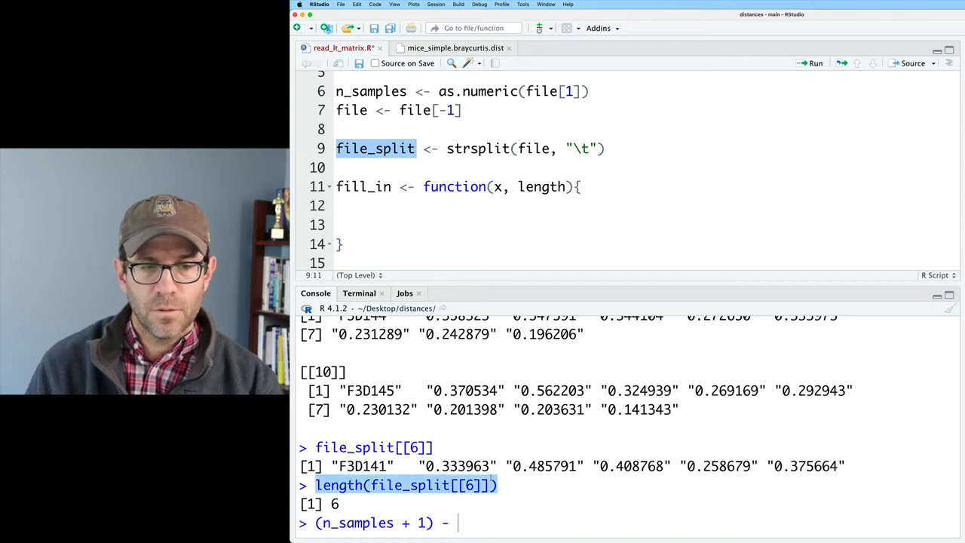
text(length(file_split[[6]]))
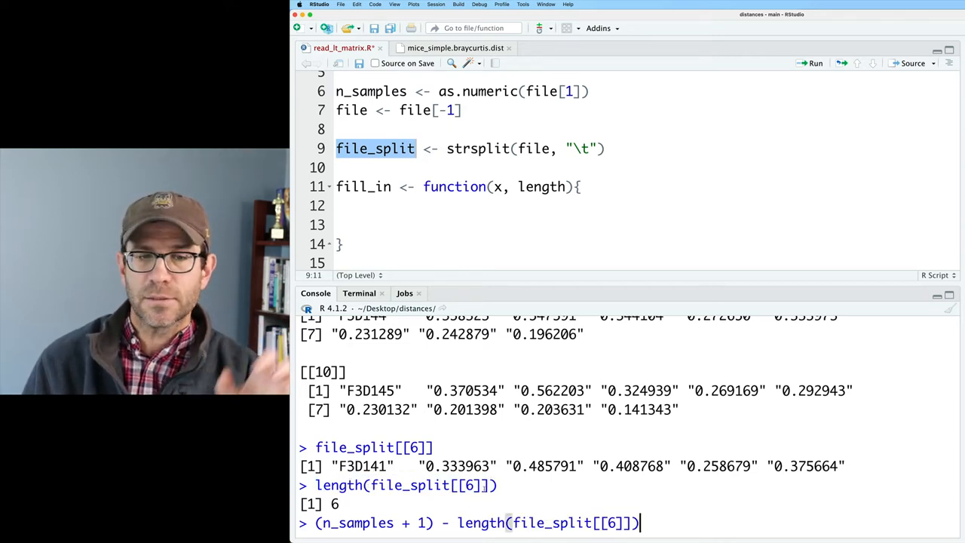
key(Return)
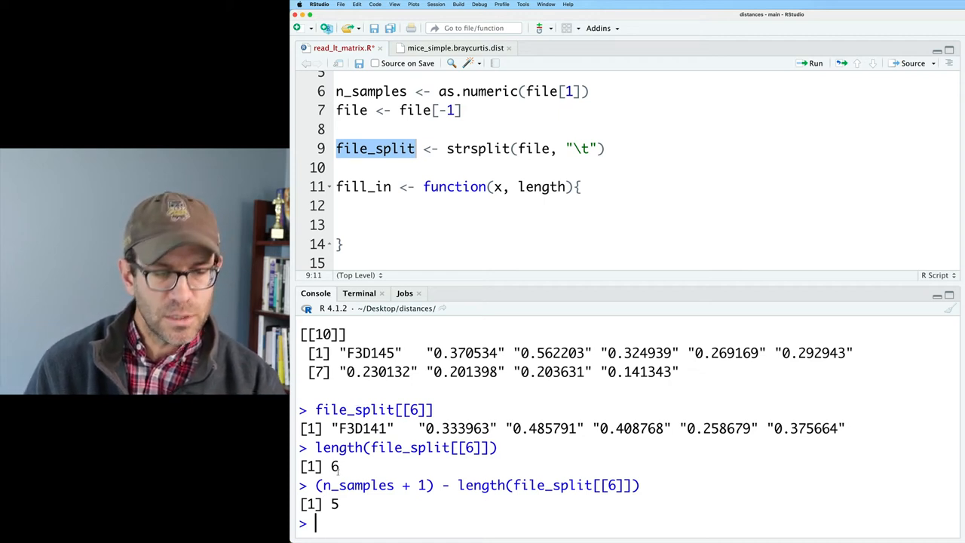
- Run c(file_split[[6]], rep("", ...)) to pad row 6 and paste it into fill_in's body
text(c()
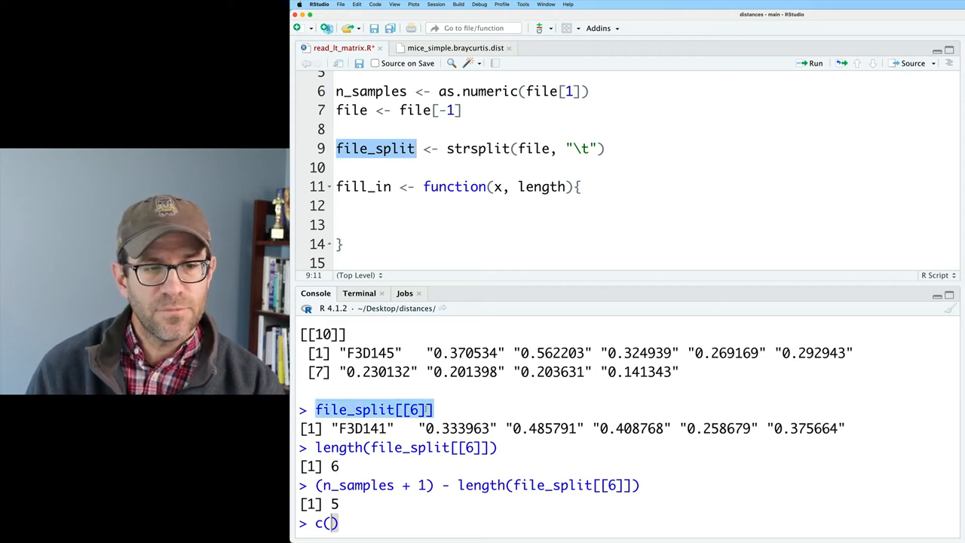
text(file_split[[6]])
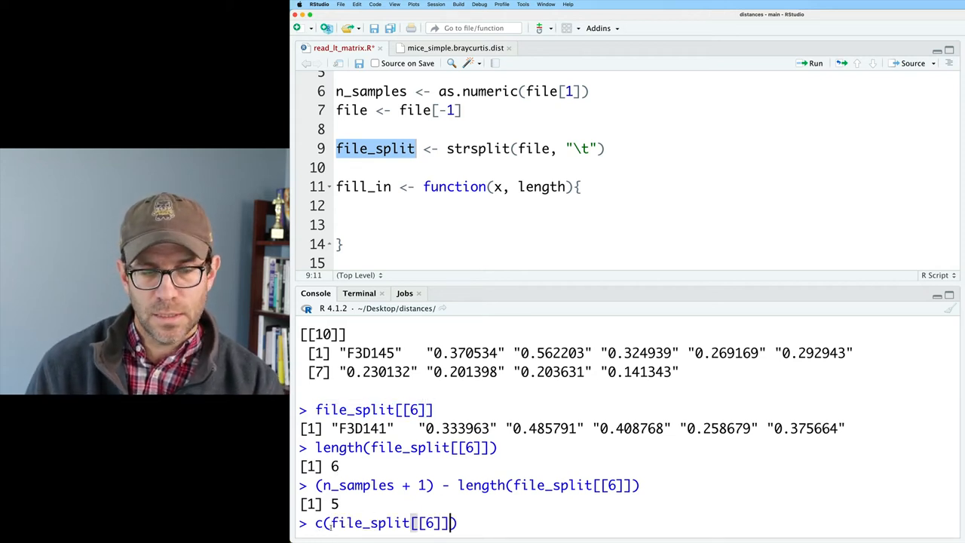
text(,)
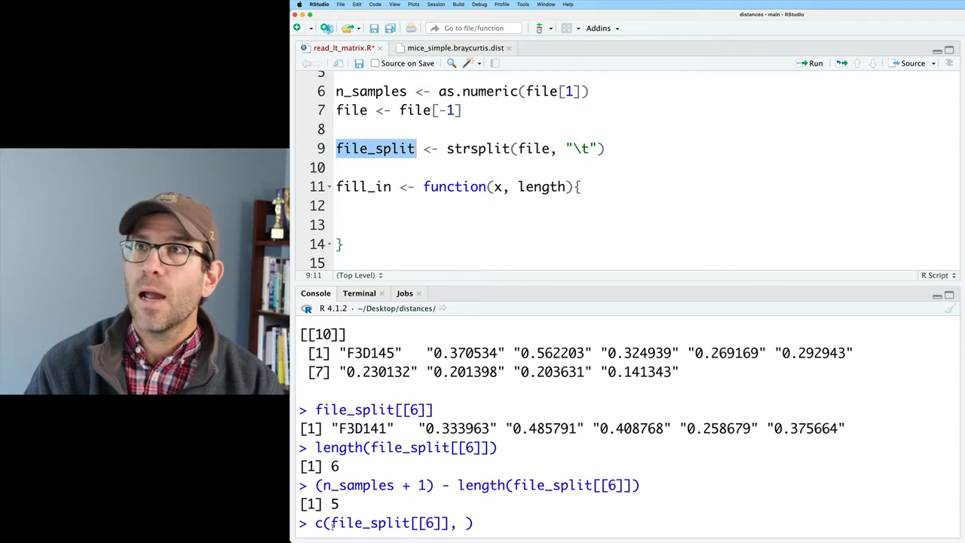
text(rep()
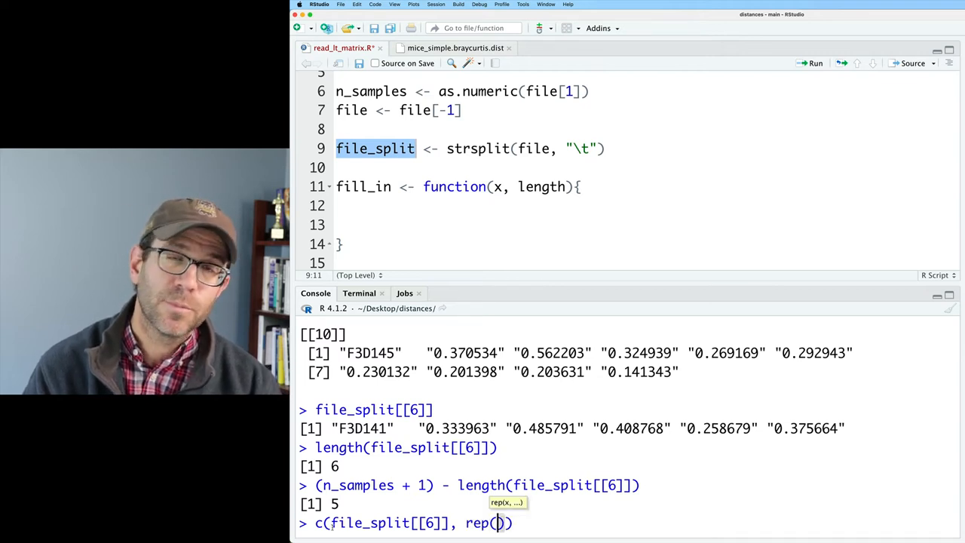
text("",)
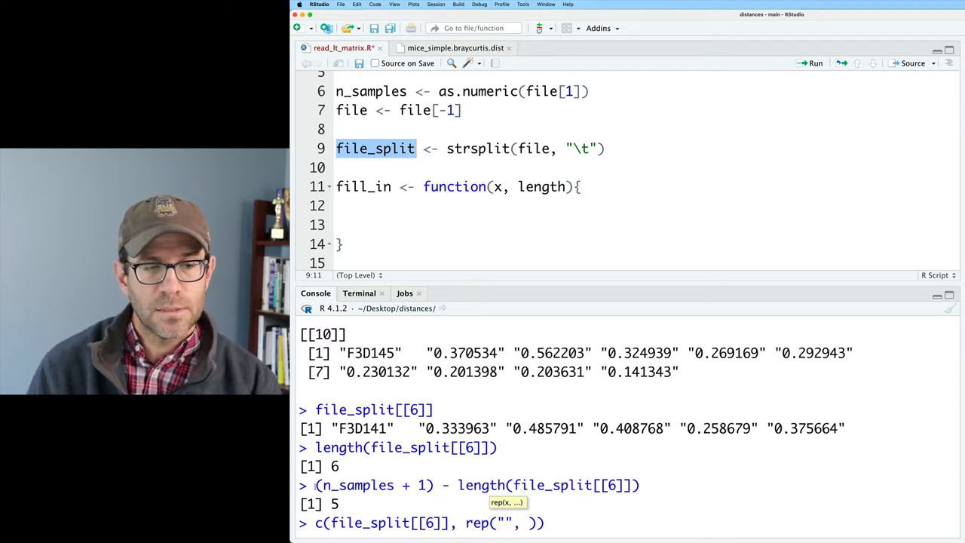
key(Return)
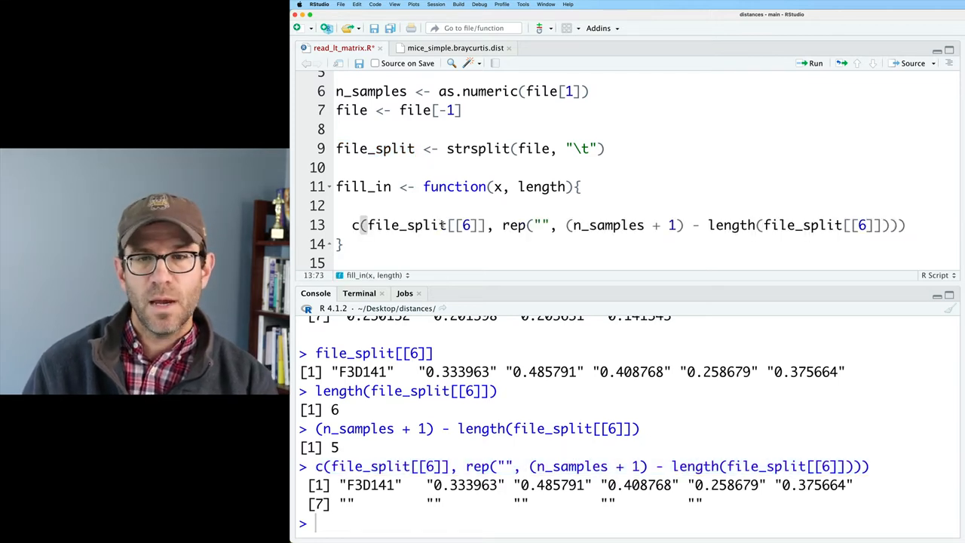
- Generalize fill_in to c(x, rep("", length - length(x))) and add fill_in(file_split[[6]], 11) below
text(ngth)
key(Return)
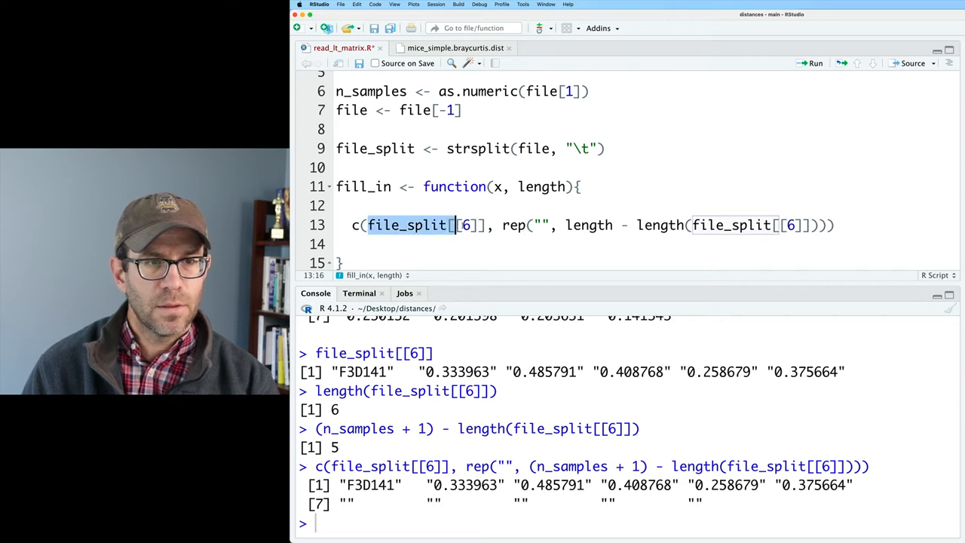
text(x)
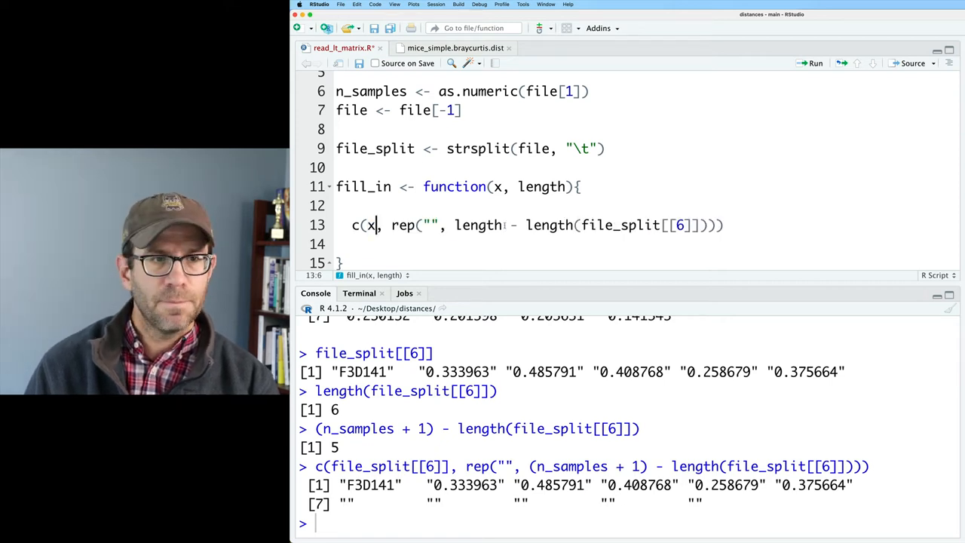
double_click(639, 225)
text(x)
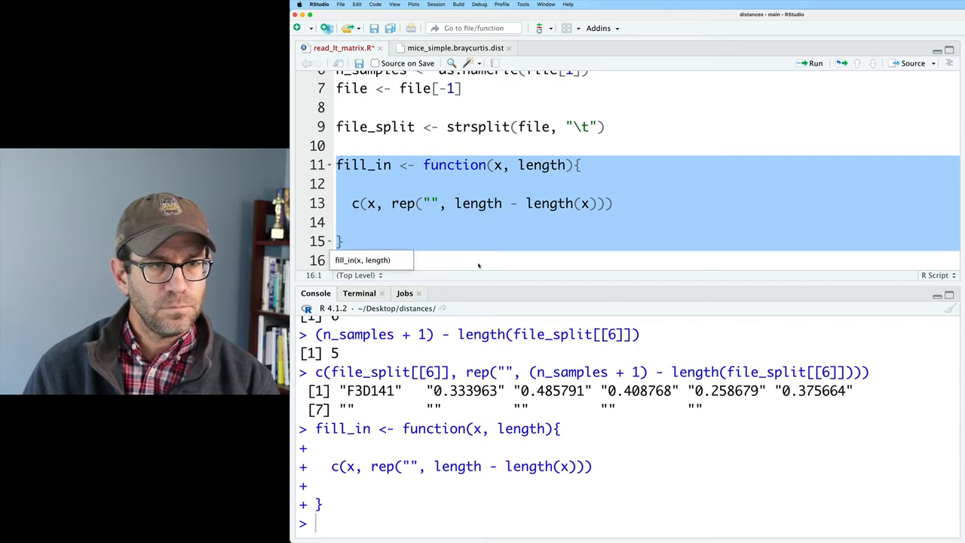
text(fill_in(file)
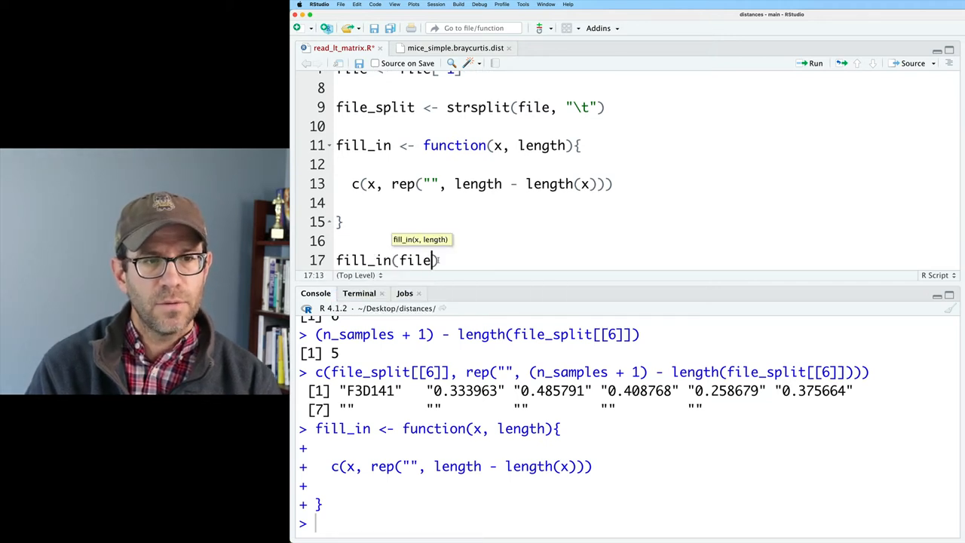
text(_split[[6]])
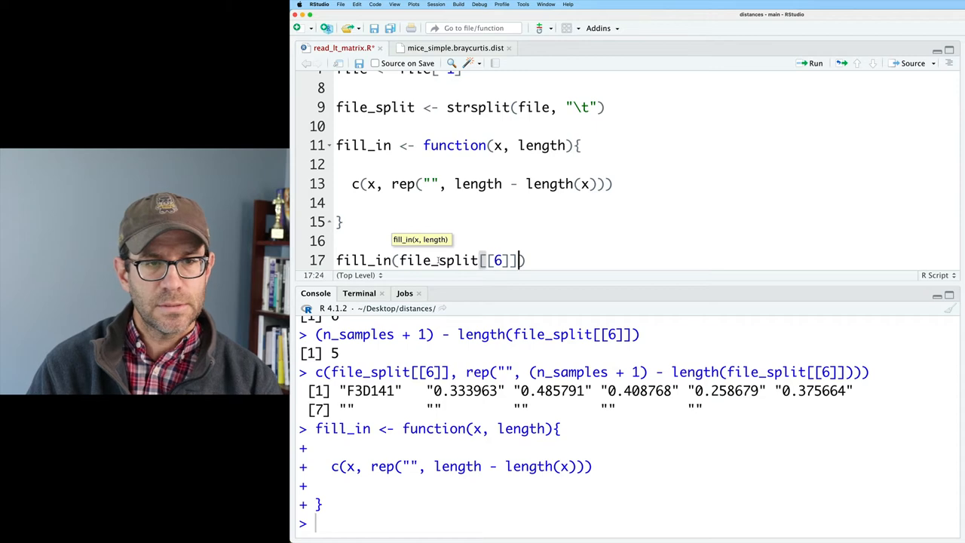
text(, 11)
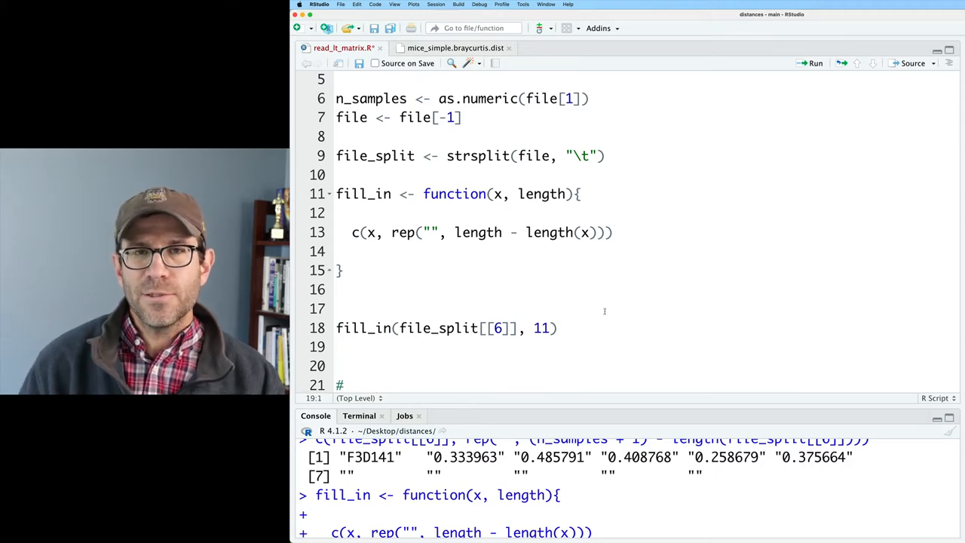
- Write lapply(file_split, fill_in) and run it, hitting the missing 'length' argument error
text(lapp)
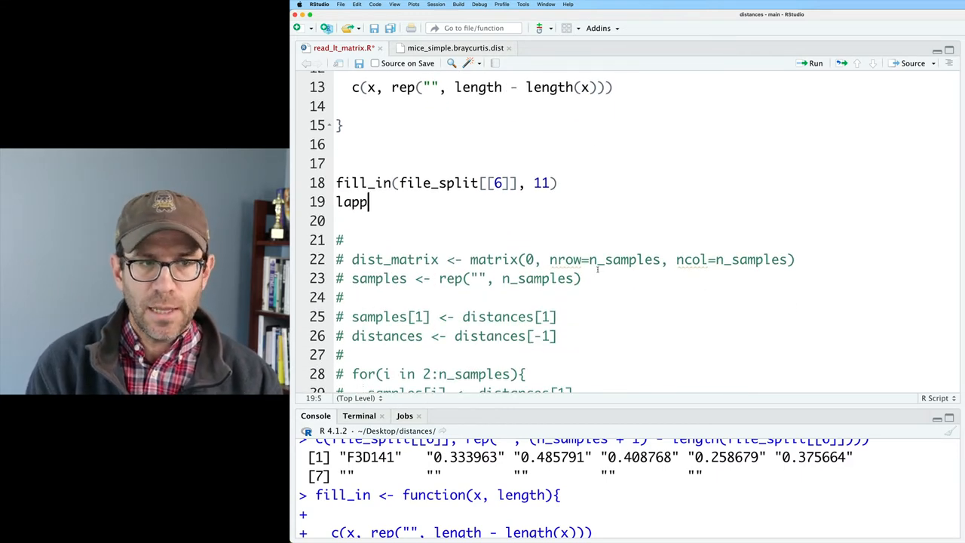
text(ly)
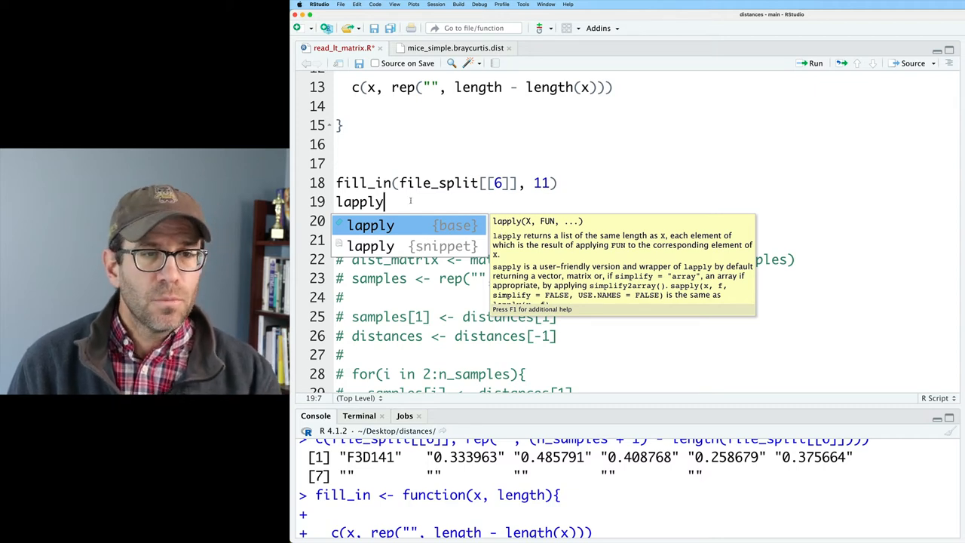
text((file)
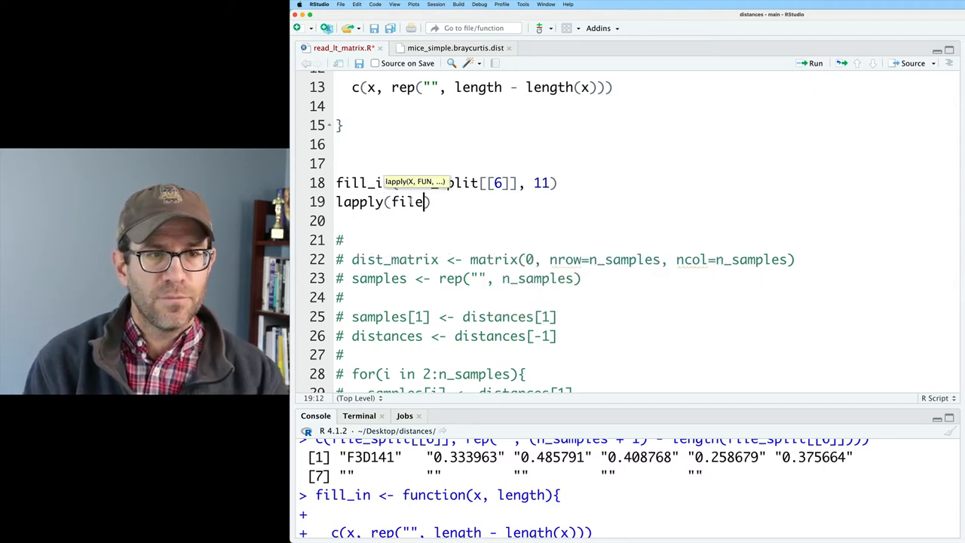
text(_split, fill_in)
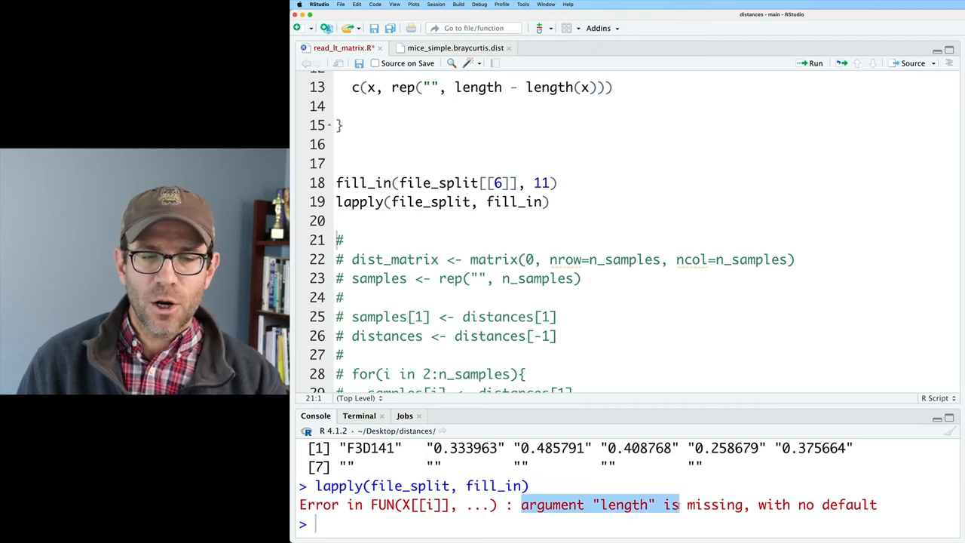
scroll(up, 3)
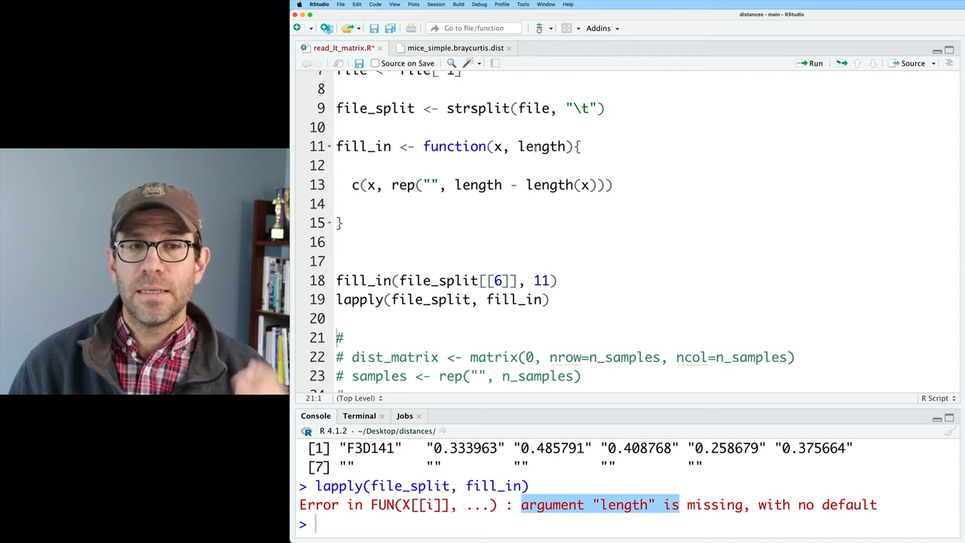
click(535, 299)
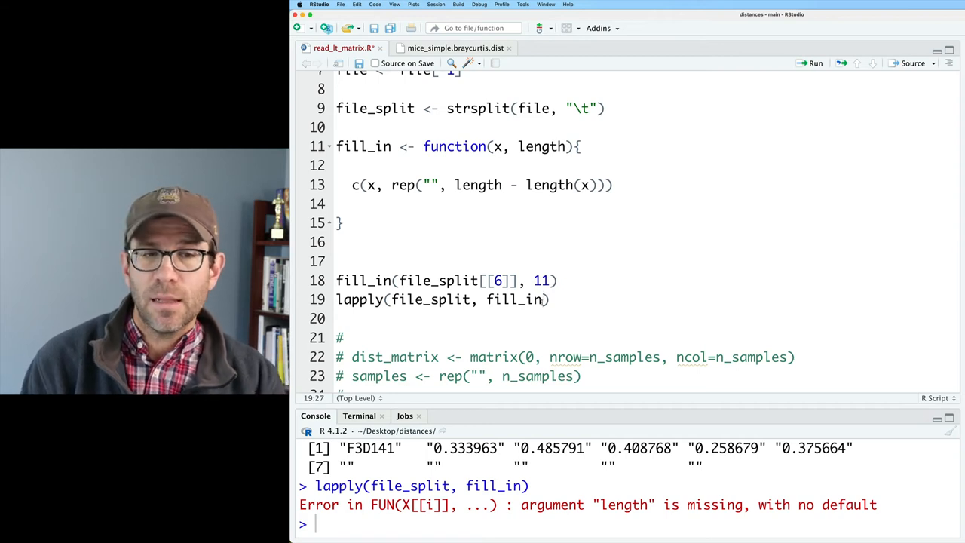
- Pass length=n_samples + 1 to the lapply call and store its result as filled
text(, l)
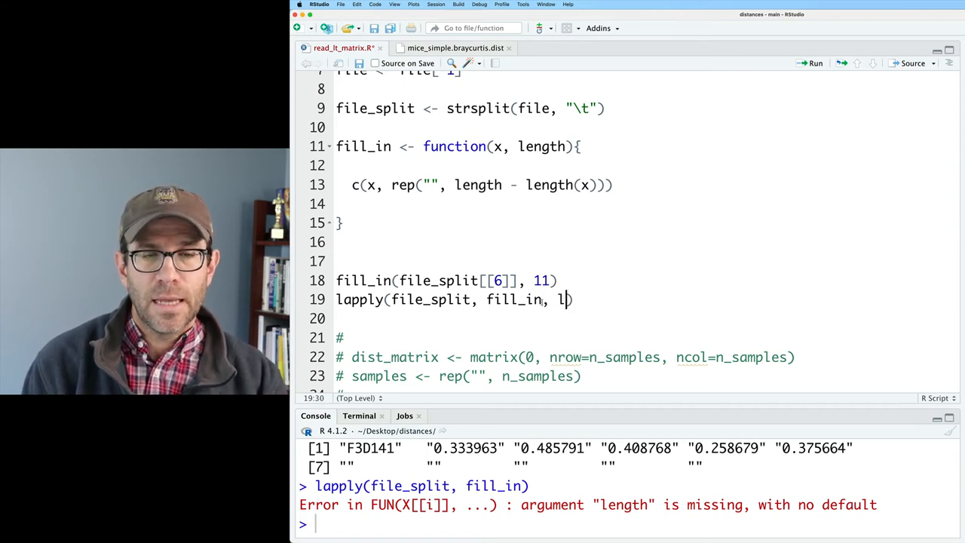
text(ength=n_s)
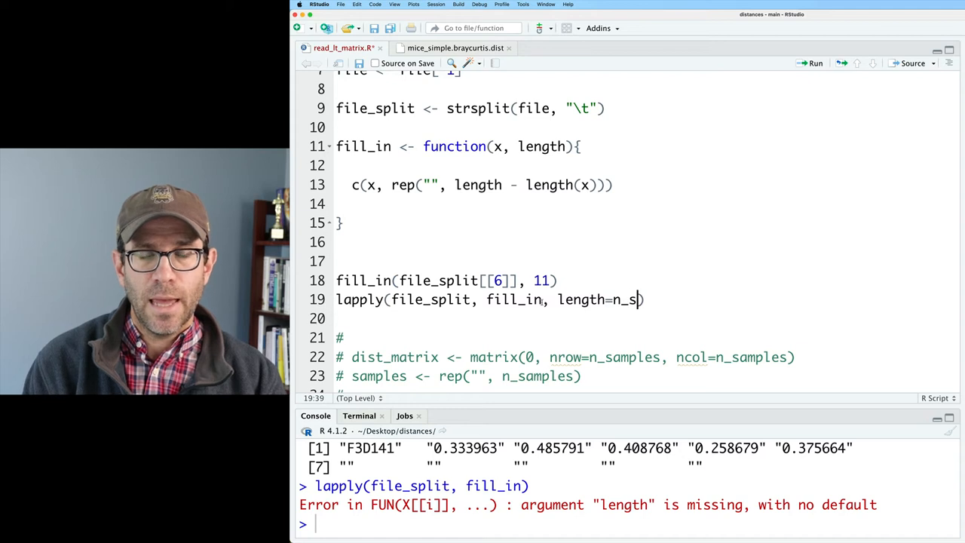
text(amples + 1)
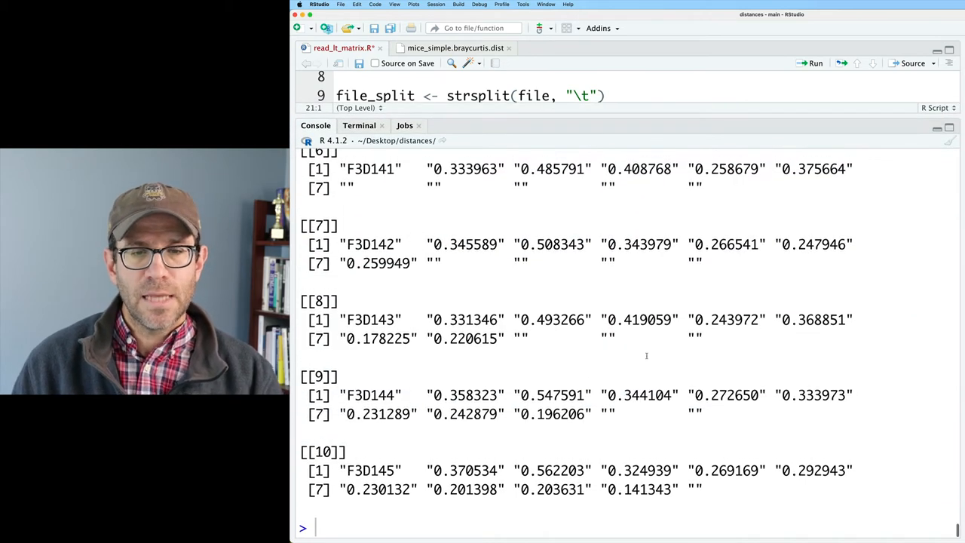
scroll(up, 3)
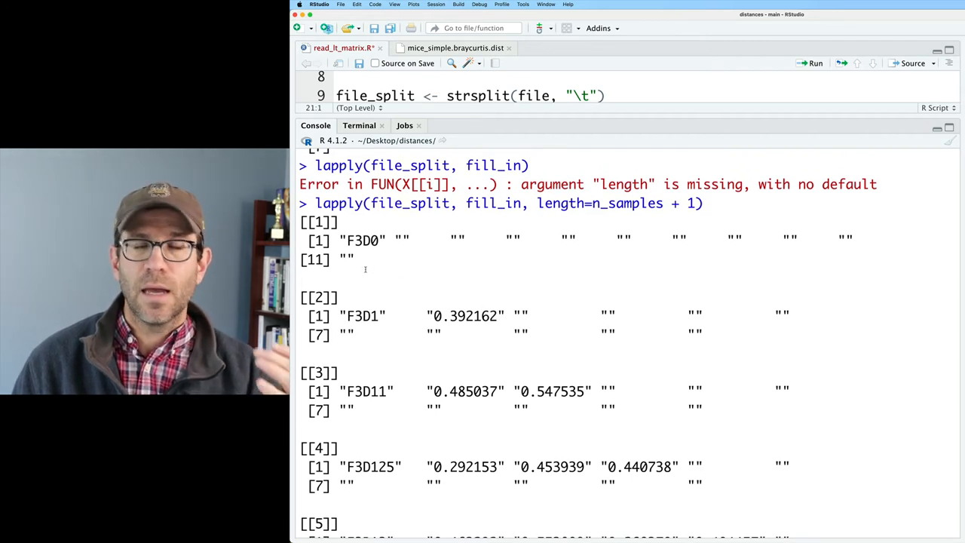
scroll(down, 3)
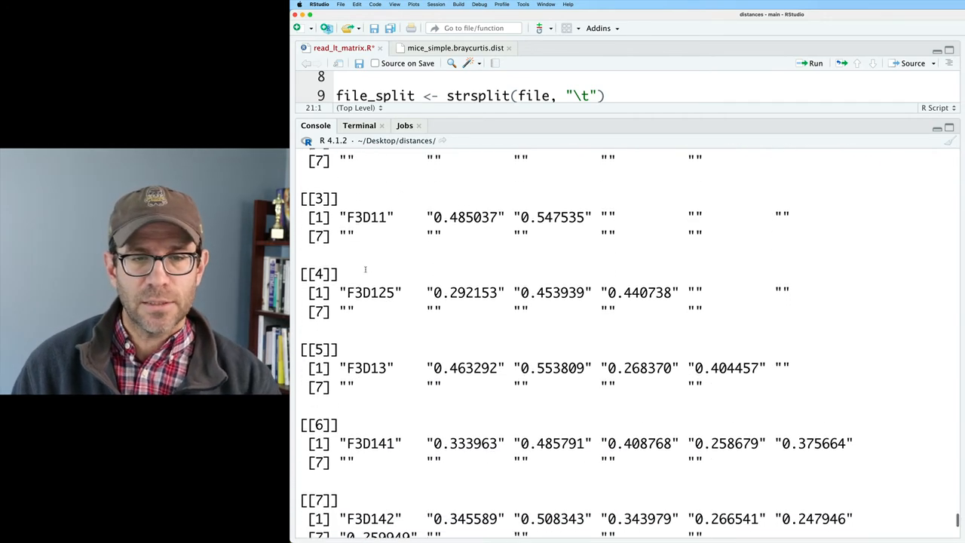
scroll(down, 3)
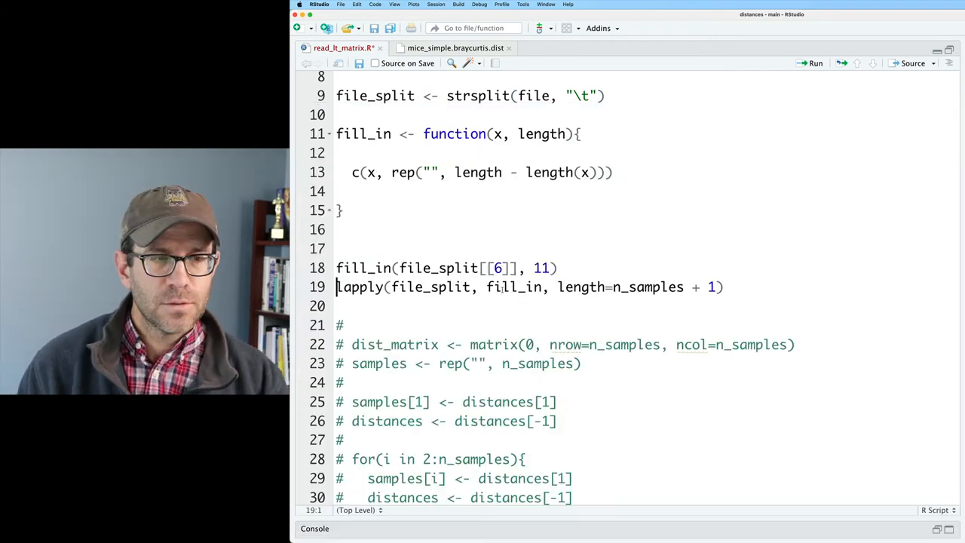
text(filled <-)
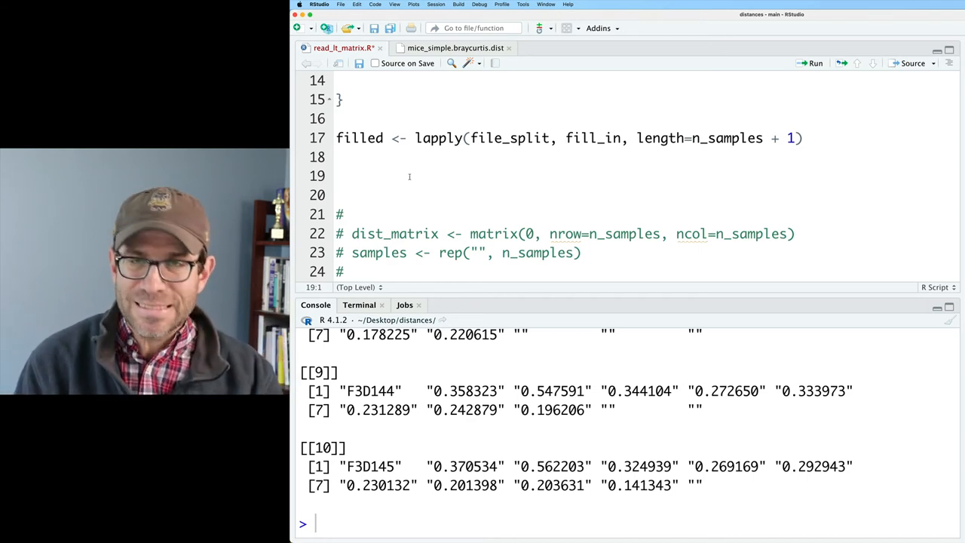
- Try rbind(filled), then stack the rows with do.call(rbind, filled) into a character matrix
text(rbind)
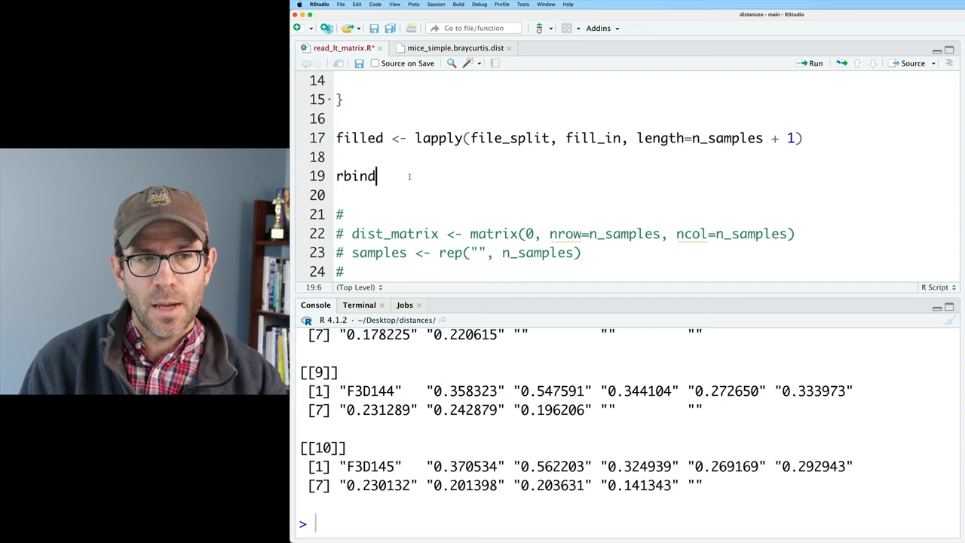
text((filled))
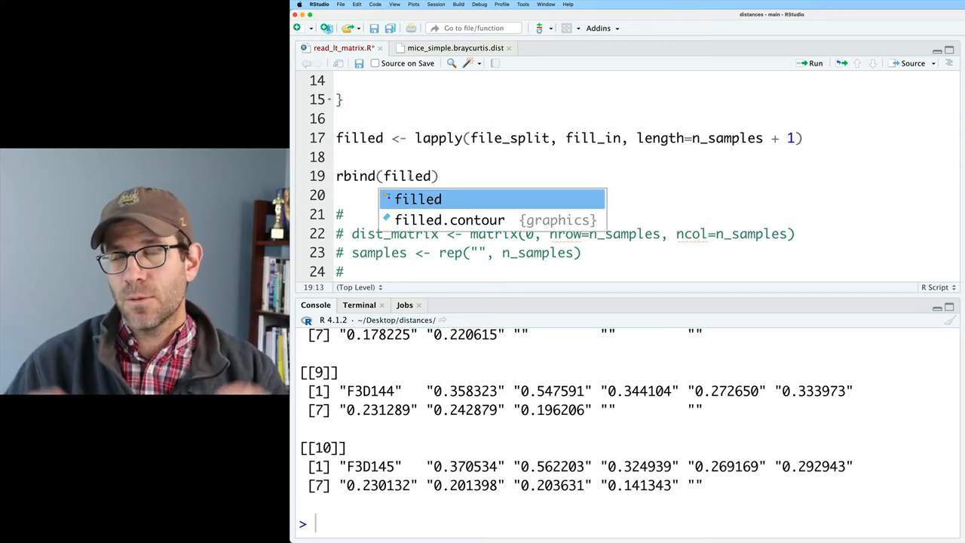
key(Return)
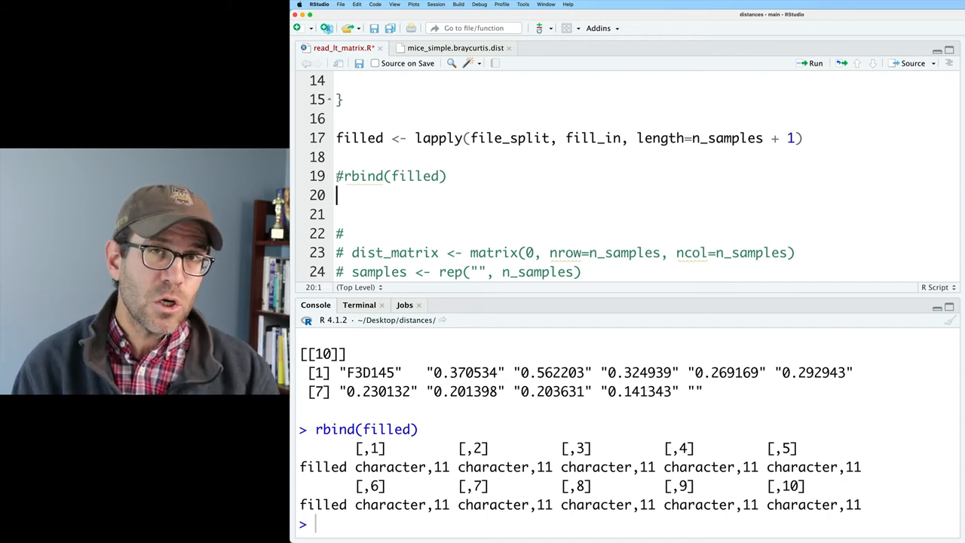
text(do.call(r)
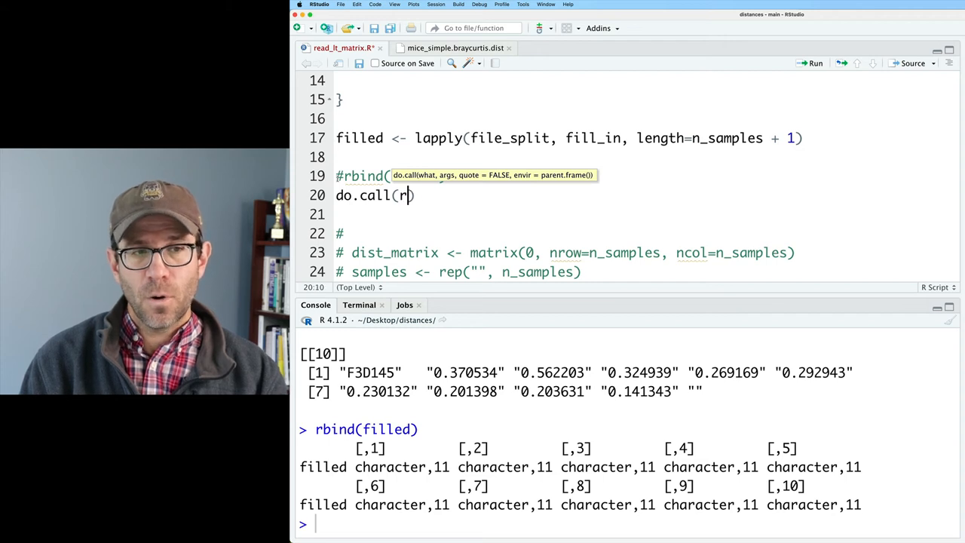
text(bind, fille)
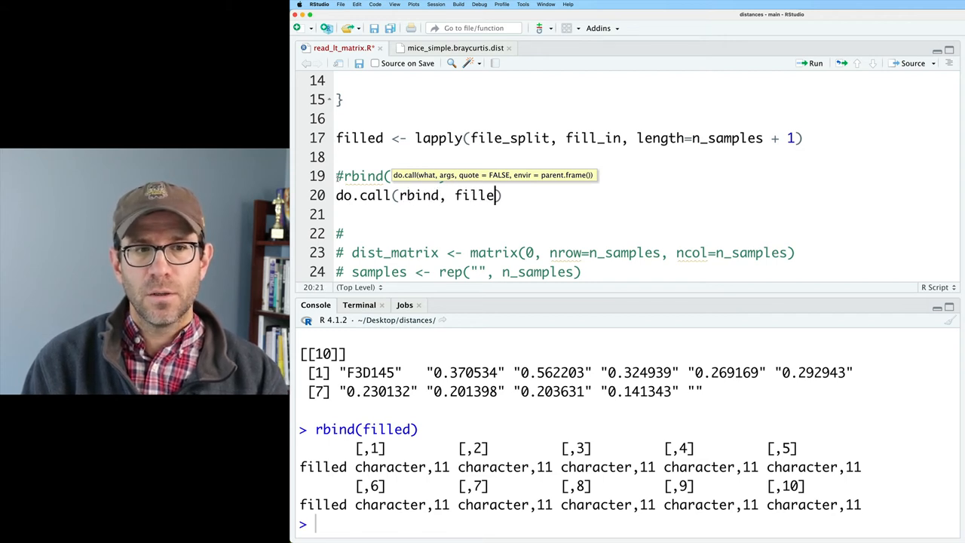
text(d)
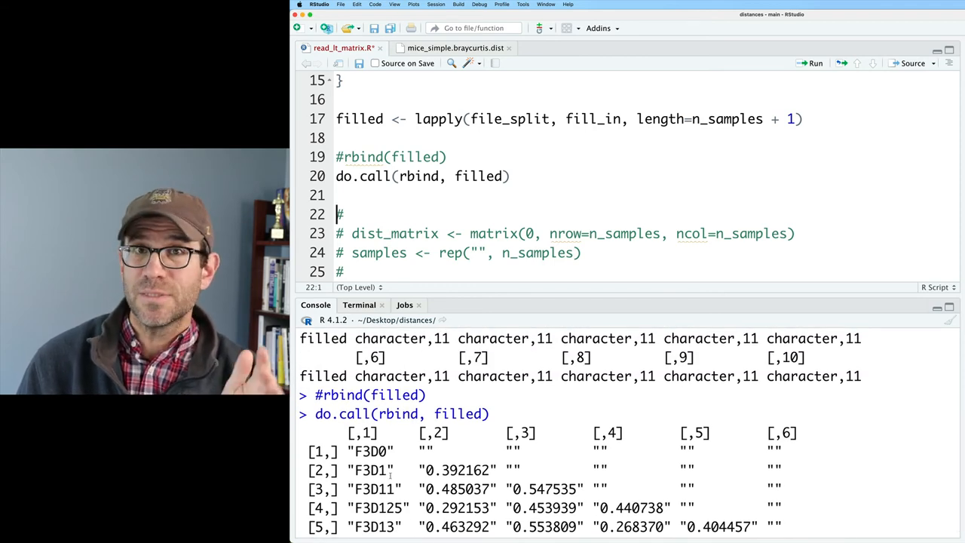
scroll(down, 3)
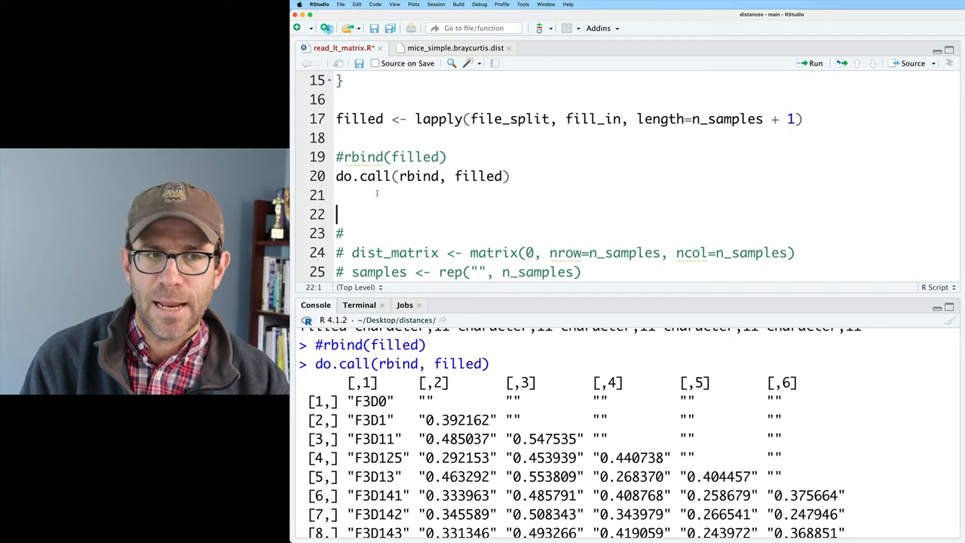
- Try matrix(unlist(filled), nrow=n_samples, byrow=TRUE), comment it out, and save do.call(rbind, filled) as samples_distance_matrix
text(unlist(filled)
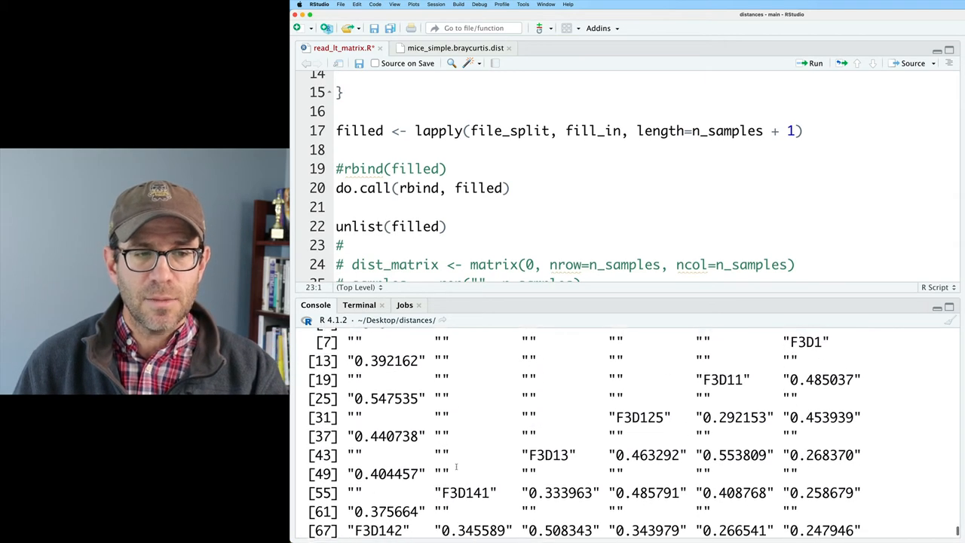
scroll(down, 3)
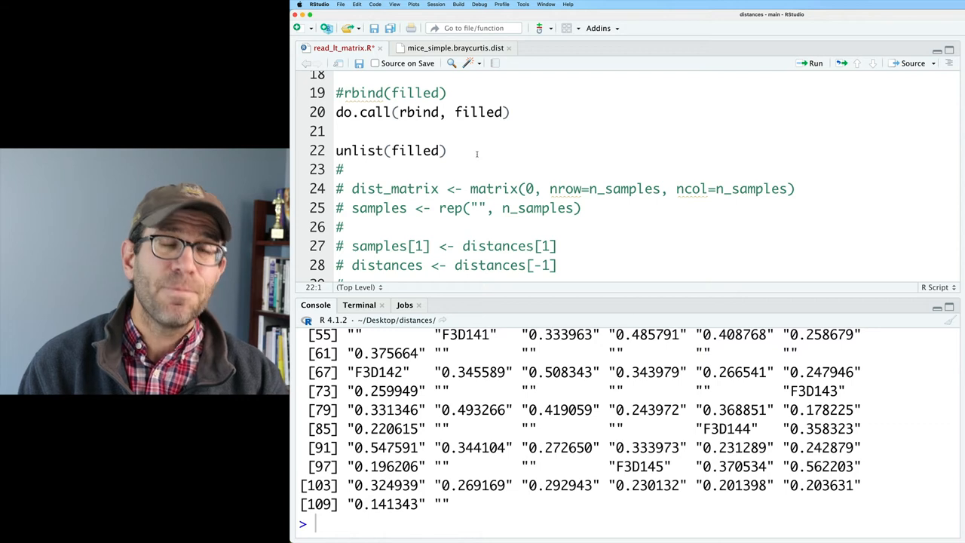
text(matrix)
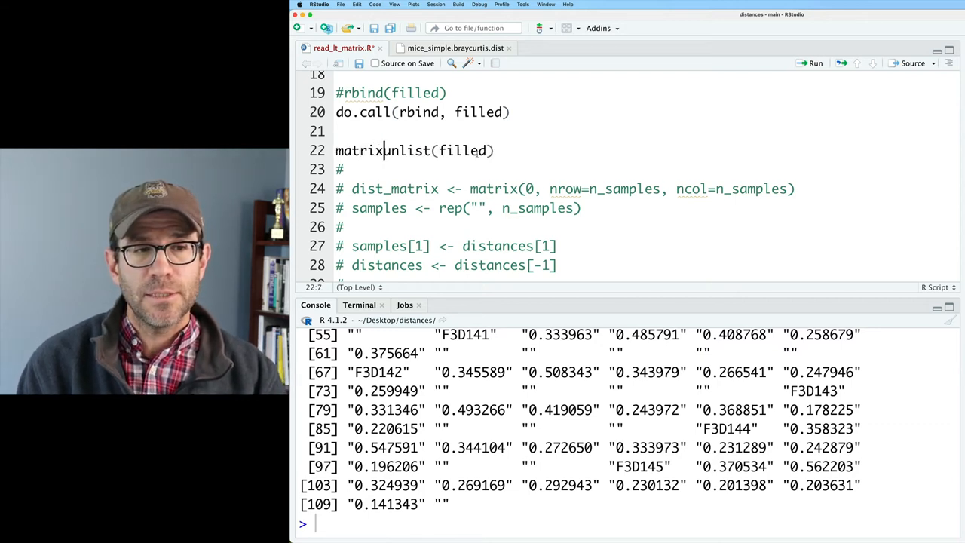
text((unlist(filled), nrow=10,)
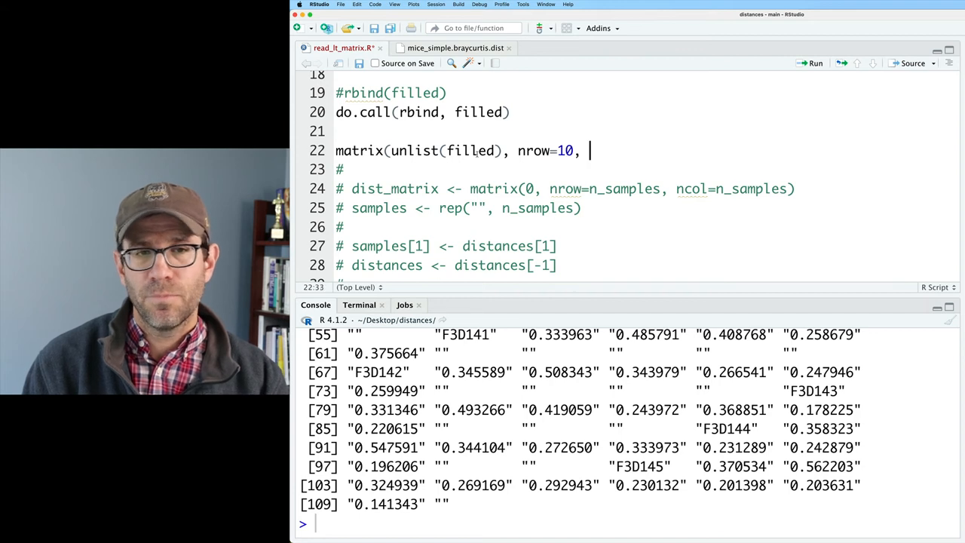
text(ncol=11, byrow=TRUE)
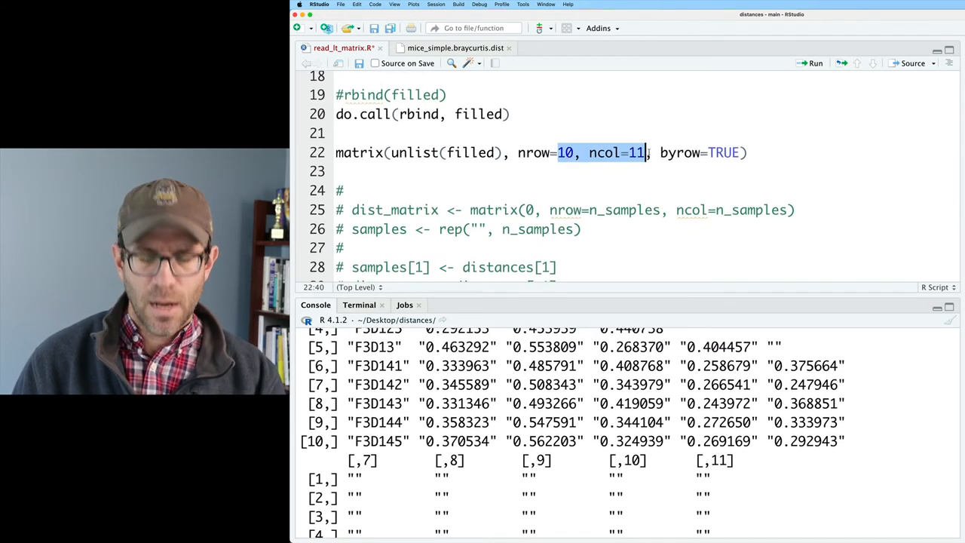
text(n_samples,)
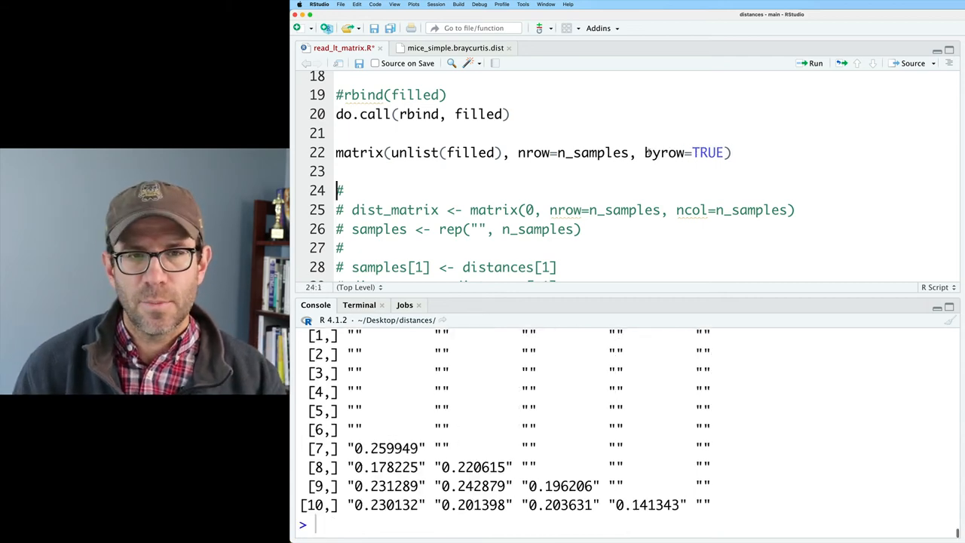
scroll(up, 3)
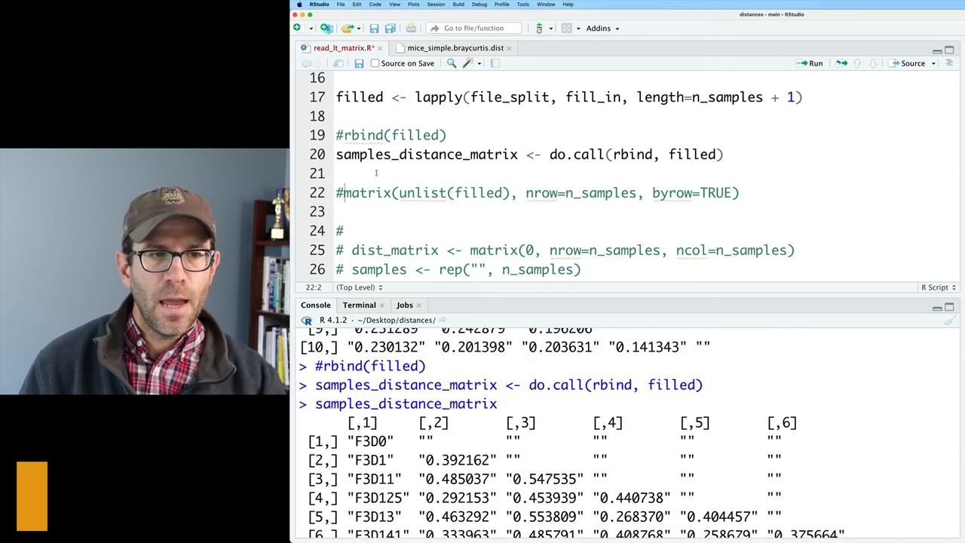
- Set samples <- samples_distance_matrix[,1] and dist_matrix <- samples_distance_matrix[,-1], then print both
text(samples <-)
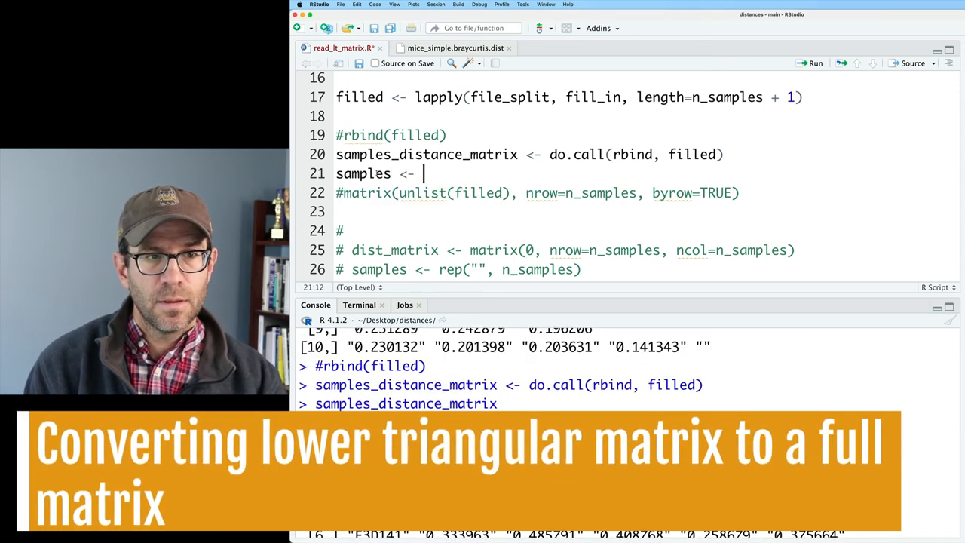
text(samples_distance_matrix[)
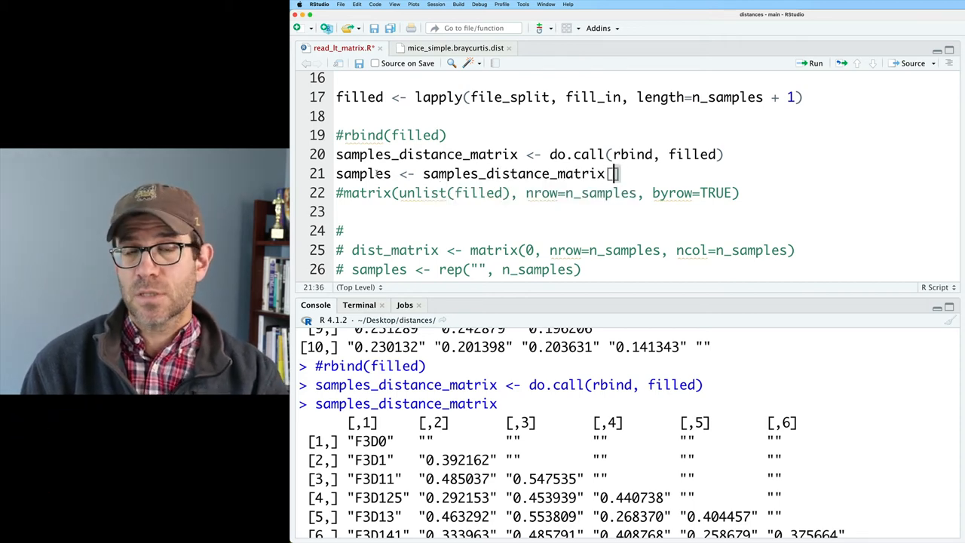
text(,1)
text(dist_matrix <-)
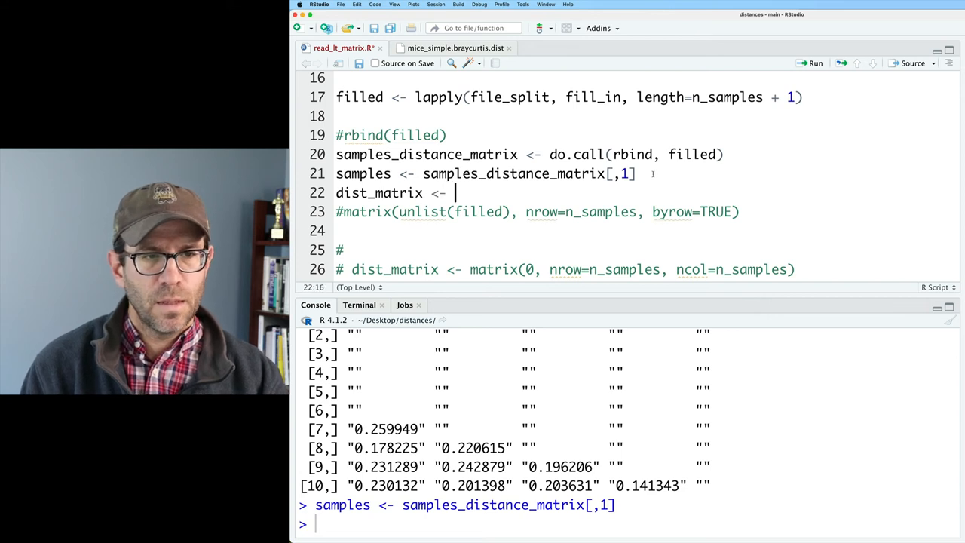
text(samples_distance_matrix)
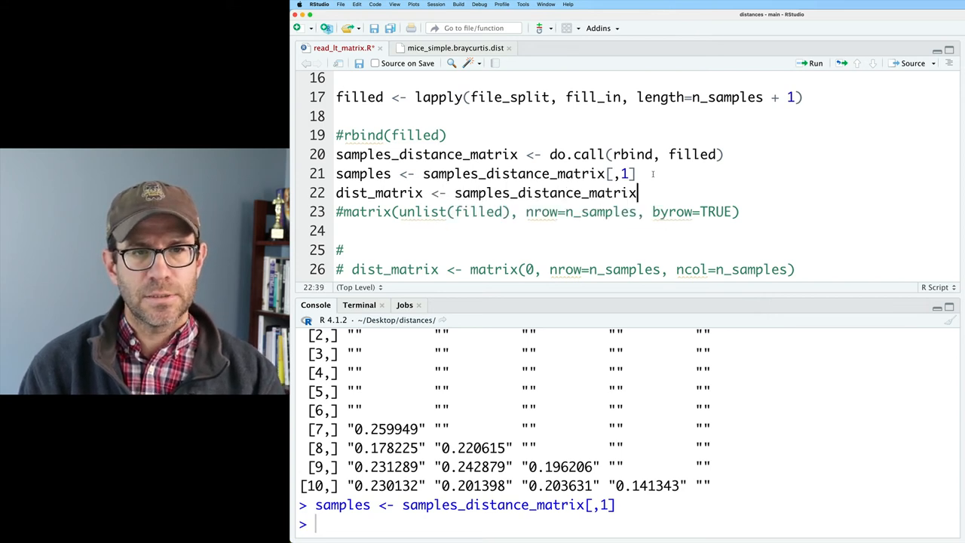
text([,-1])
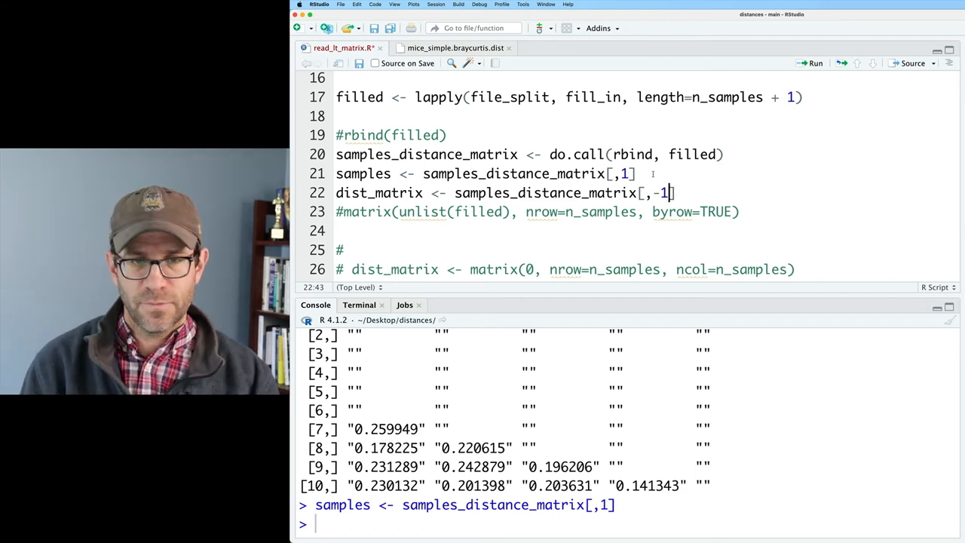
text(dist_matrix)
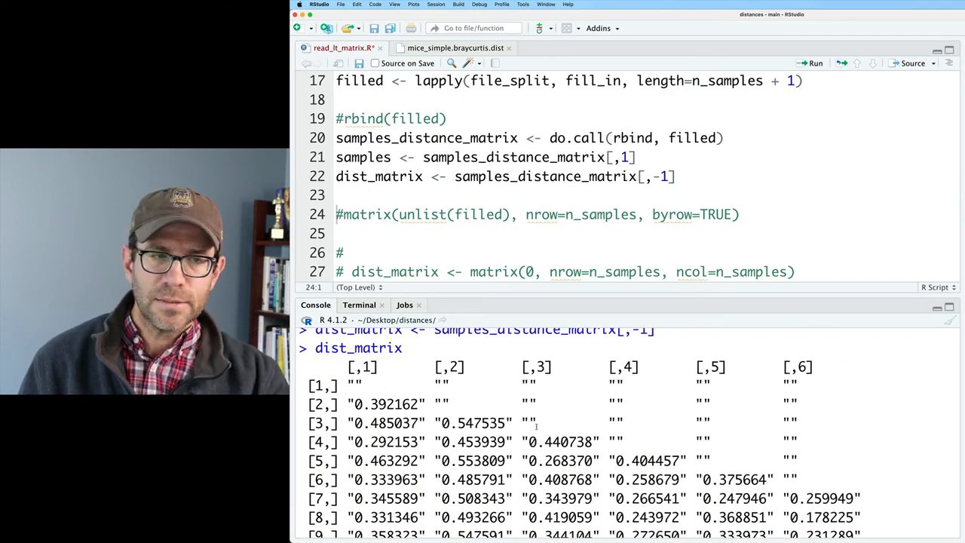
text(samples)
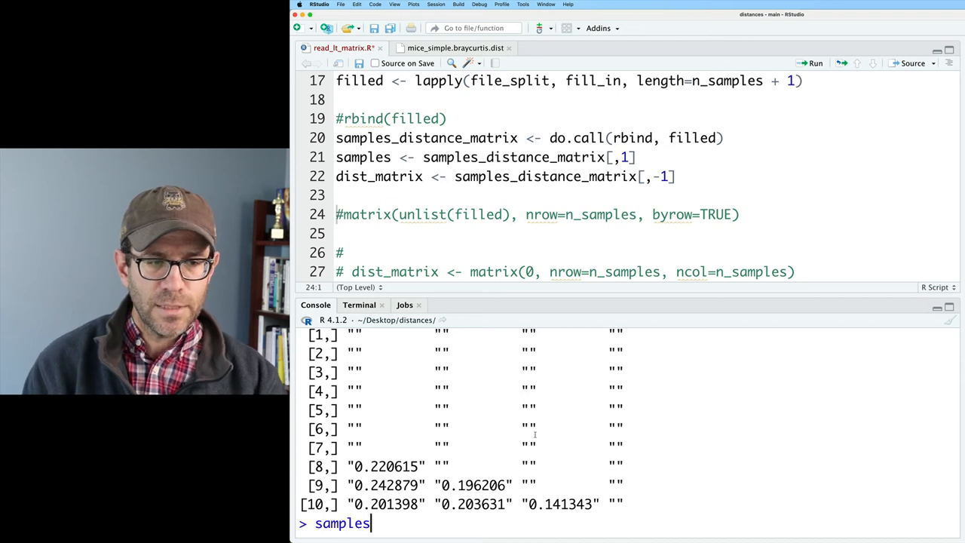
key(Return)
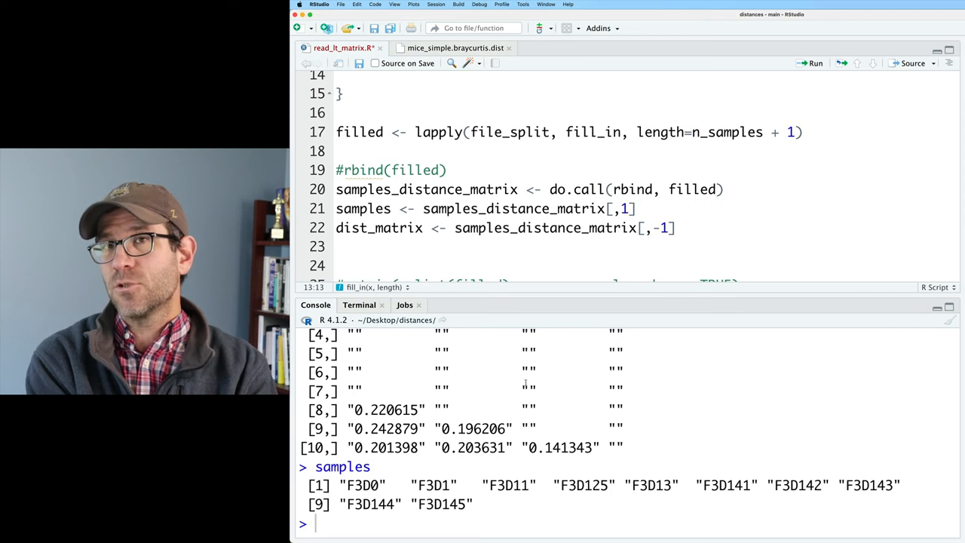
- Change fill_in's padding from "" to "0", rerun the script and print the zero-filled dist_matrix
double_click(529, 387)
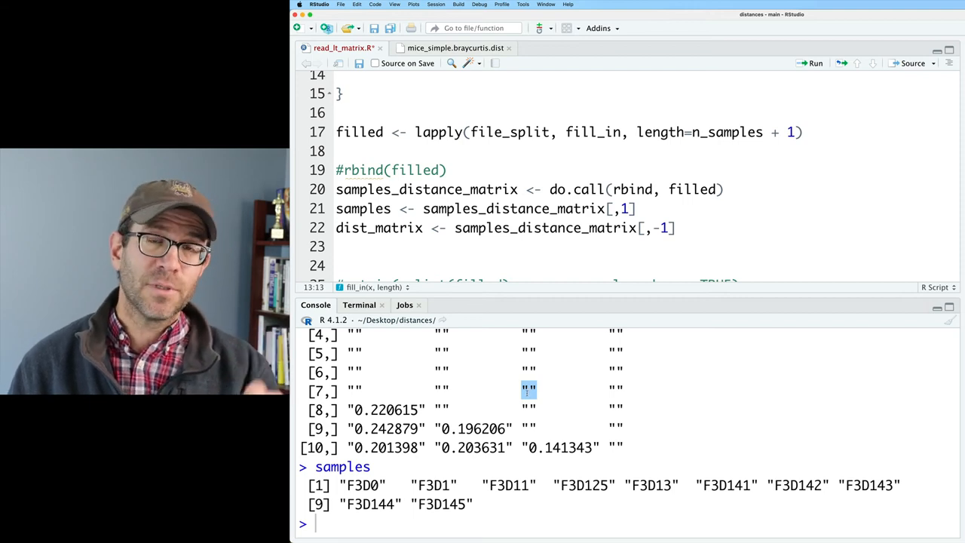
scroll(up, 3)
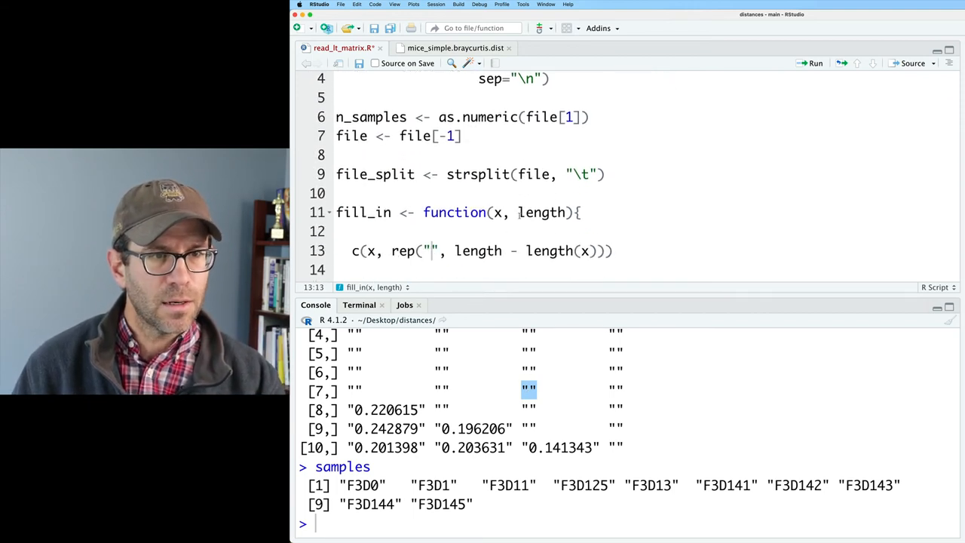
text(0)
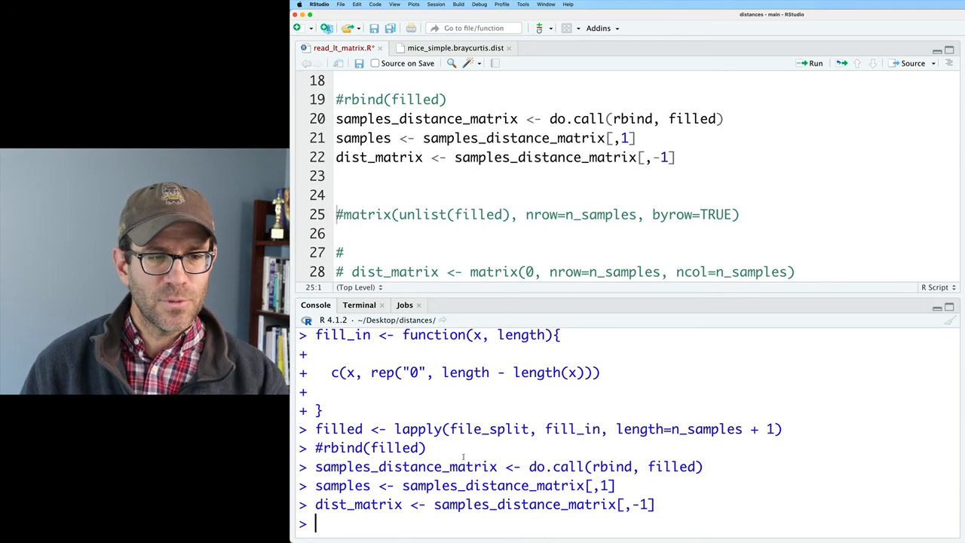
text(dist_matrix)
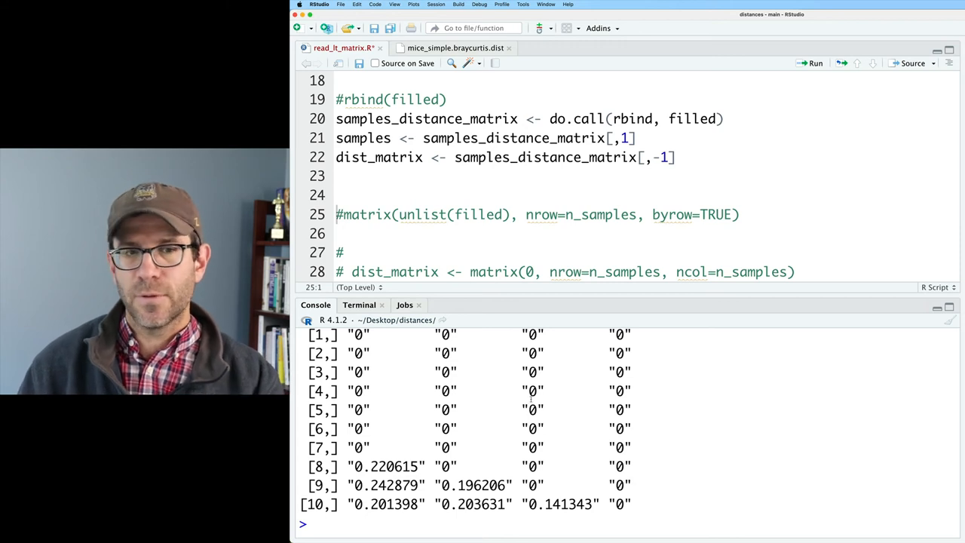
click(384, 157)
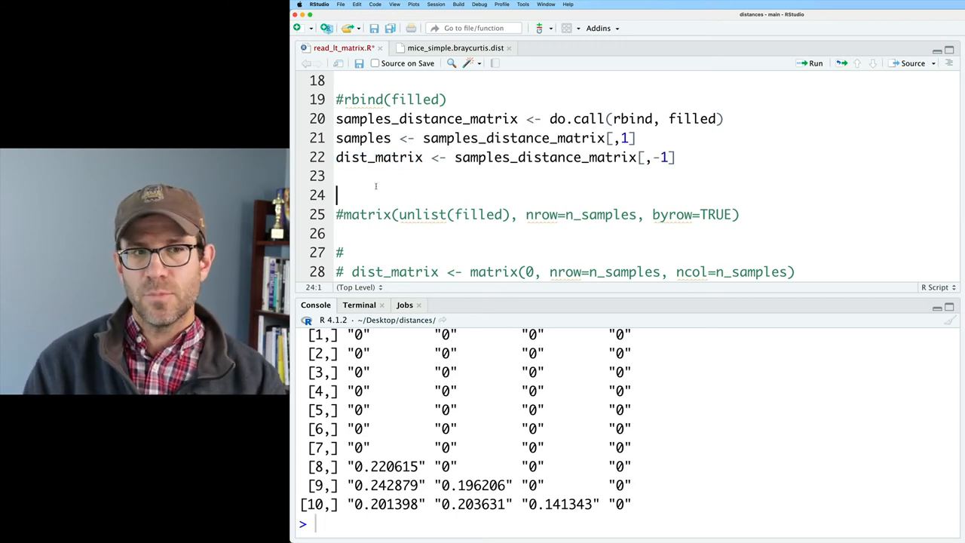
- Reassign dist_matrix <- matrix(as.numeric(dist_matrix), nrow=n_samples) and run it
text(as.numeric)
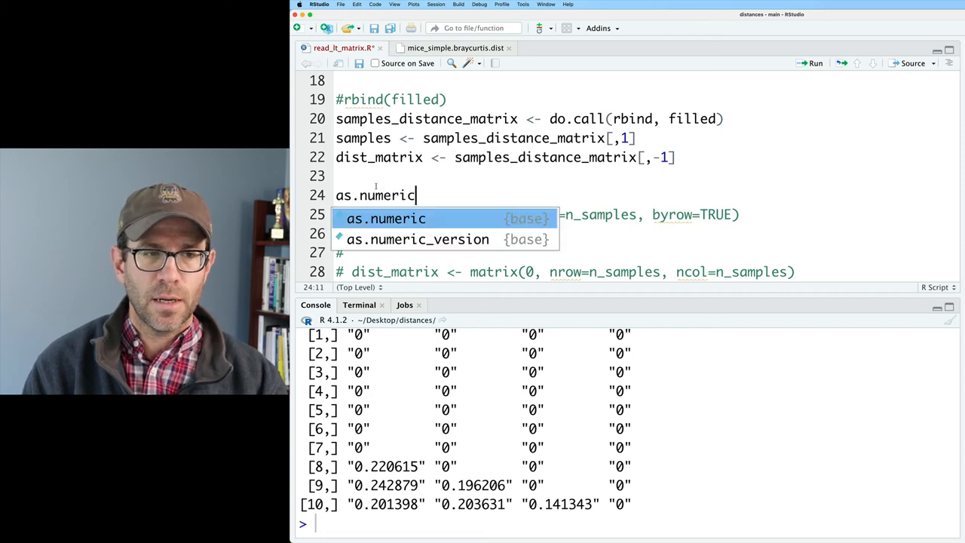
text((dist_matrix))
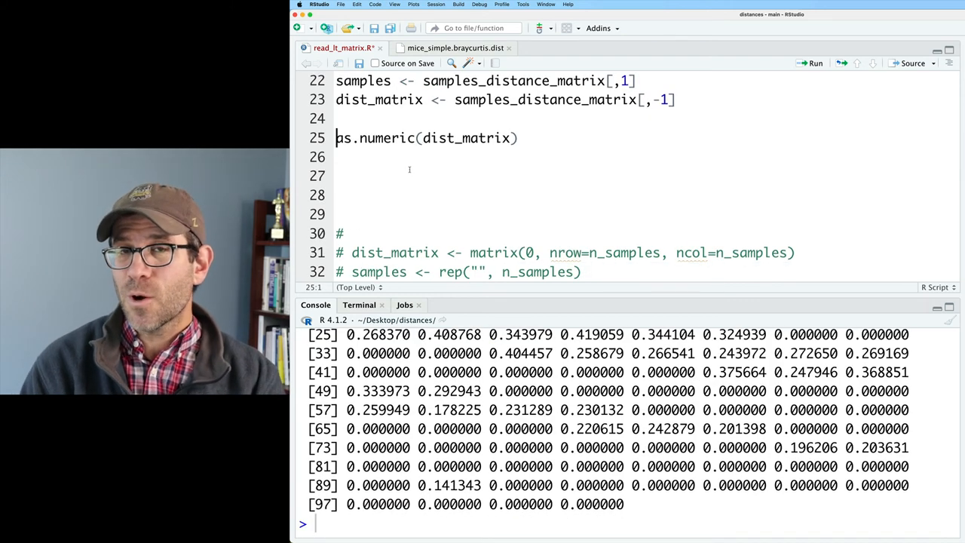
text(matrix9)
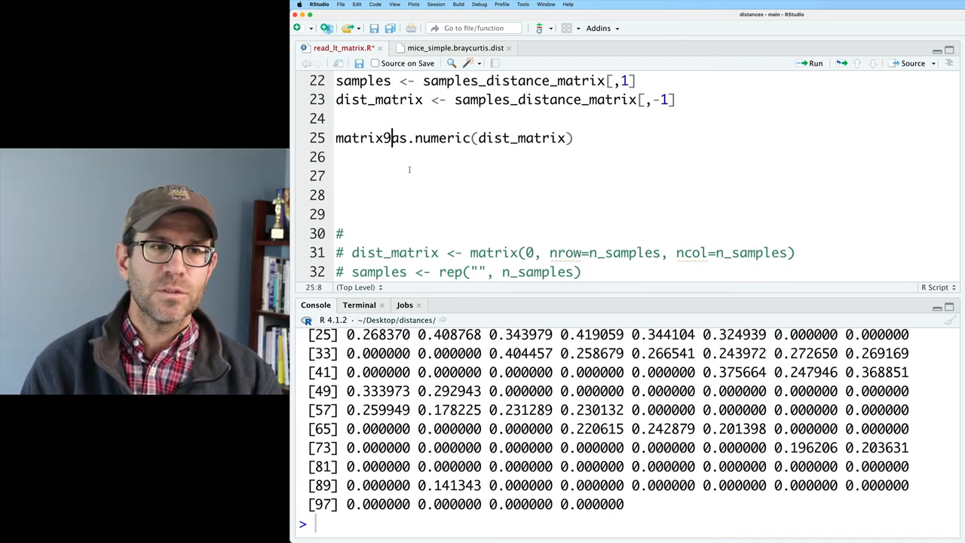
text(()
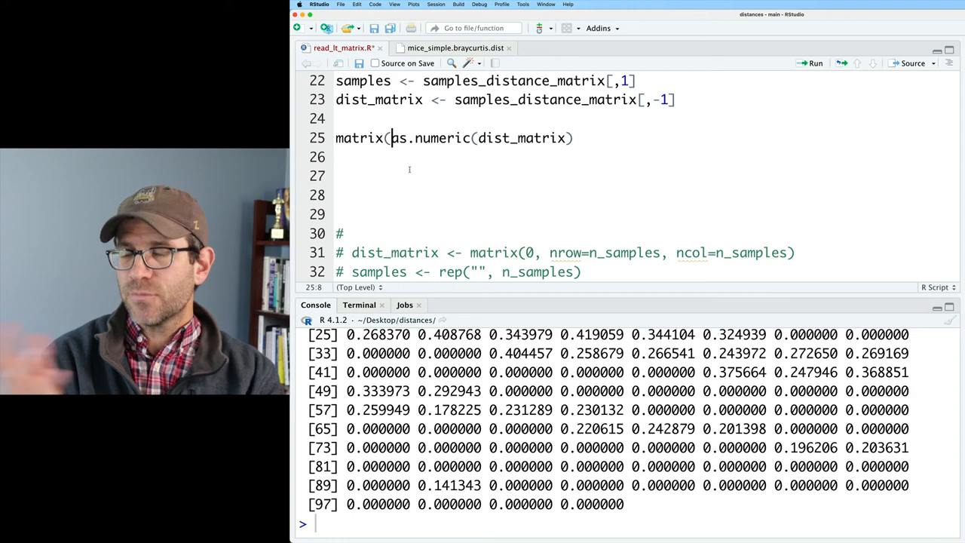
text(, nrow)
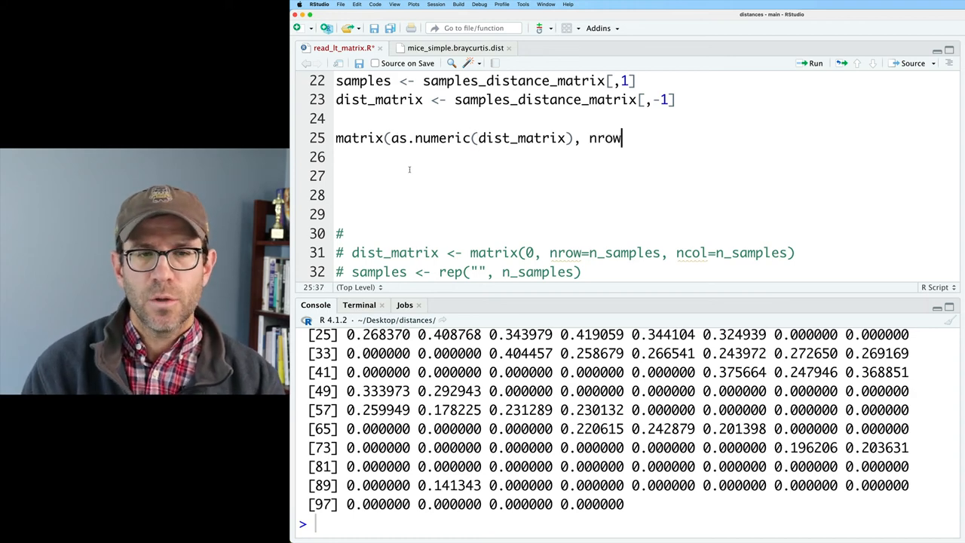
text(=n_samples)
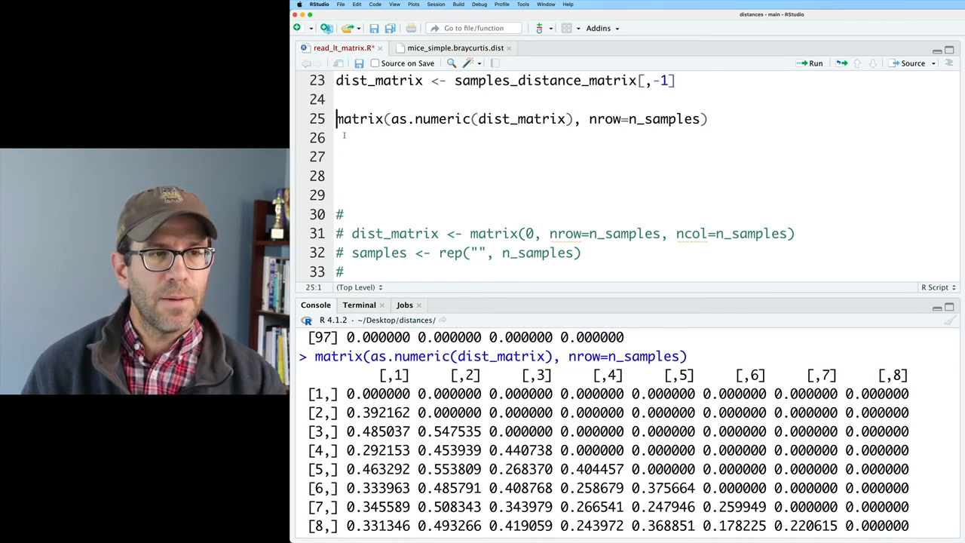
text(dist_matrix <-)
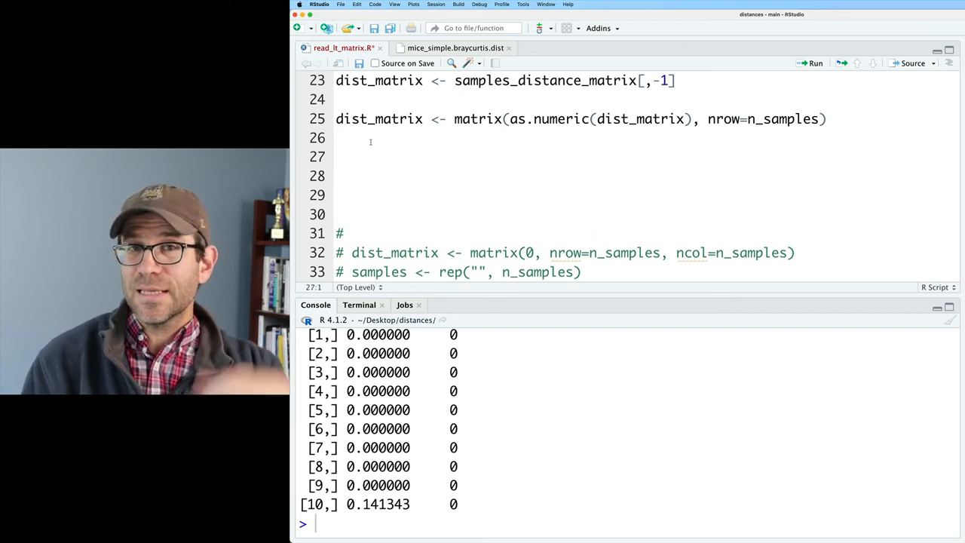
- Set dist_matrix <- dist_matrix + t(dist_matrix) and print the full symmetric matrix
text(t9)
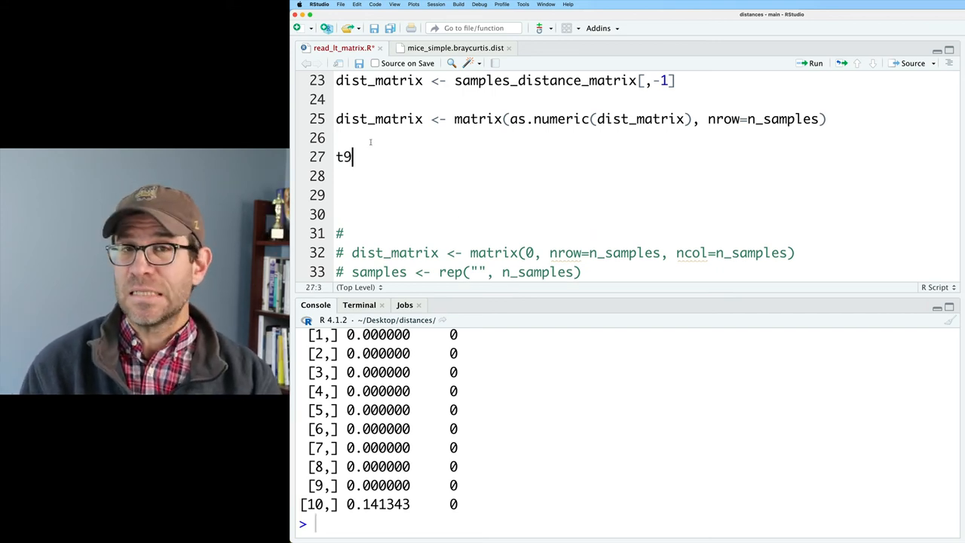
text(())
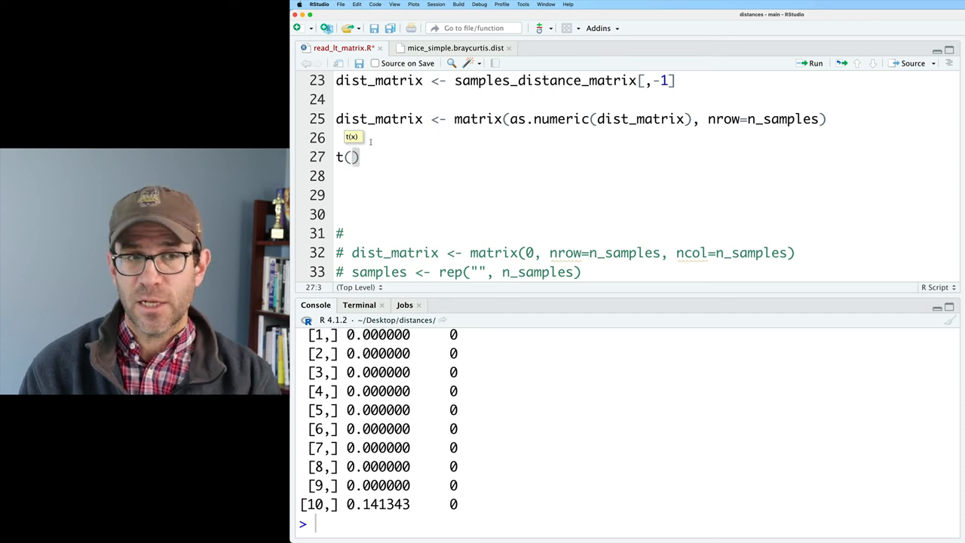
text(dist_matrix)
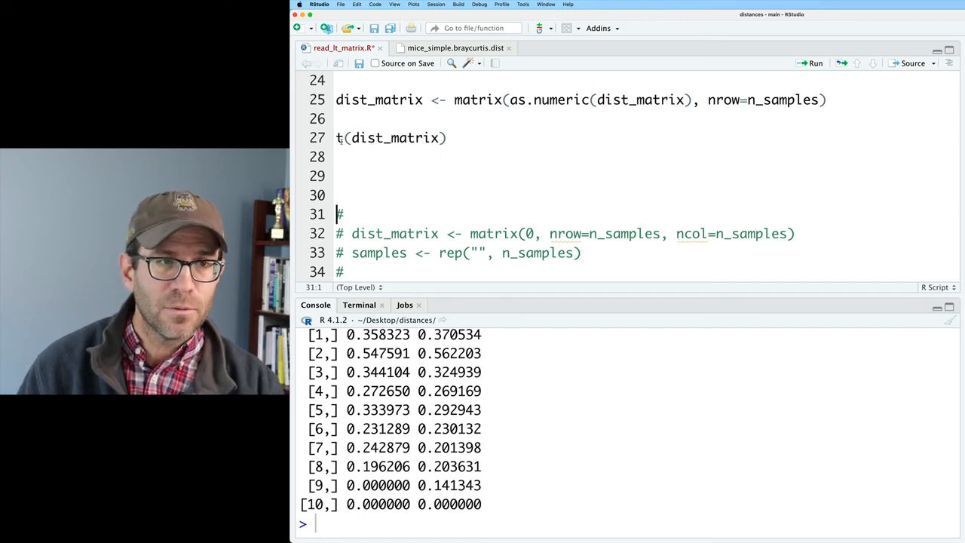
text(dist_matrix +)
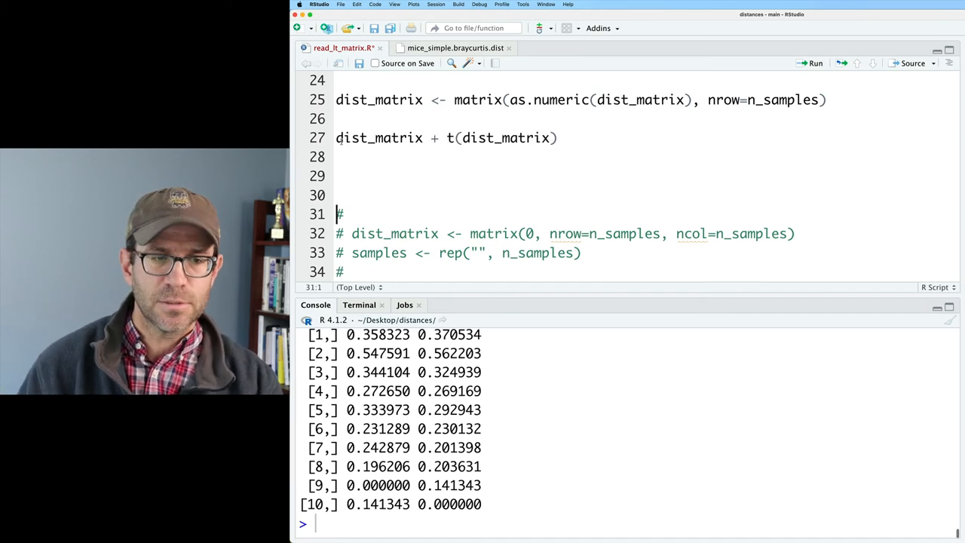
click(814, 63)
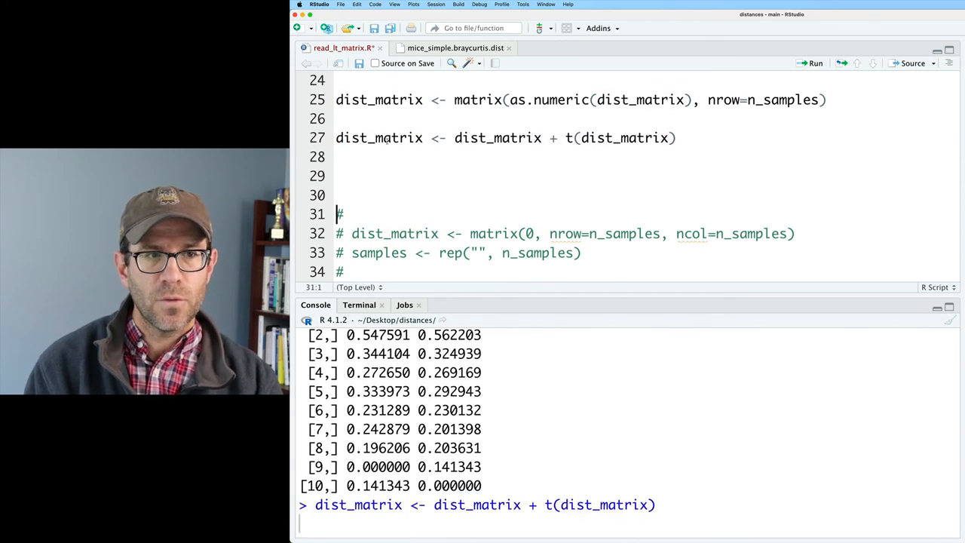
click(380, 137)
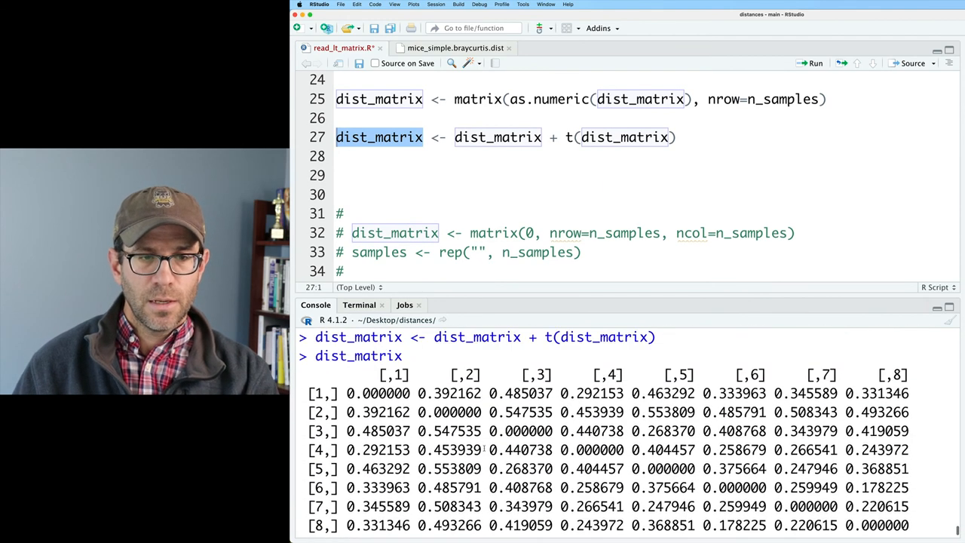
scroll(down, 3)
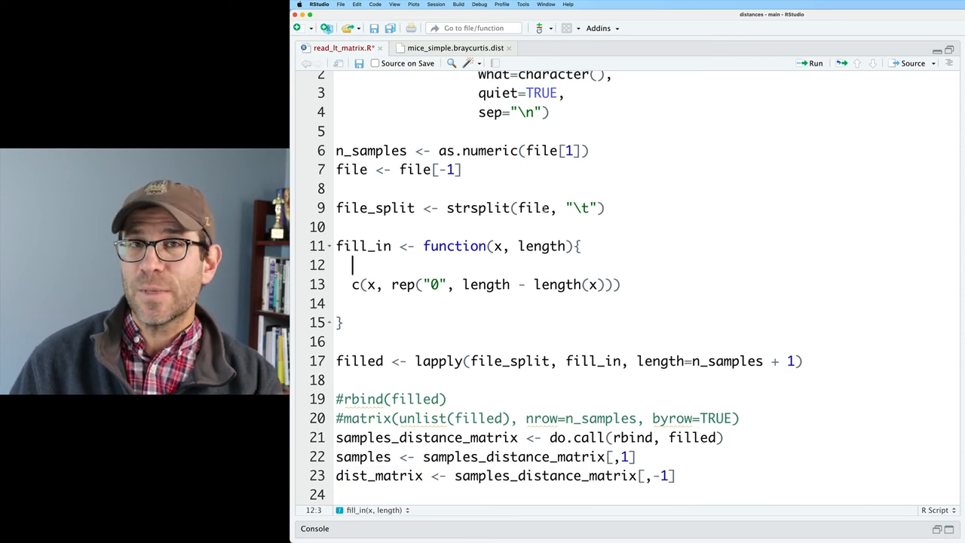
- Scroll through the script from scan to the symmetric dist_matrix line to review it as complete
scroll(down, 3)
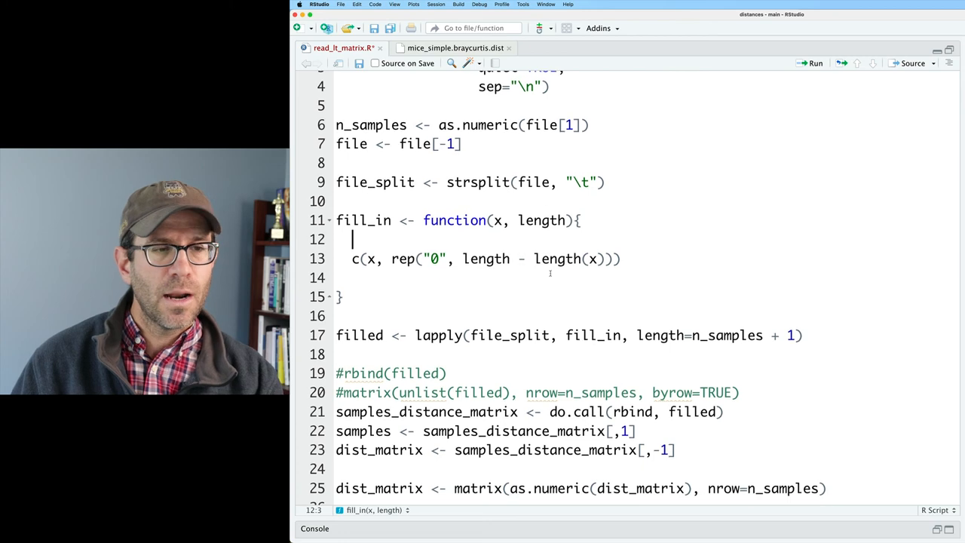
scroll(down, 3)
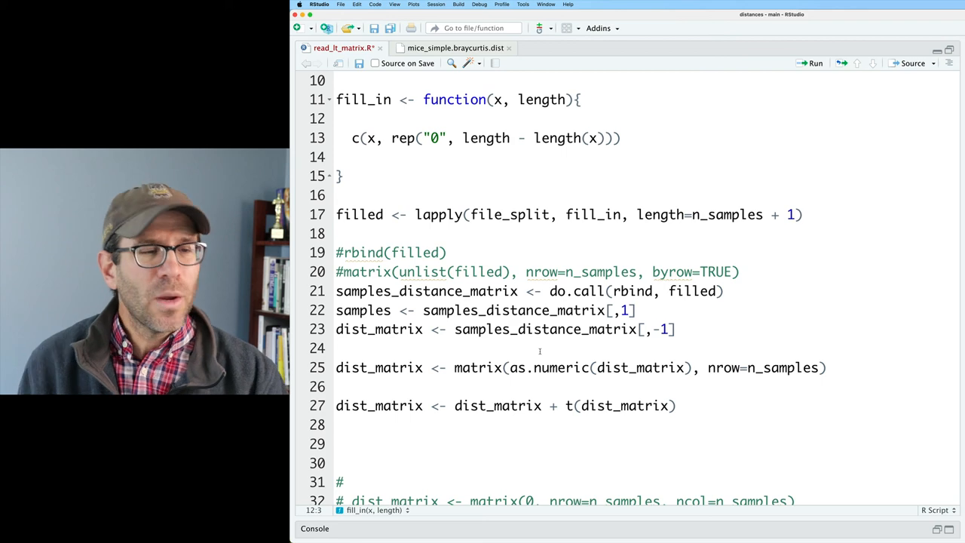
scroll(up, 3)
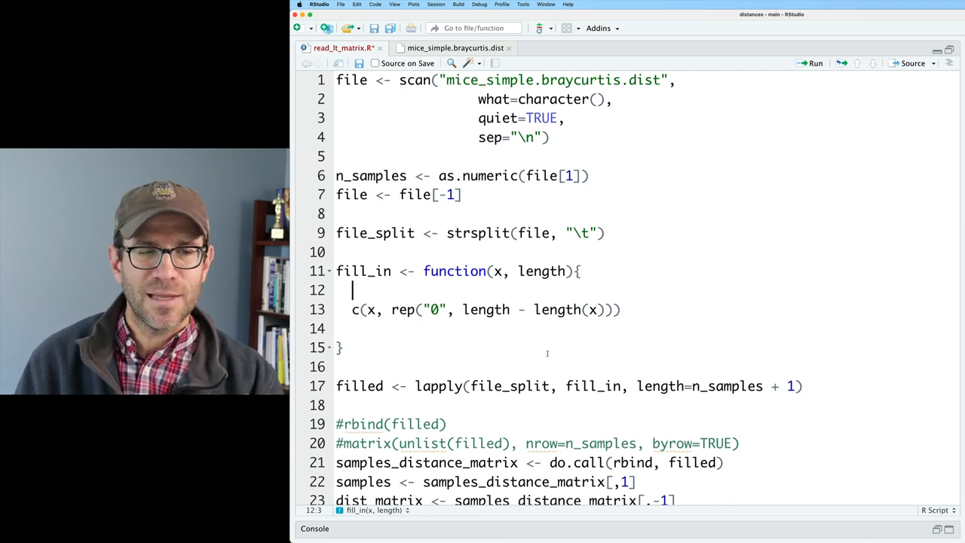
scroll(down, 3)
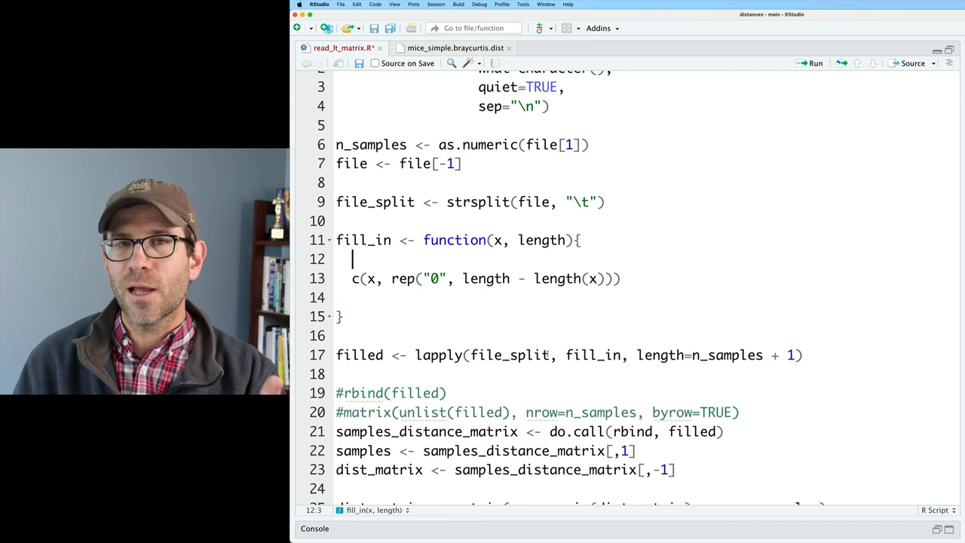
scroll(down, 3)
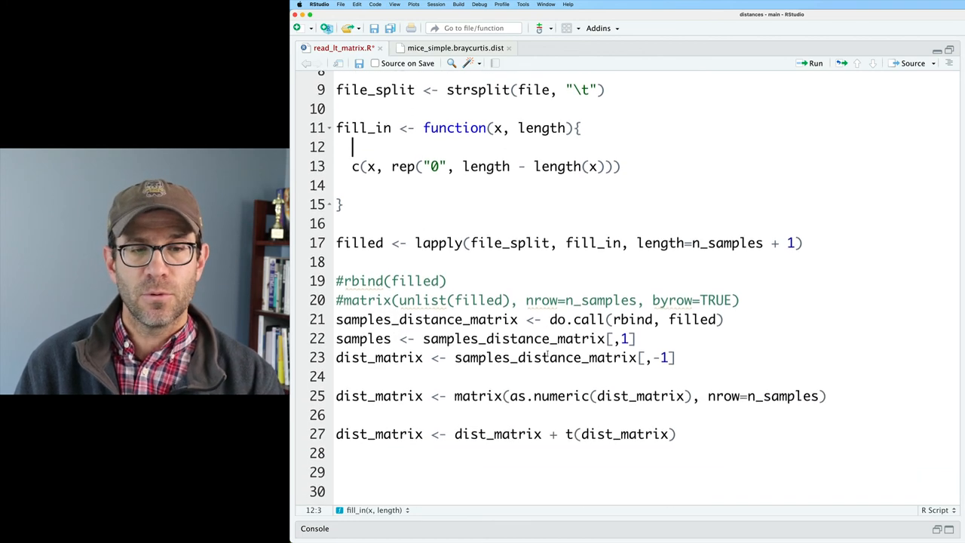